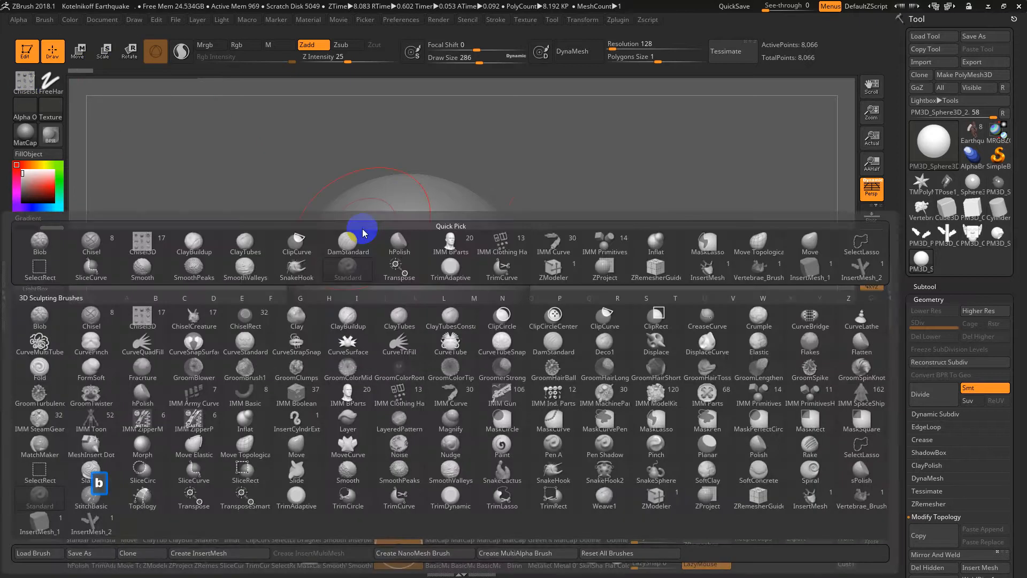
mouse_move(296, 352)
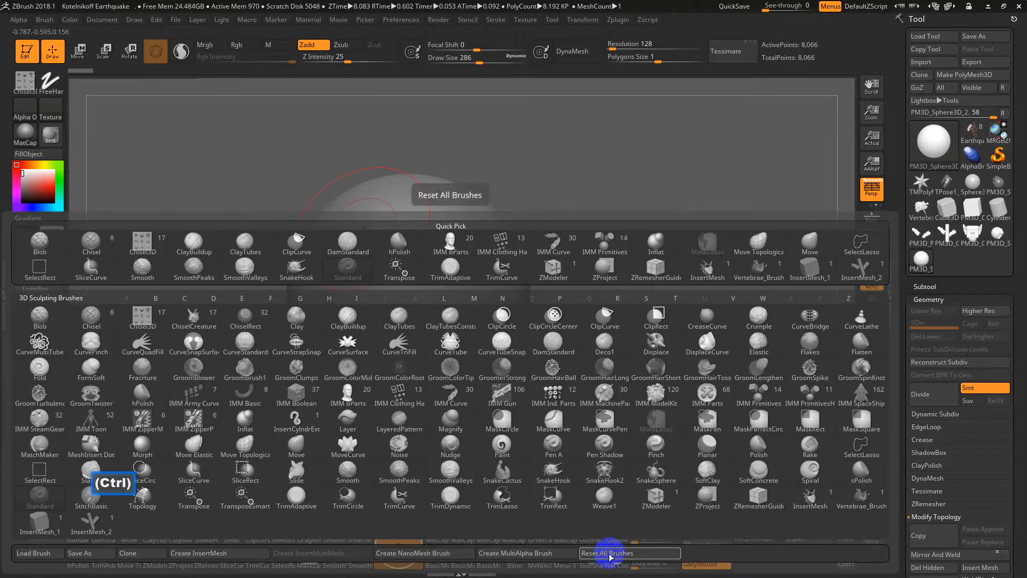
Reset all brushes to defaults and return to the plain grey sphere
left_click(629, 552)
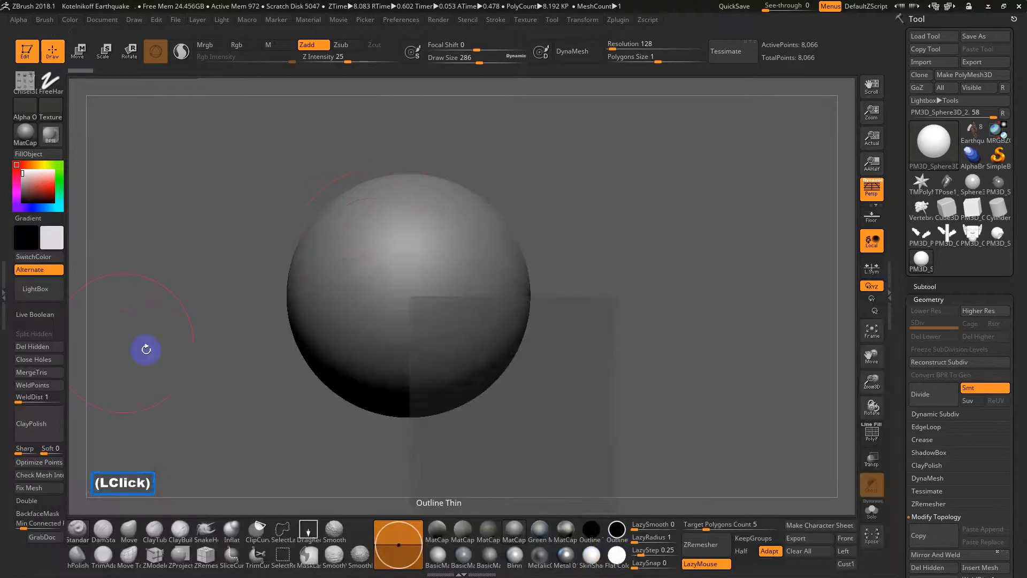
Enable DynaMesh and sculpt raised oval shapes on the sphere front, undoing unwanted grooves
left_click(25, 84)
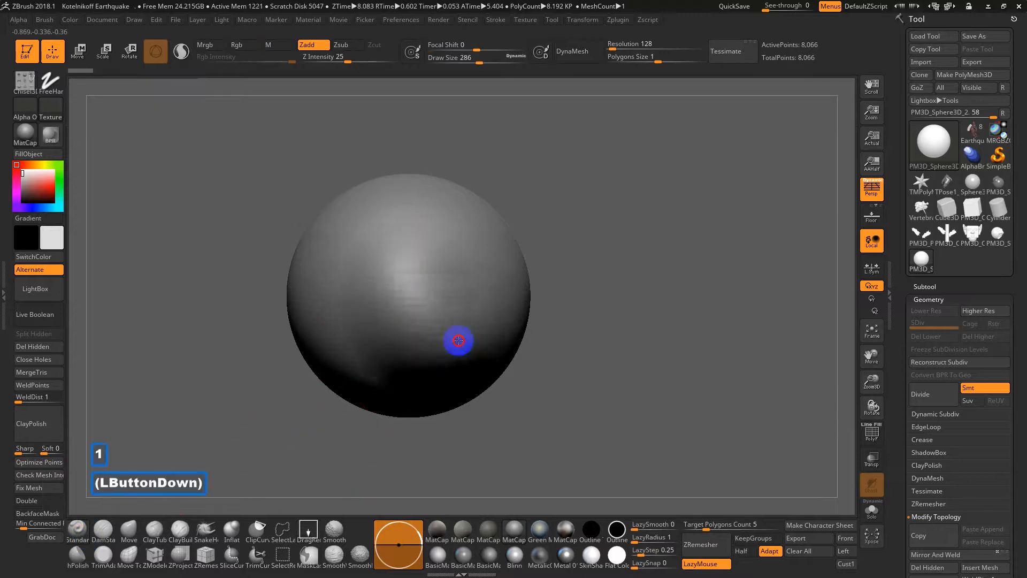
key("ctrl+z")
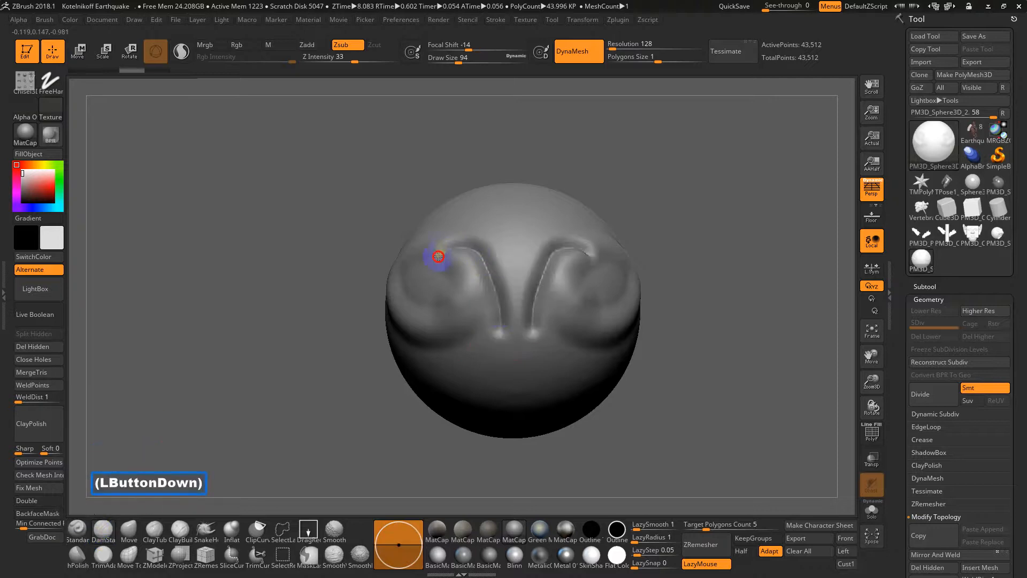
left_click_drag(438, 255, 641, 263)
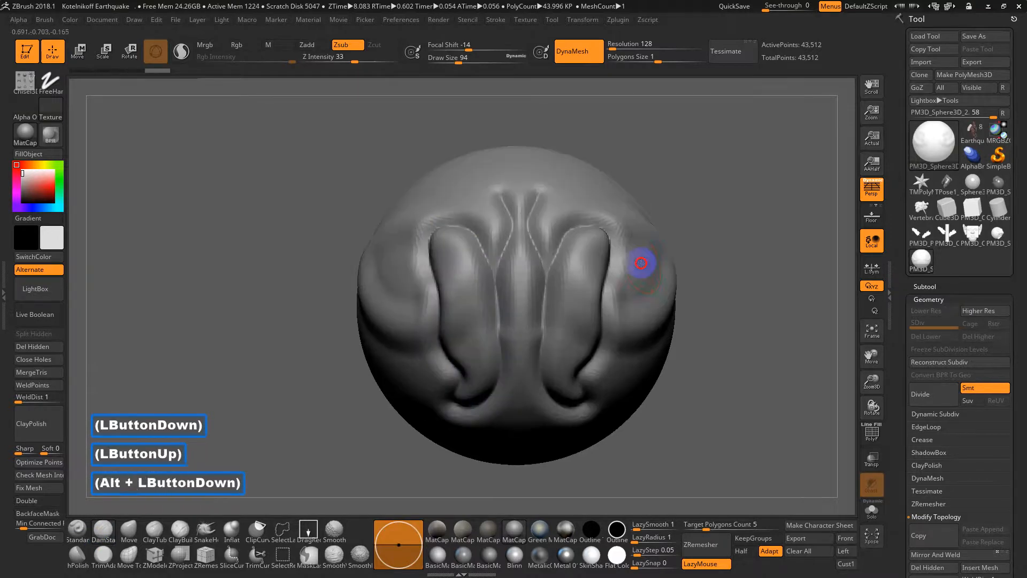
key("ctrl+z")
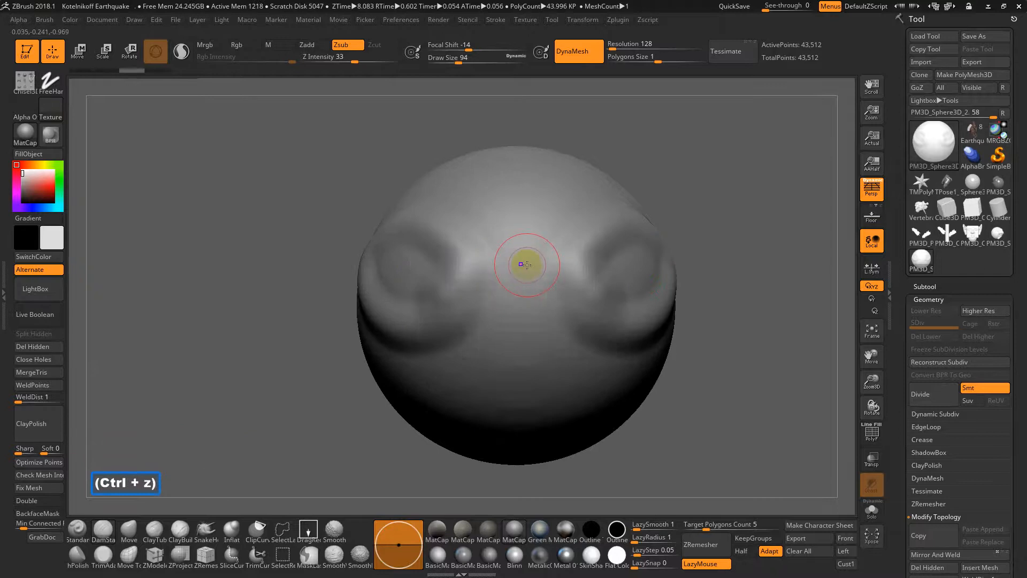
left_click_drag(524, 265, 538, 258)
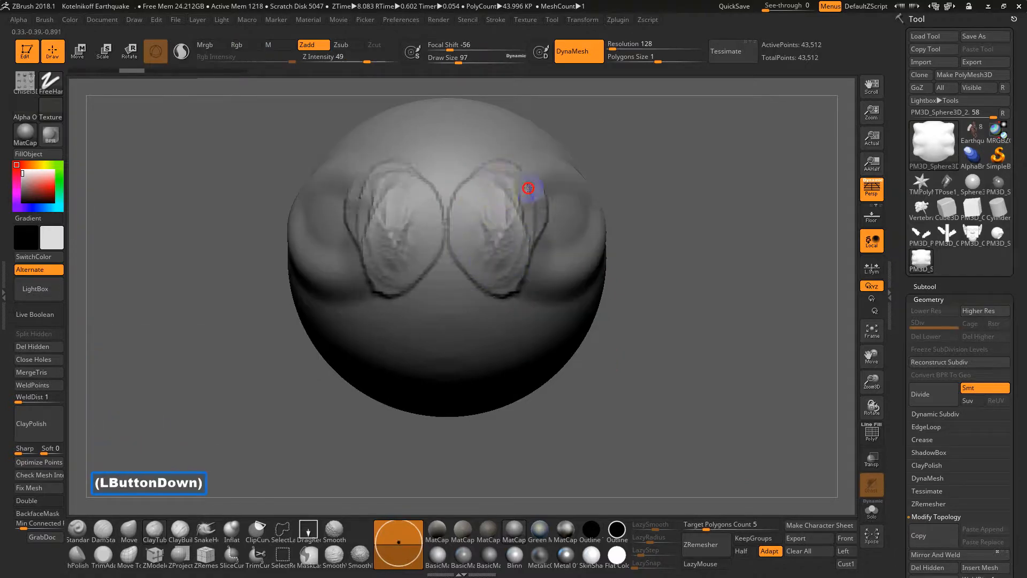
Build up volume over the front oval shapes, undoing stray strokes and re-angling the head
left_click_drag(528, 188, 487, 153)
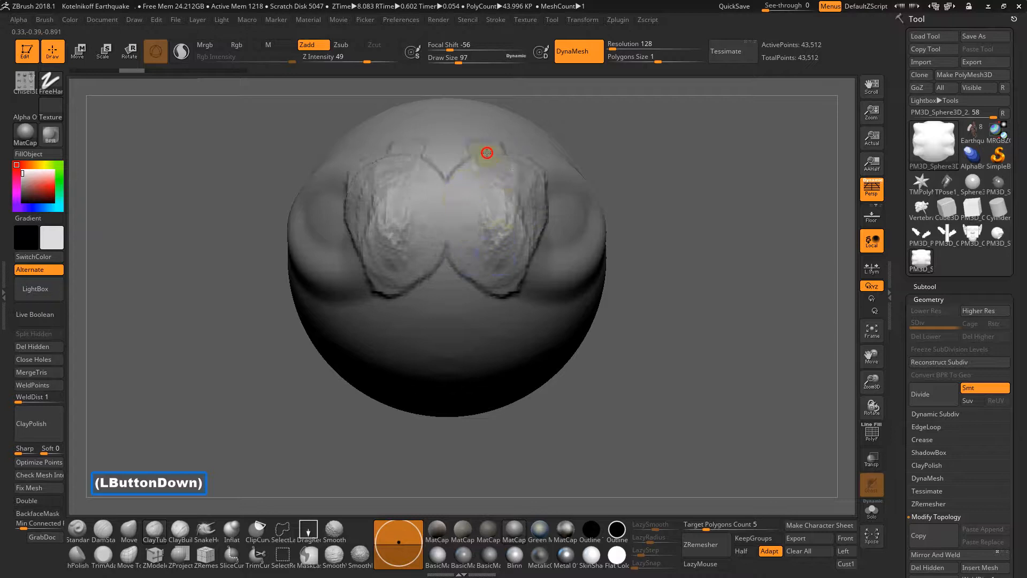
left_click_drag(487, 153, 484, 212)
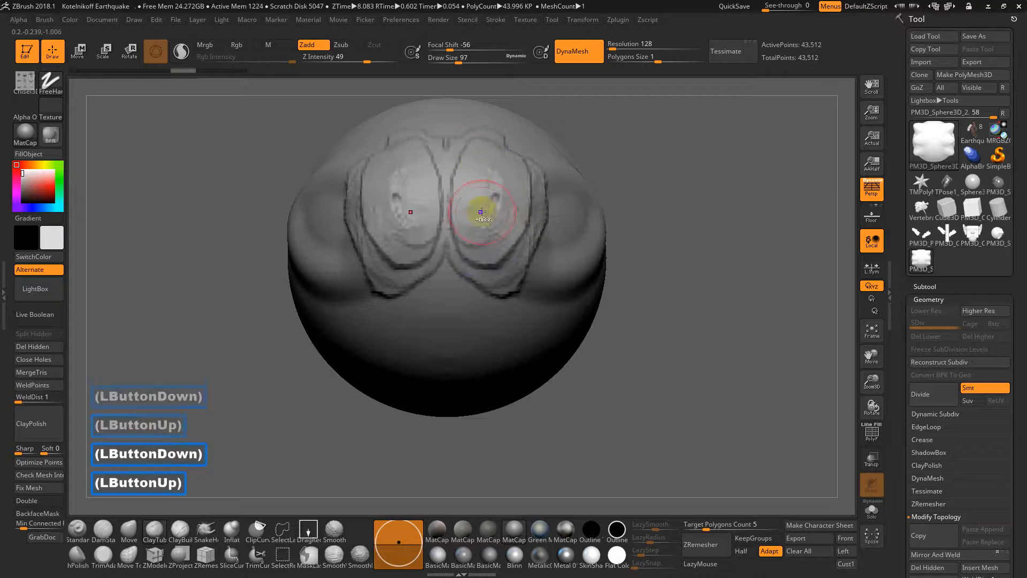
key("ctrl+z")
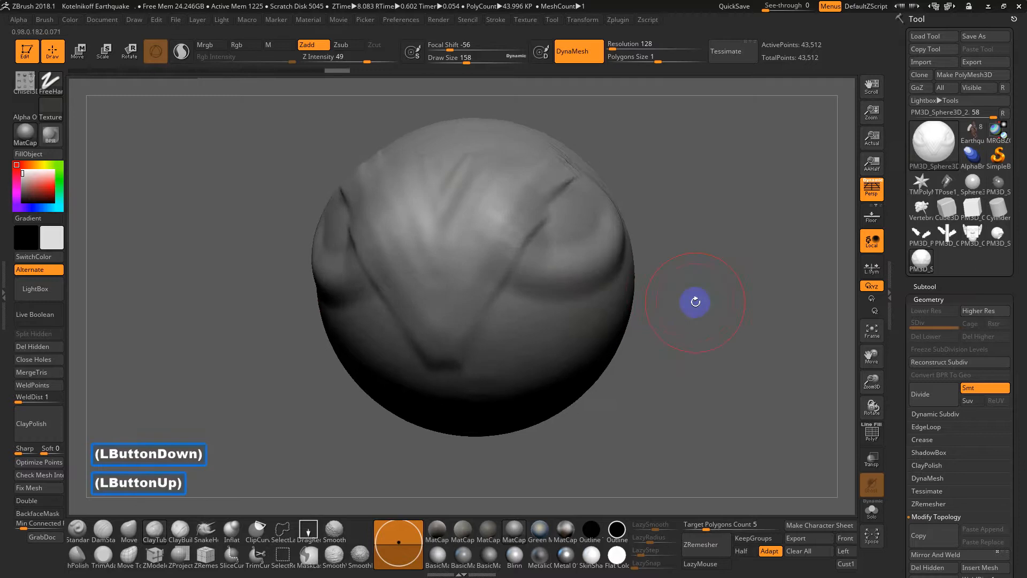
left_click_drag(695, 302, 346, 380)
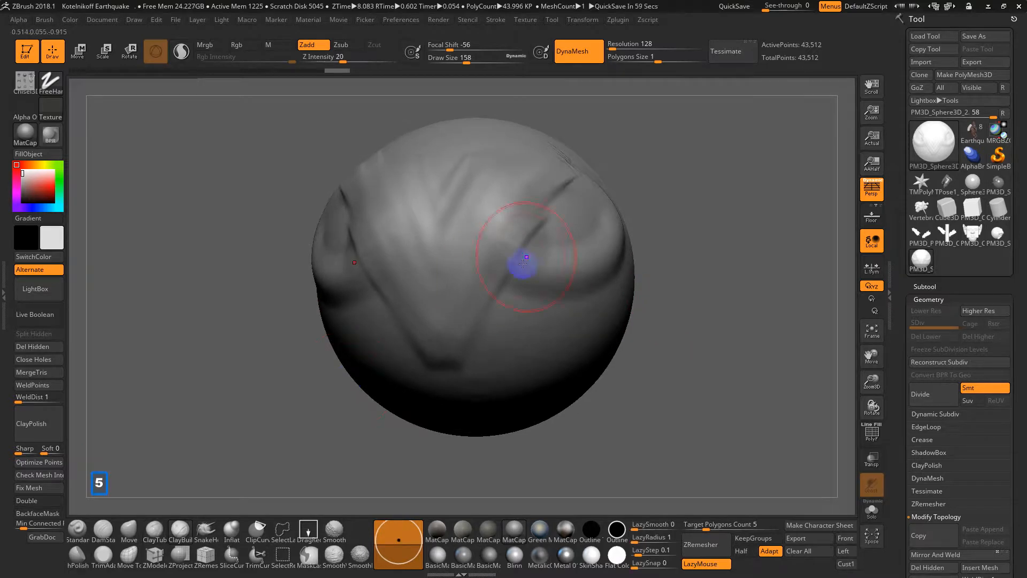
key("ctrl+z")
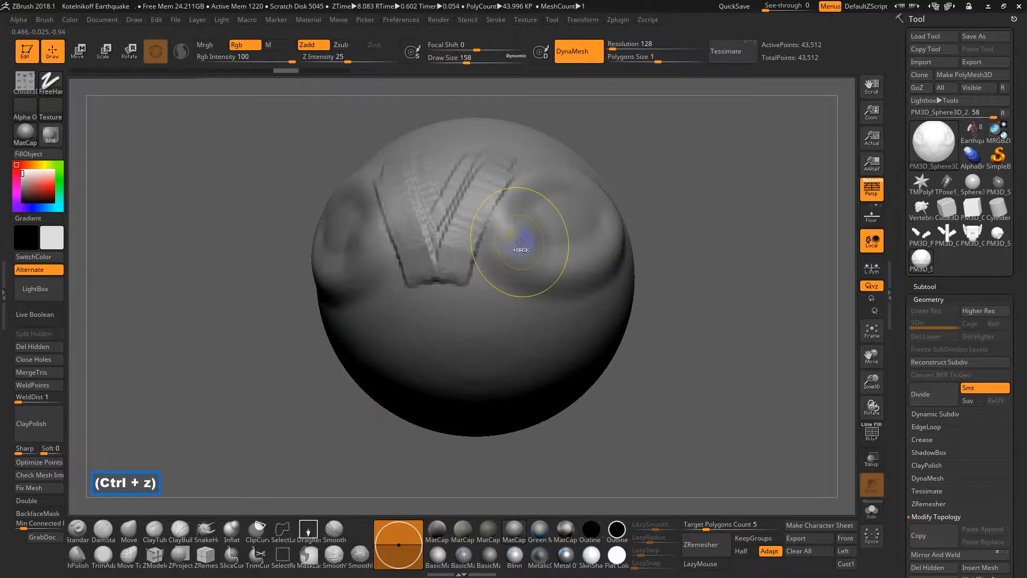
left_click_drag(521, 244, 460, 267)
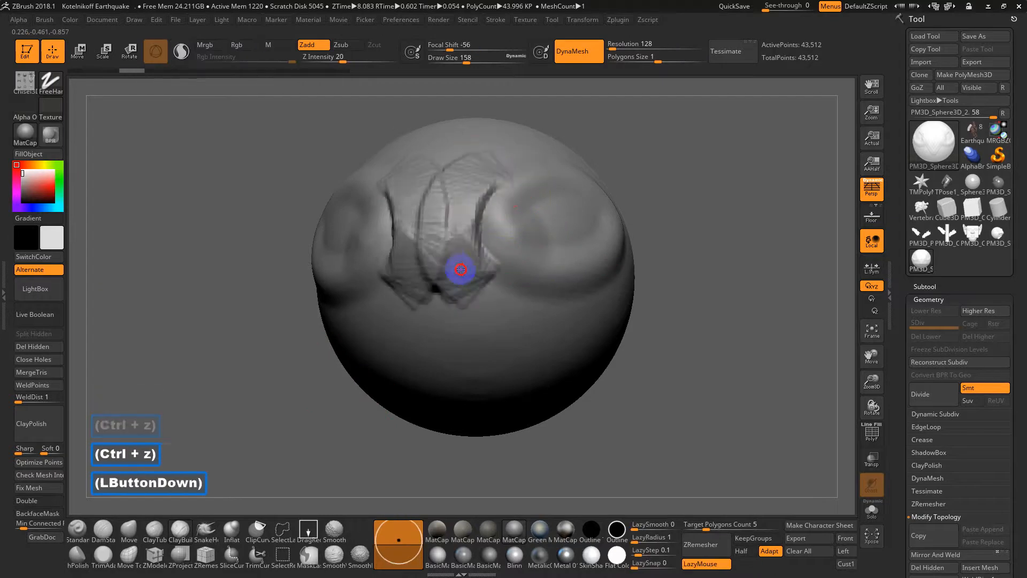
key("ctrl+z")
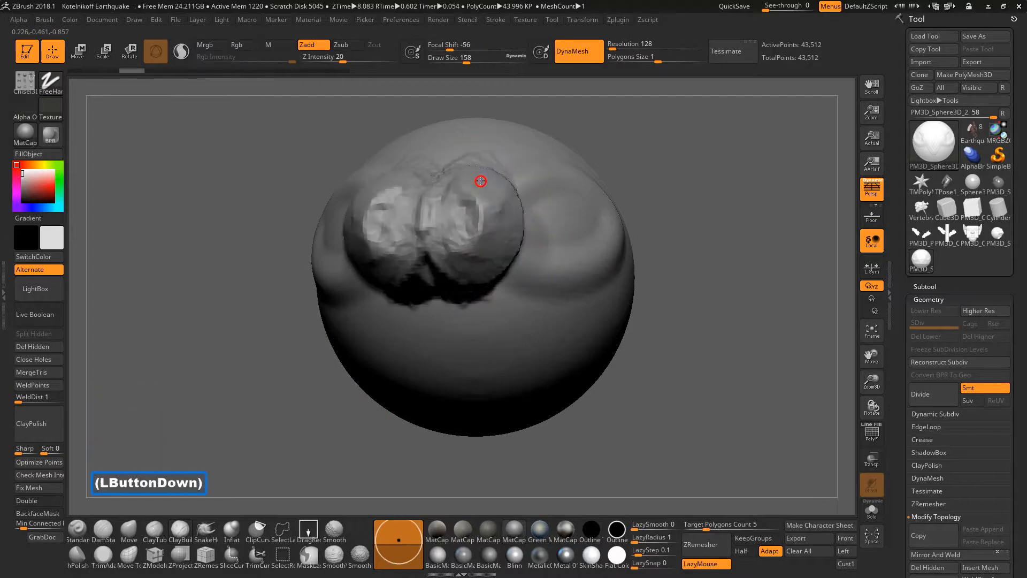
Raise bulging forms on the front, then paint dark blue colour onto the side of the head
left_click_drag(481, 182, 429, 216)
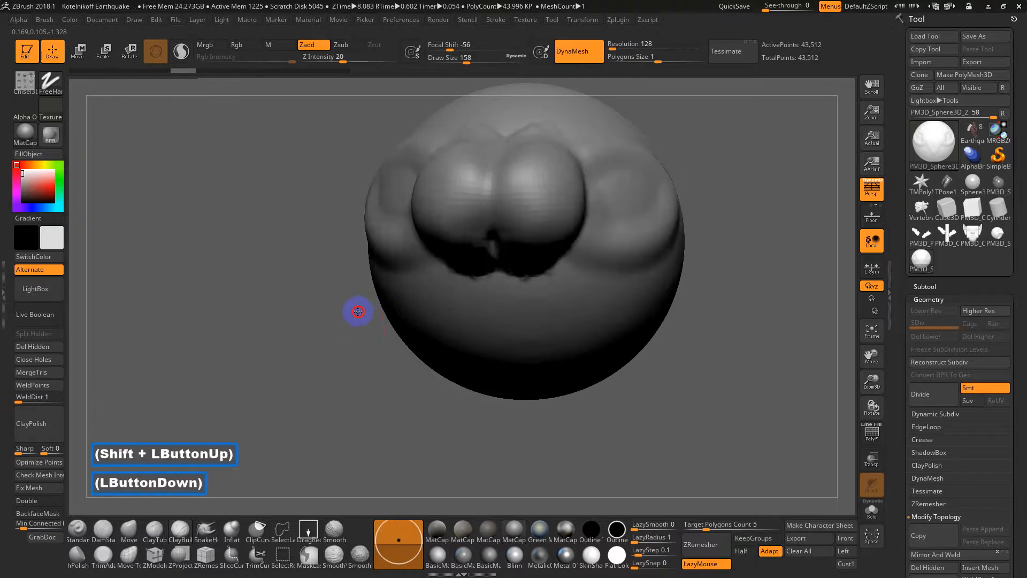
key("ctrl+z")
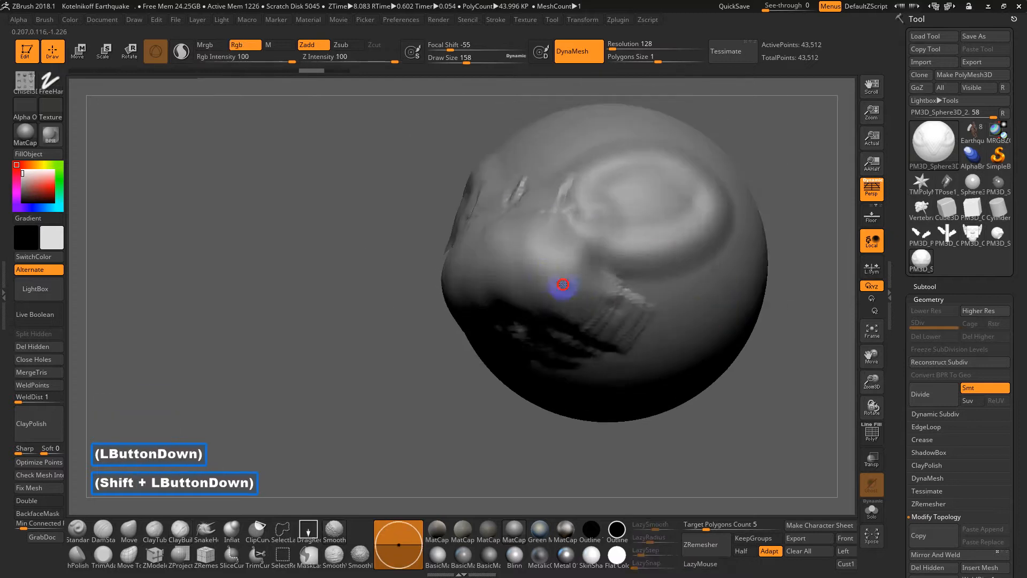
left_click_drag(561, 284, 239, 364)
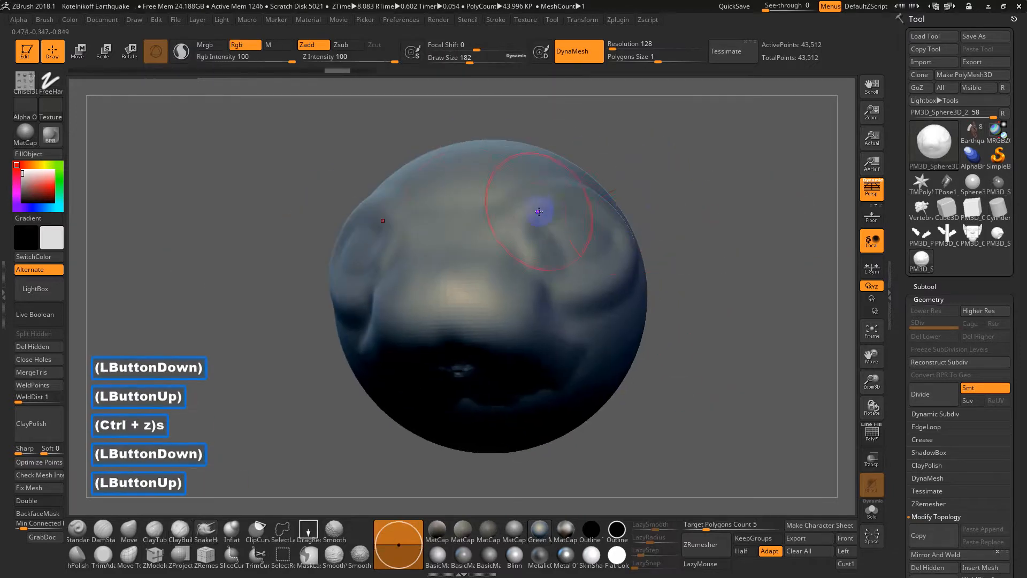
Pull a curving horn out from the side of the head, undoing a stray forehead spike
left_click_drag(537, 211, 741, 261)
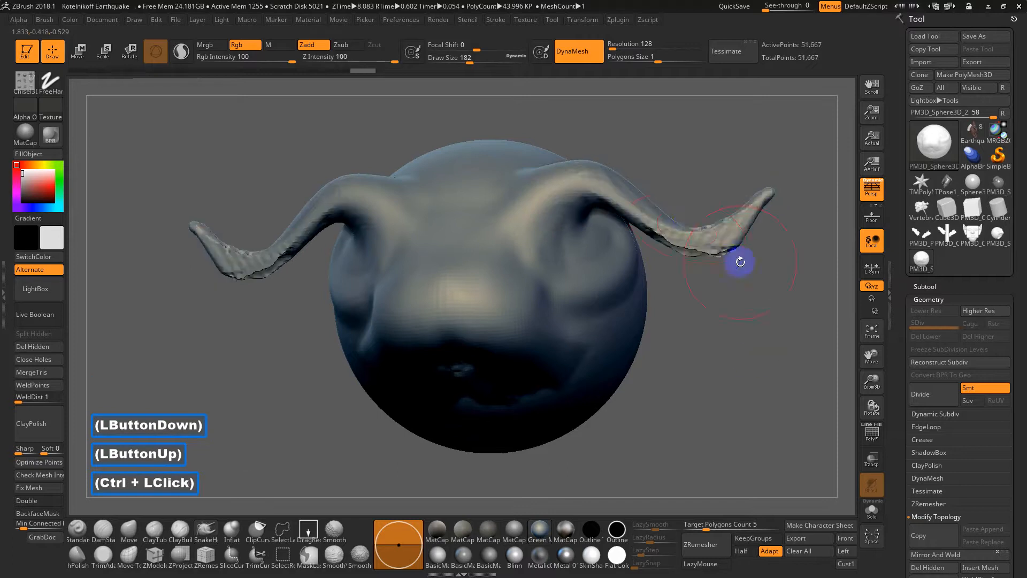
left_click_drag(740, 262, 759, 225)
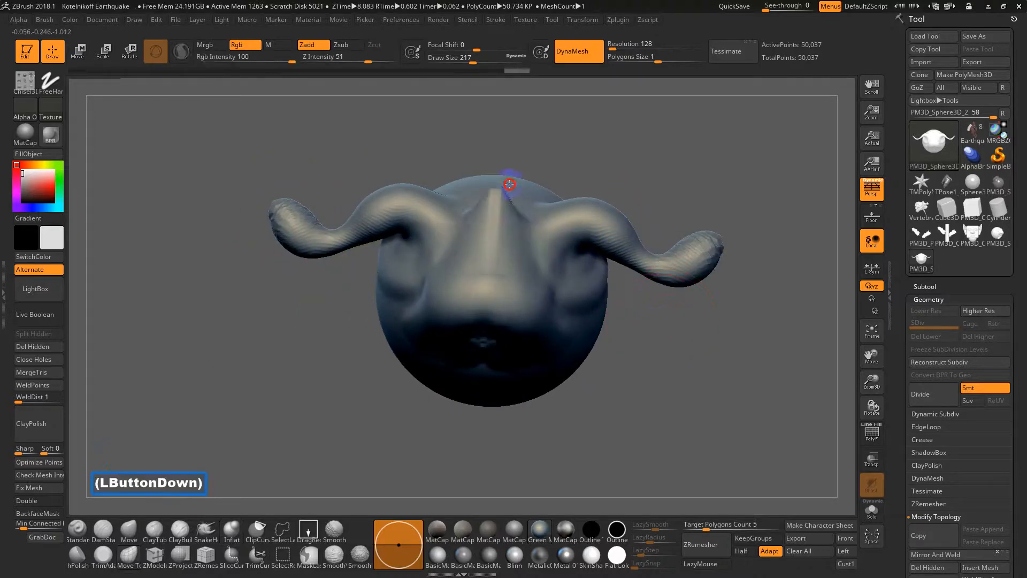
key("ctrl+z")
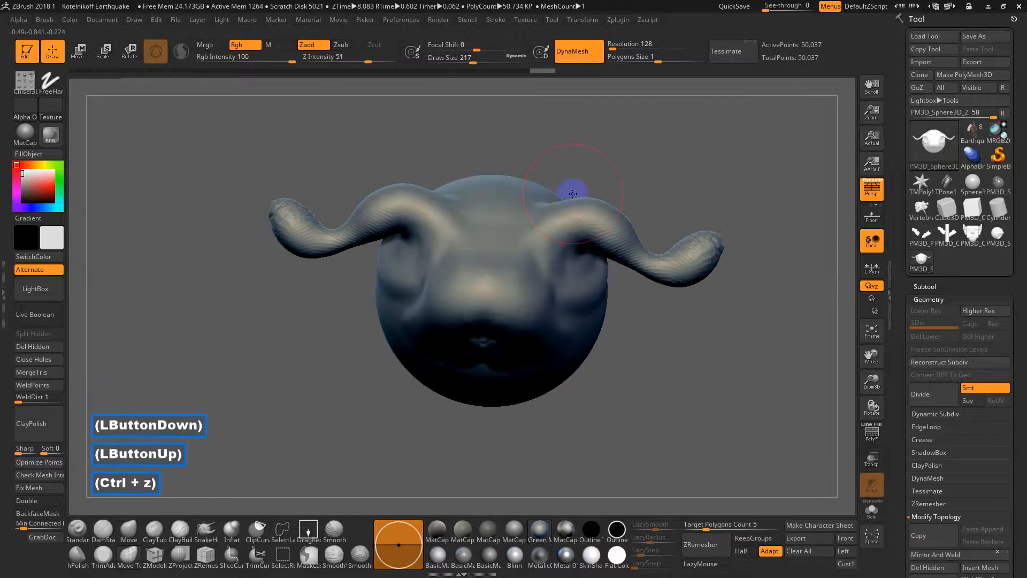
double_click(512, 226)
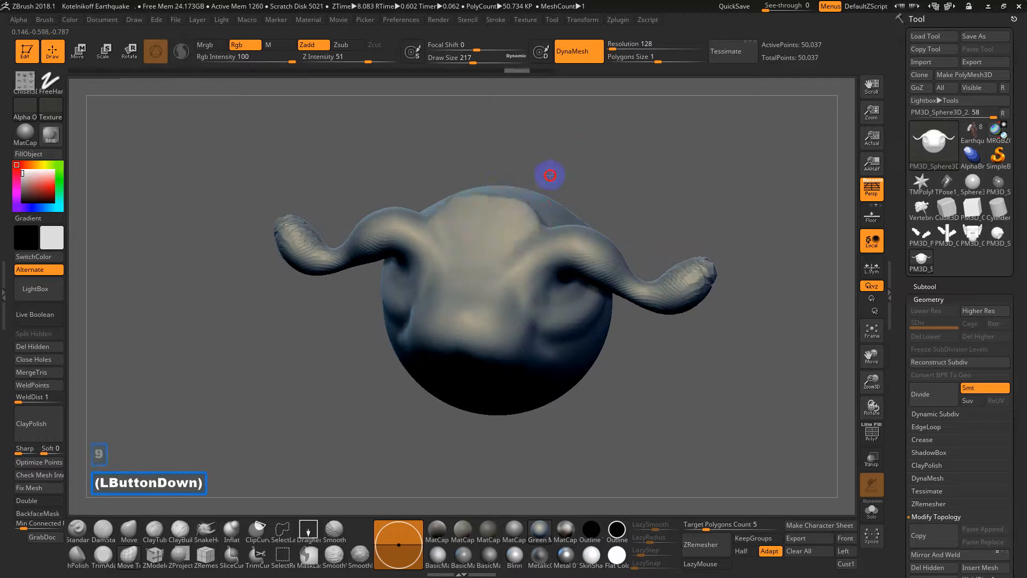
Reshape and smooth the bump on top of the head, checking the shape from another angle
left_click_drag(549, 175, 520, 193)
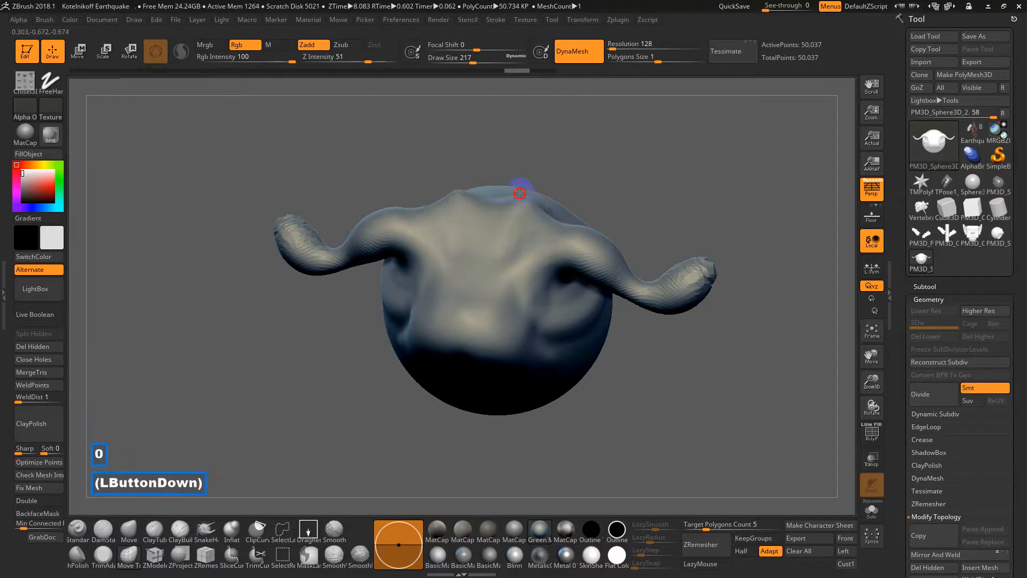
left_click_drag(520, 194, 628, 352)
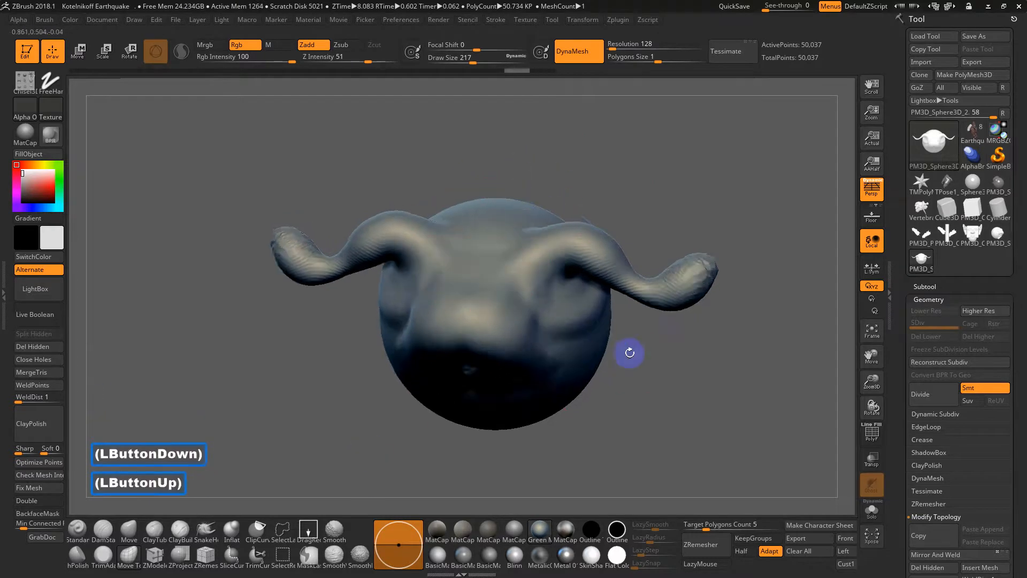
left_click_drag(629, 351, 695, 354)
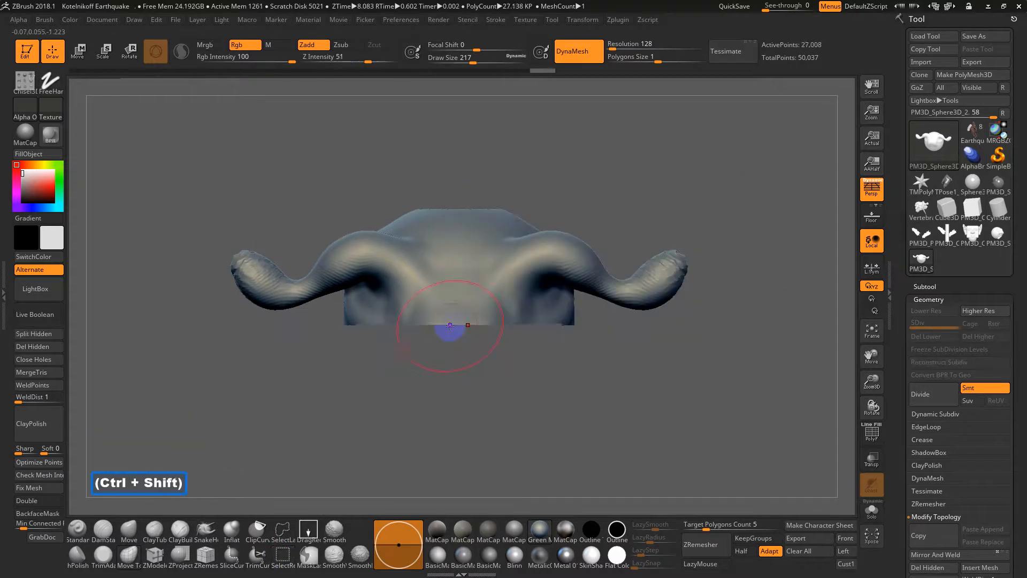
Hide the lower mesh, thicken the horns, then show the whole head again
left_click_drag(450, 325, 543, 312)
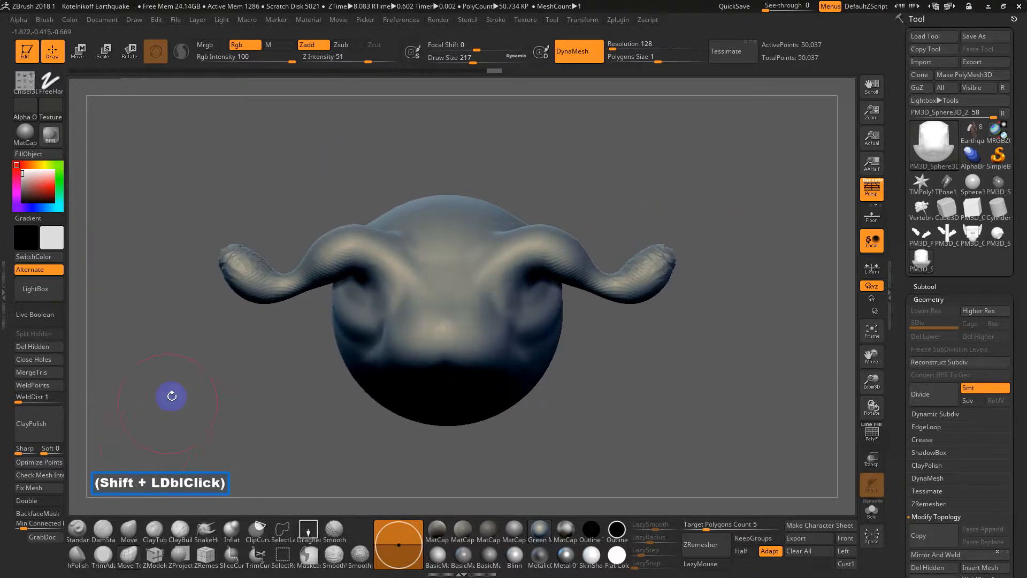
Browse the brush library, trying GroomColorRoot, GroomColorMid and hPolish before settling on a brush
left_click(77, 51)
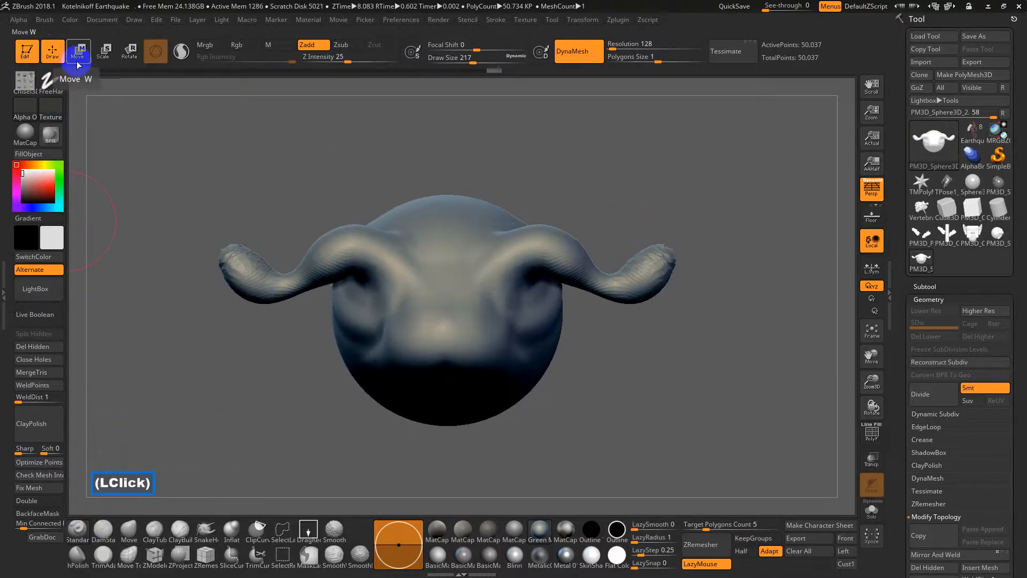
left_click(401, 20)
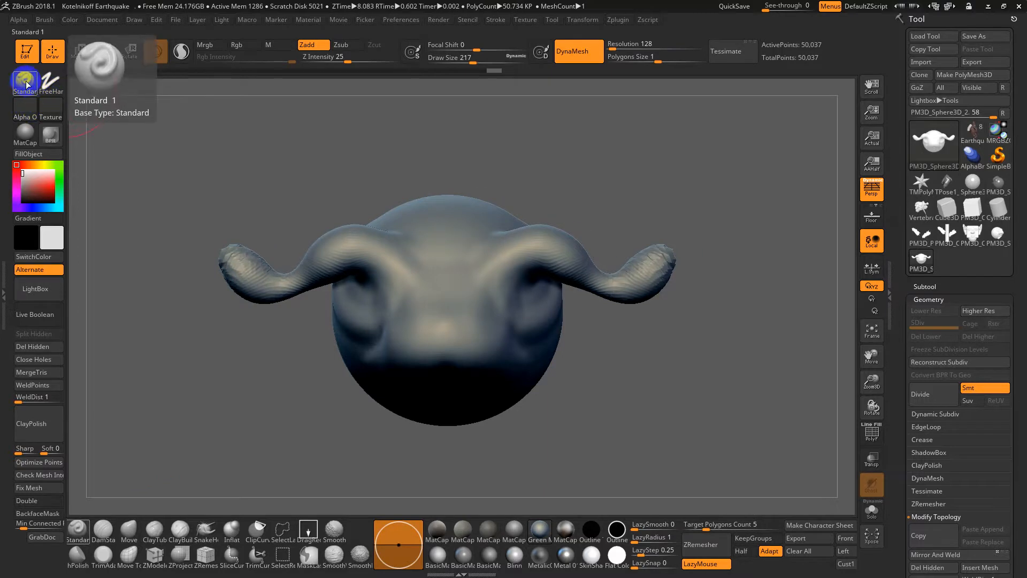
left_click(25, 81)
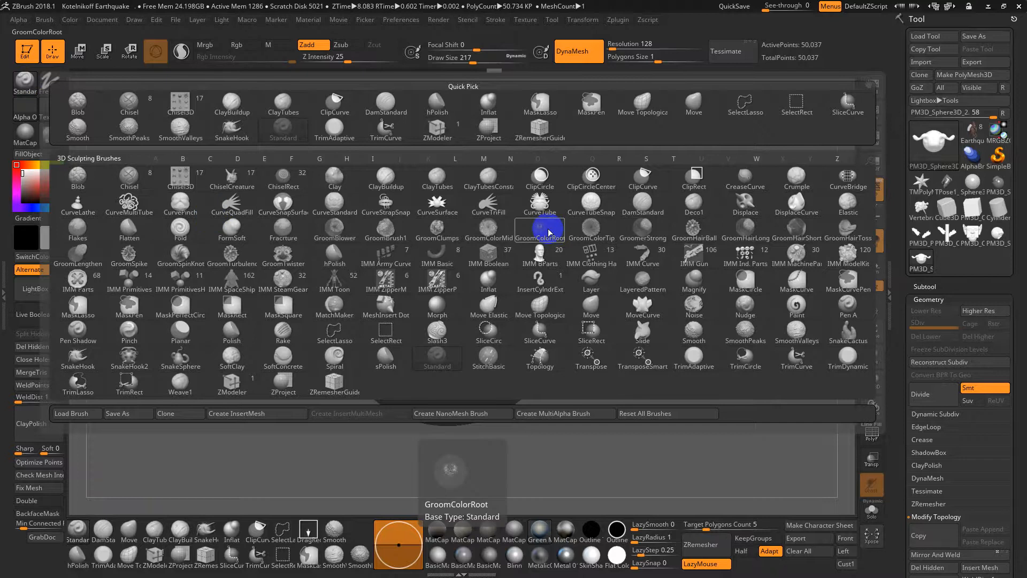
left_click(538, 226)
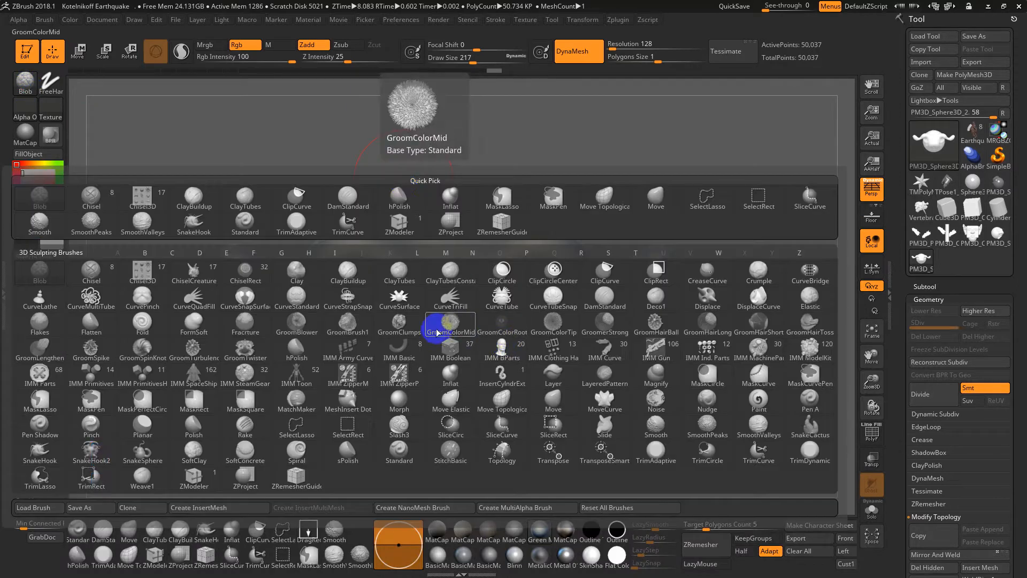
left_click(245, 270)
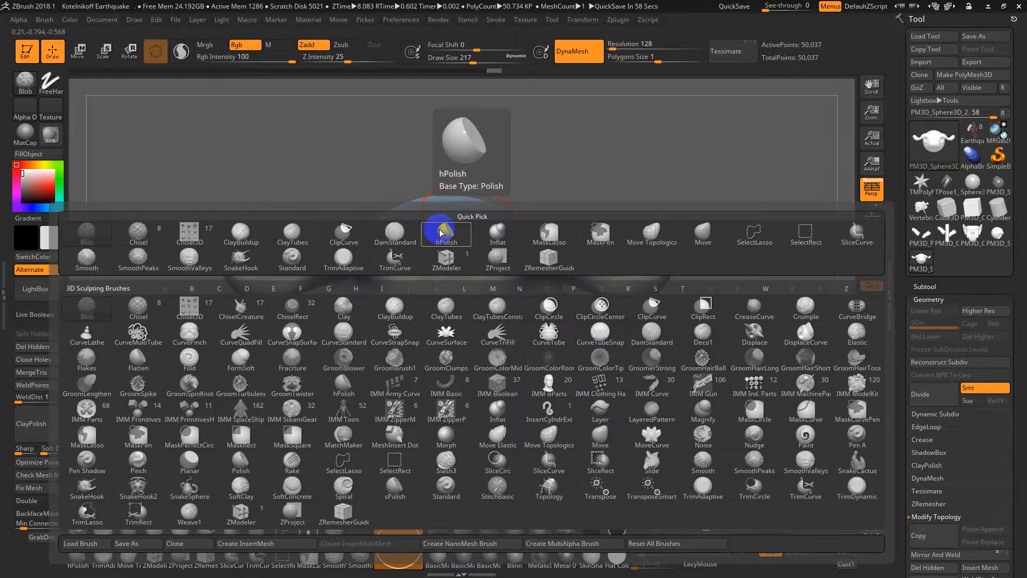
left_click(754, 411)
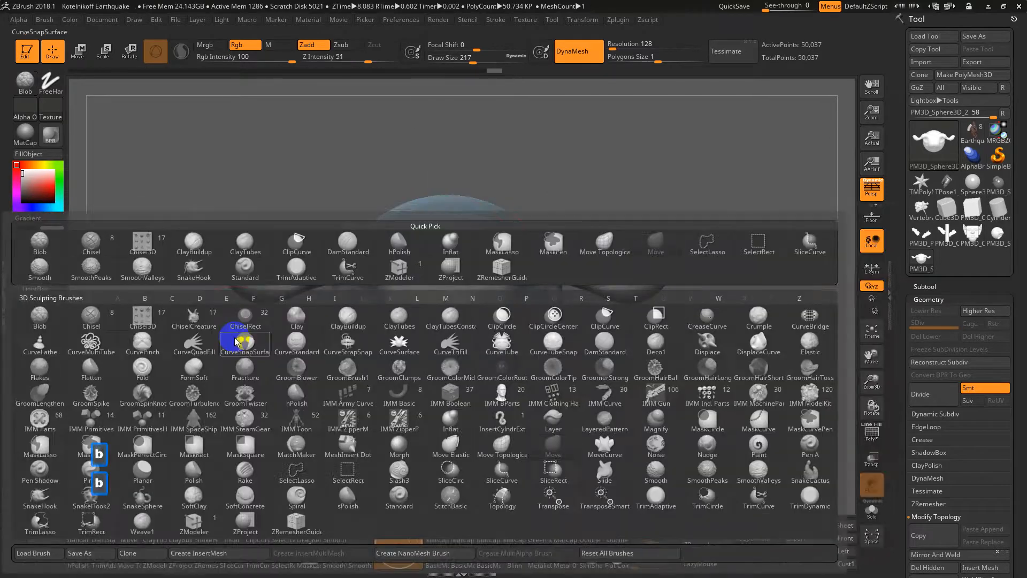
left_click(244, 325)
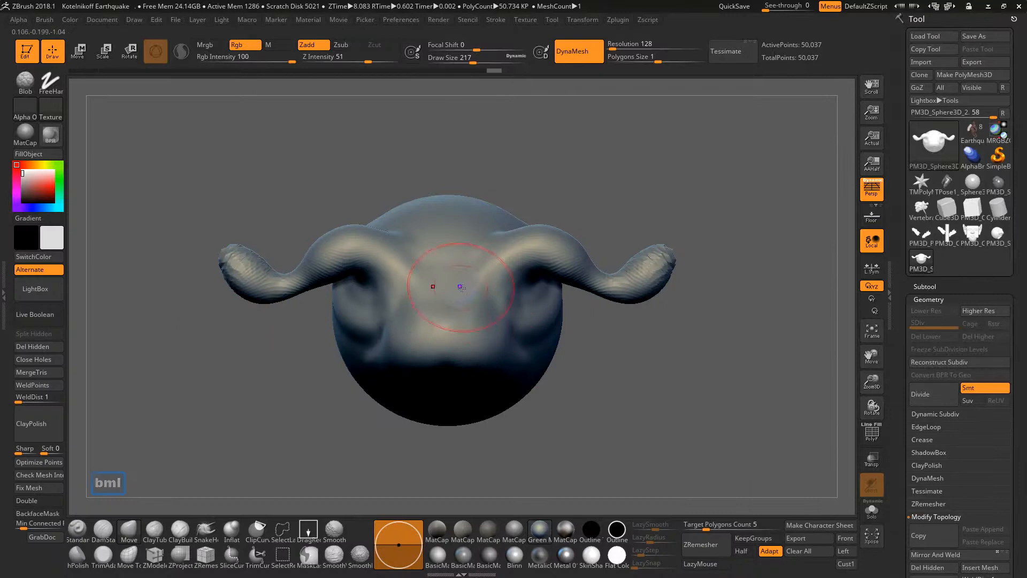
Mask a region across the middle of the horned head's face with lasso drags
left_click_drag(460, 287, 472, 364)
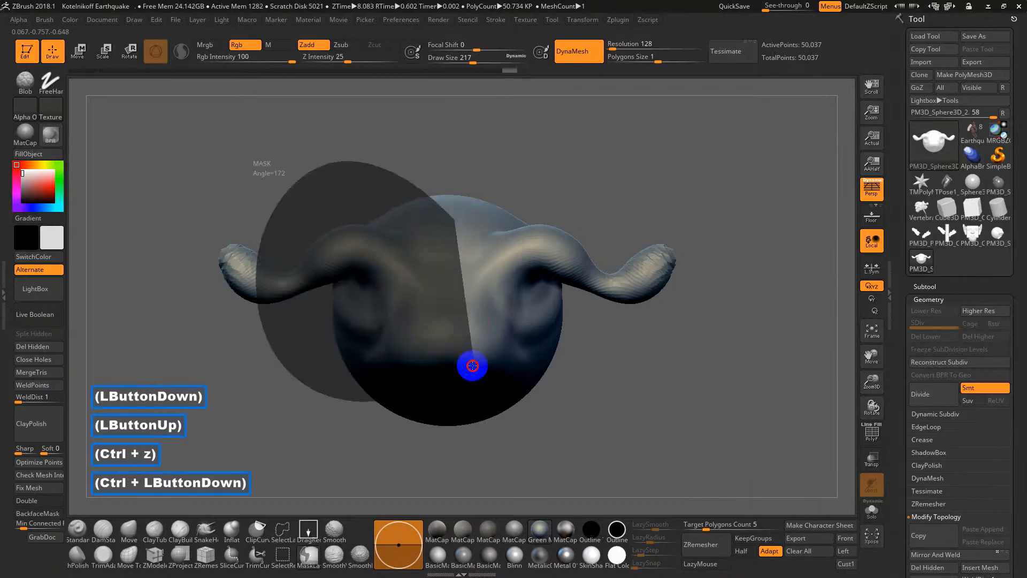
left_click_drag(471, 366, 393, 383)
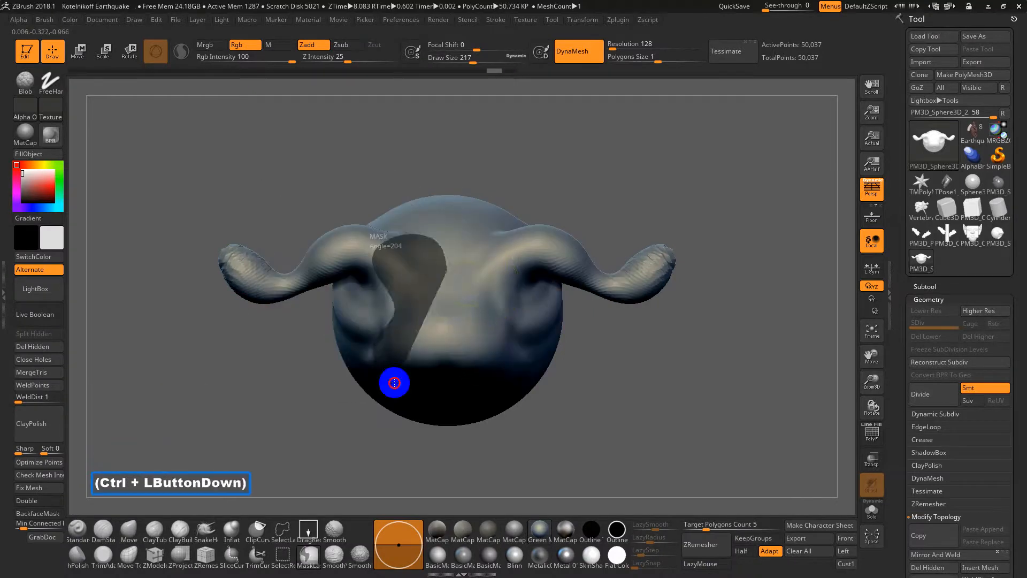
left_click_drag(393, 383, 679, 357)
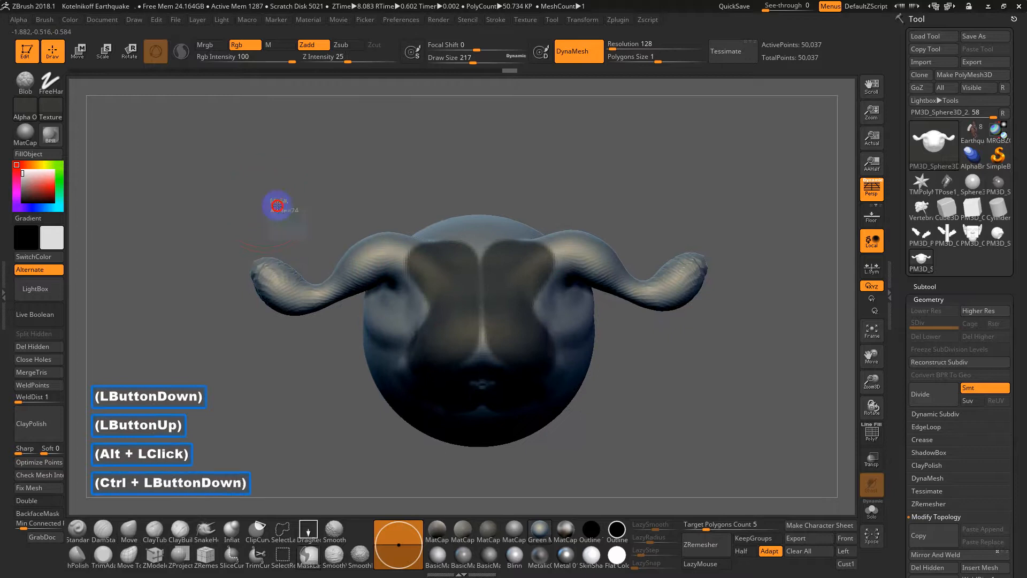
Clear the mask and try the ClayBuildup brush before returning to the Standard brush
left_click(77, 530)
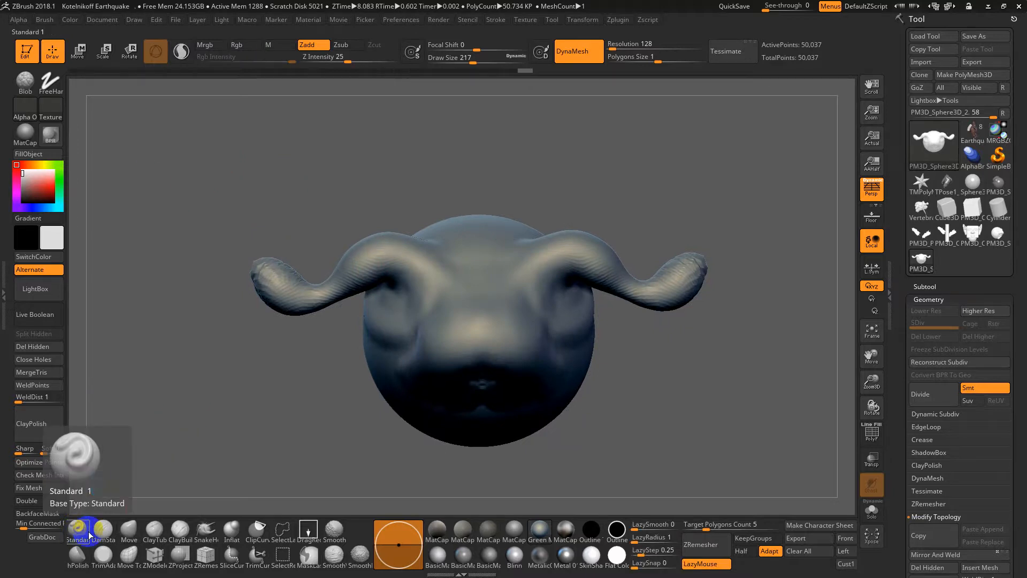
left_click(180, 530)
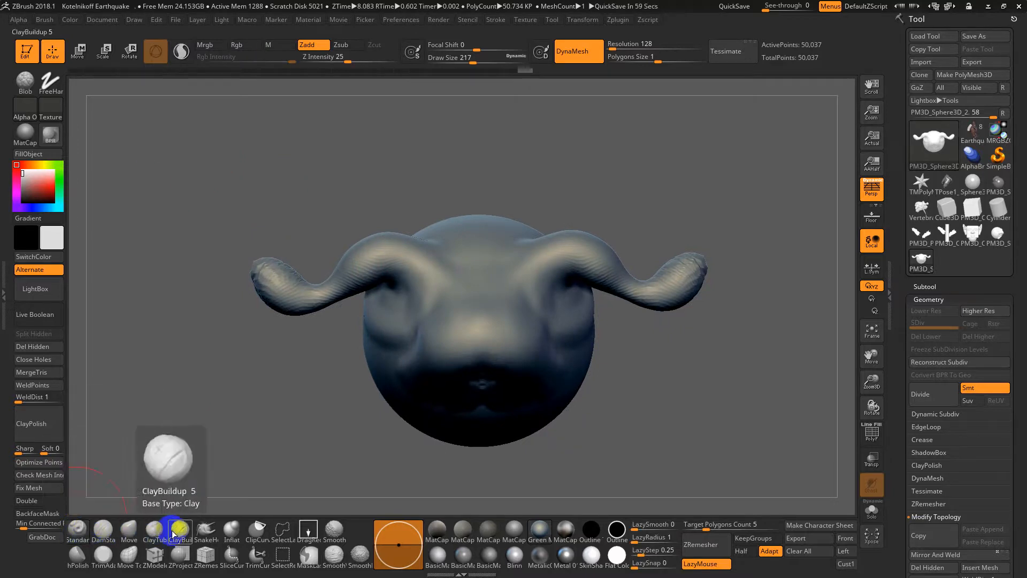
left_click(77, 530)
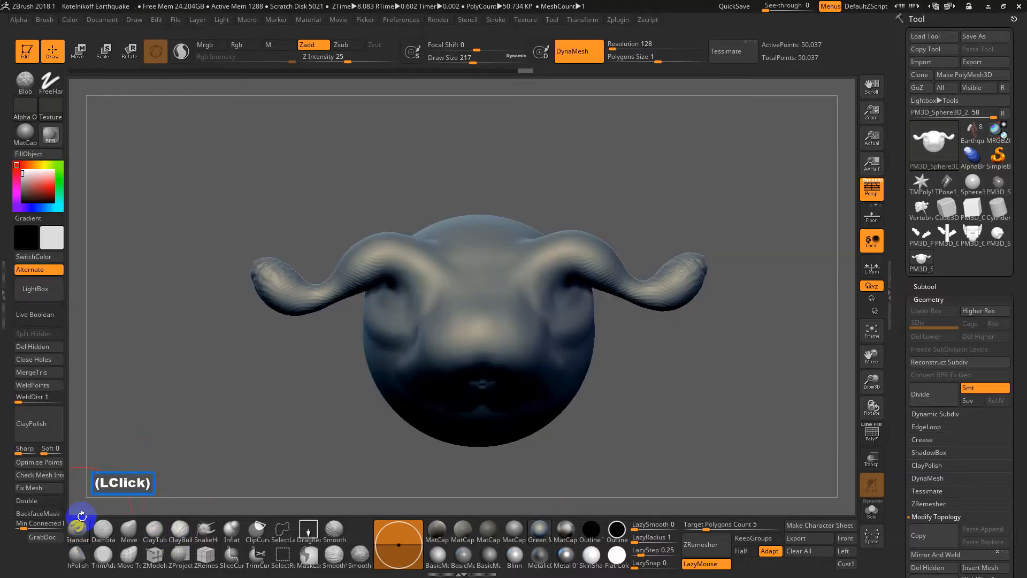
left_click(51, 78)
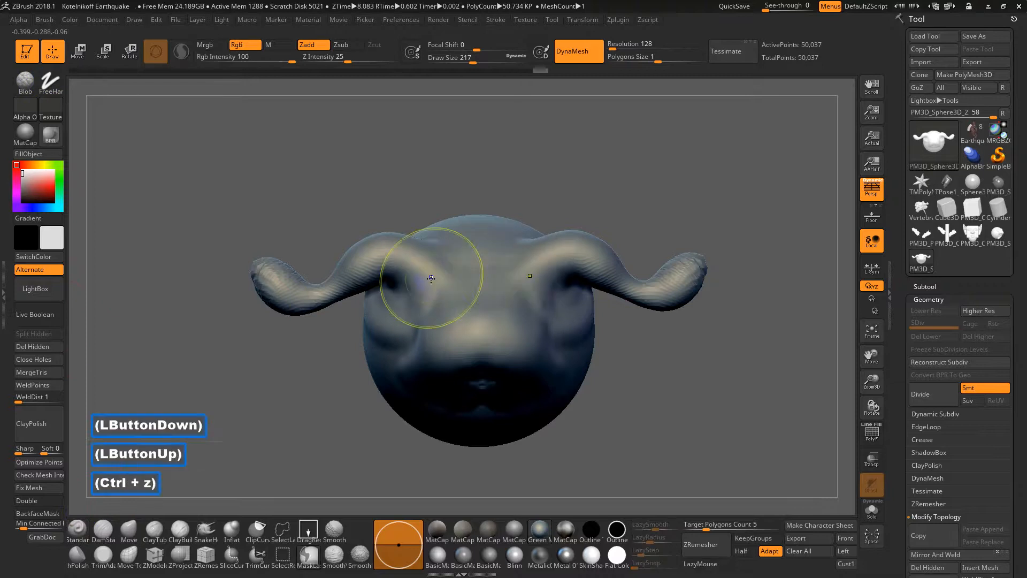
left_click(77, 537)
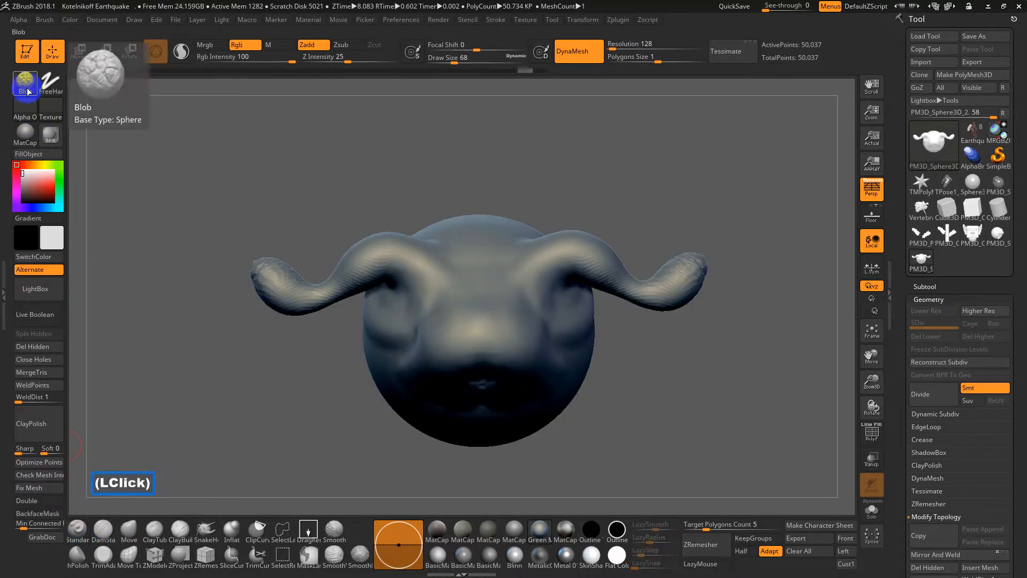
Pick the Standard brush from the full library and undo a trial stroke
left_click(25, 81)
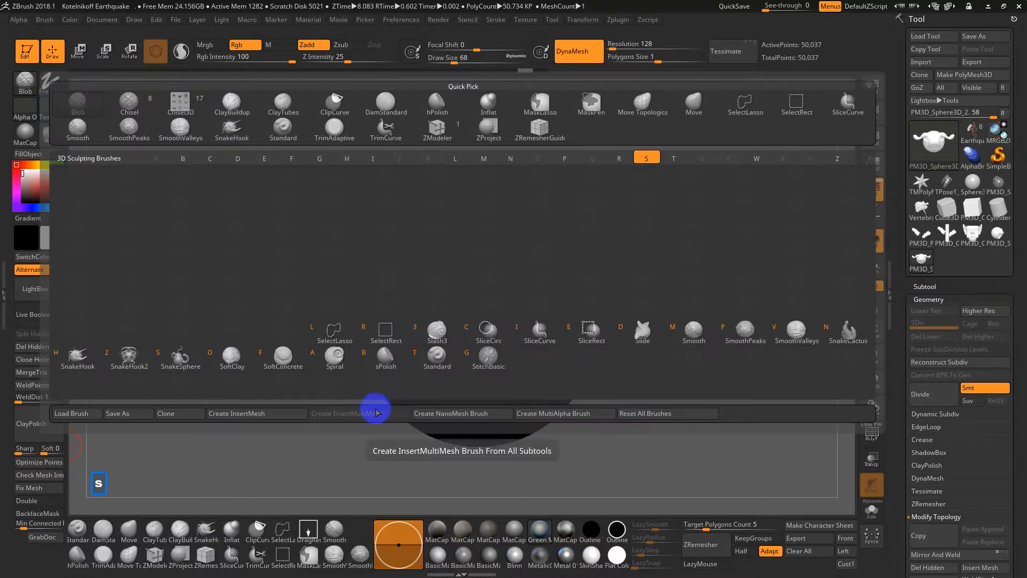
left_click(416, 272)
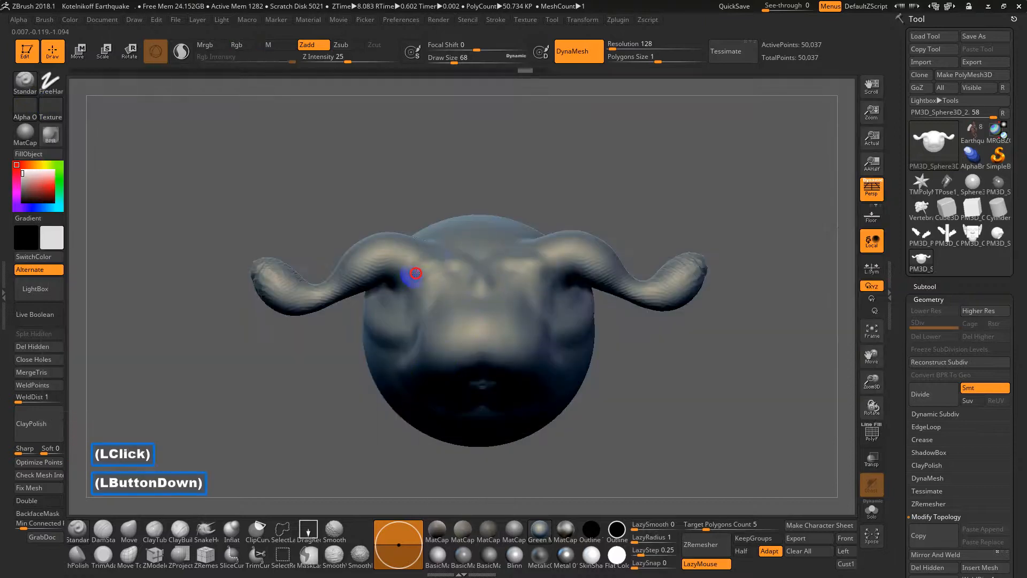
key("ctrl+z")
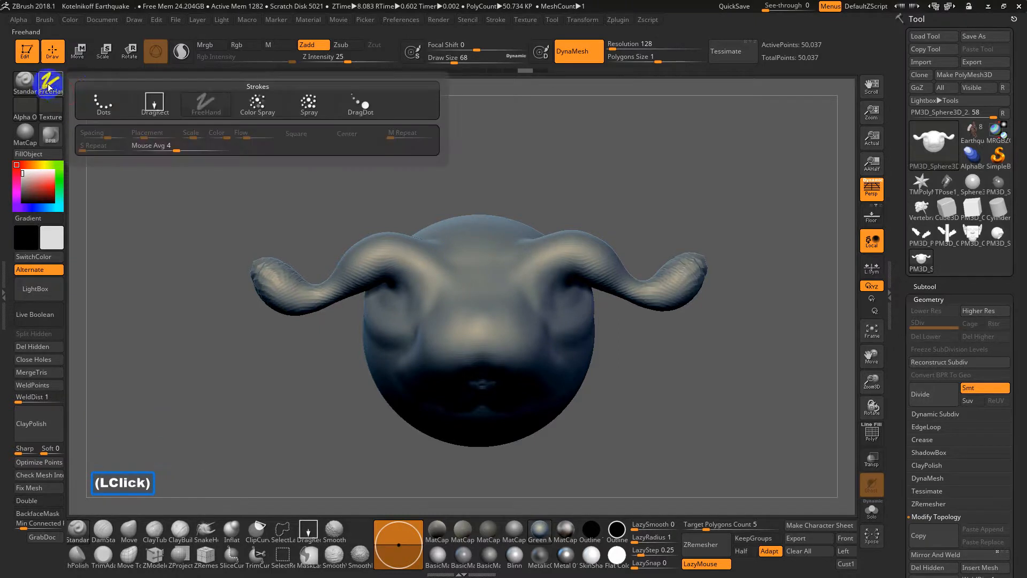
Switch to the Color Spray stroke and adjust its smoothing for sculpting the horn bases
left_click(459, 295)
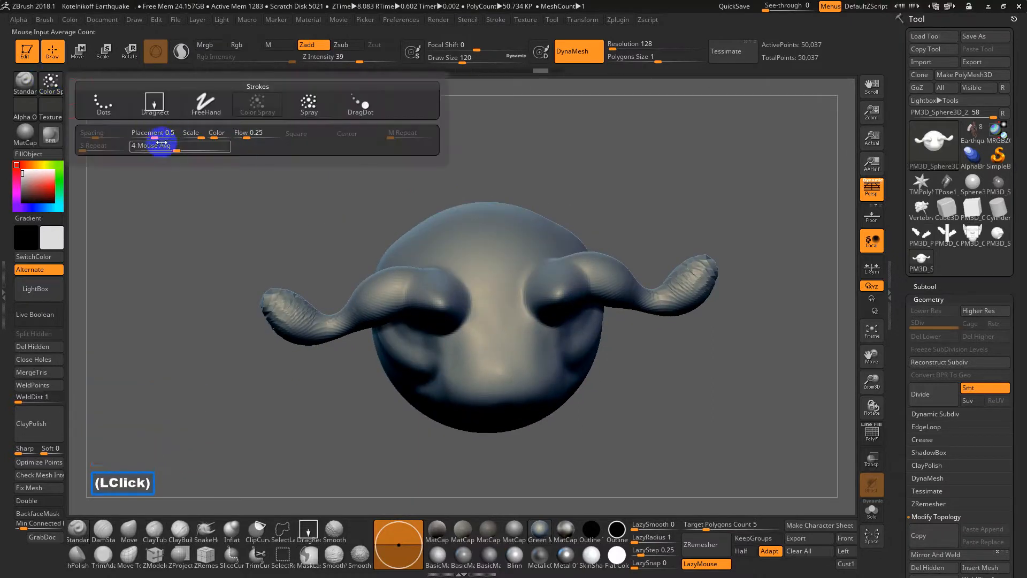
left_click(173, 132)
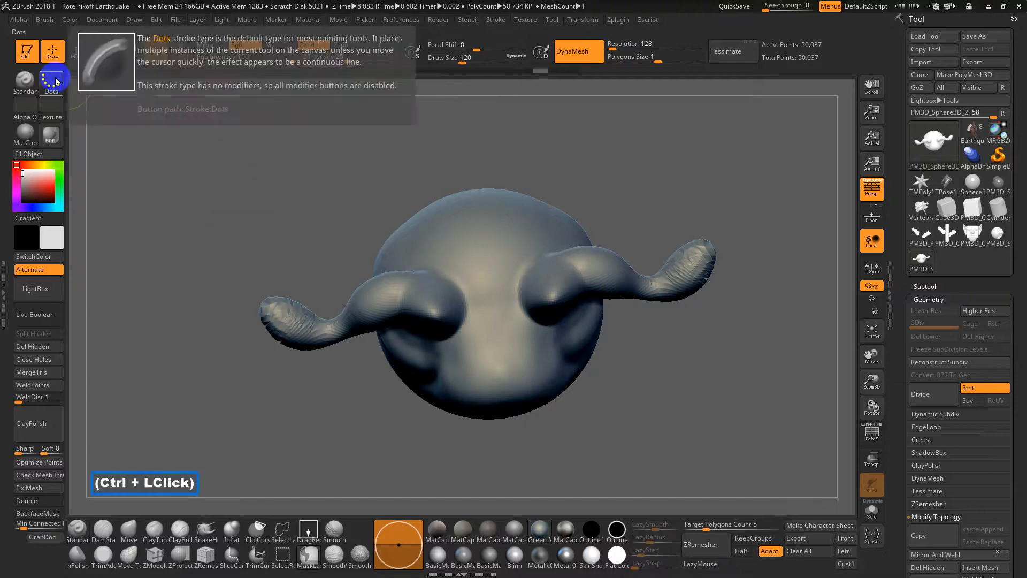
left_click(51, 81)
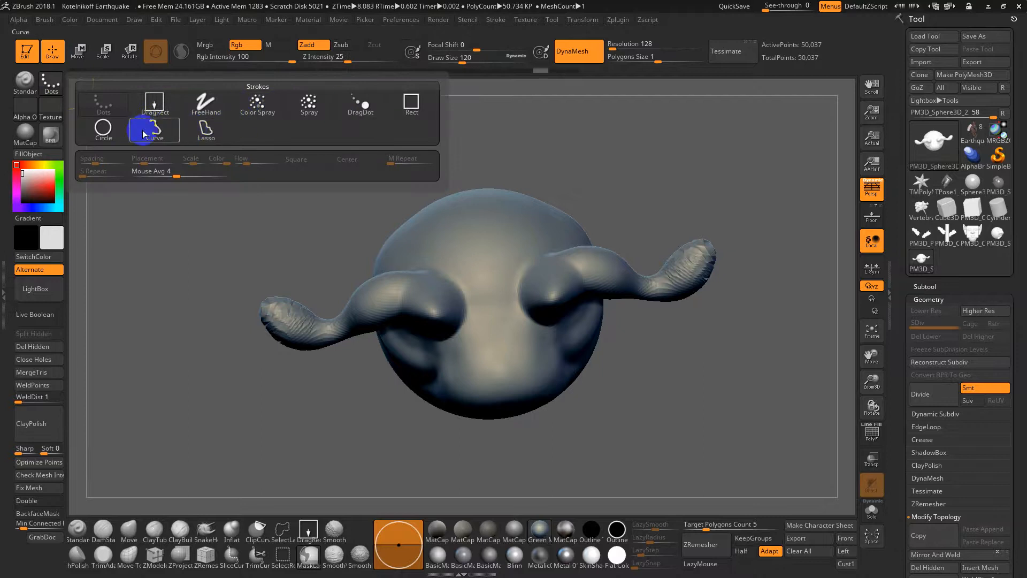
left_click(411, 104)
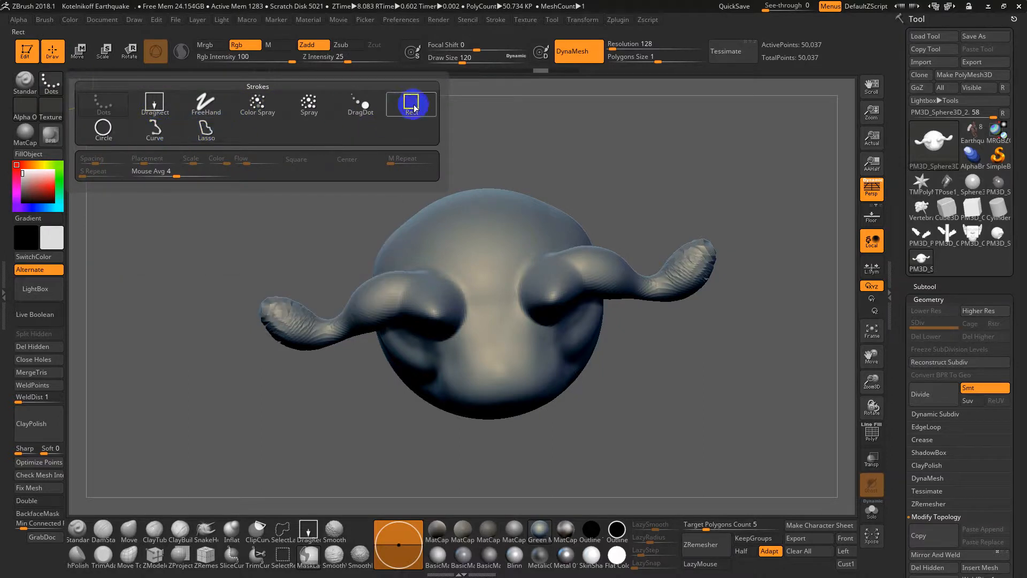
left_click(205, 129)
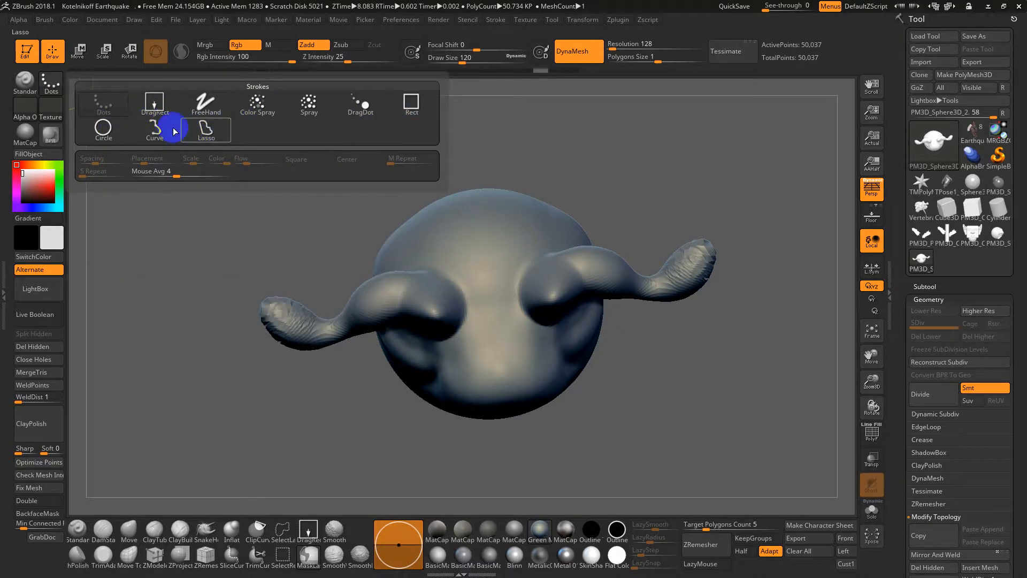
left_click(155, 128)
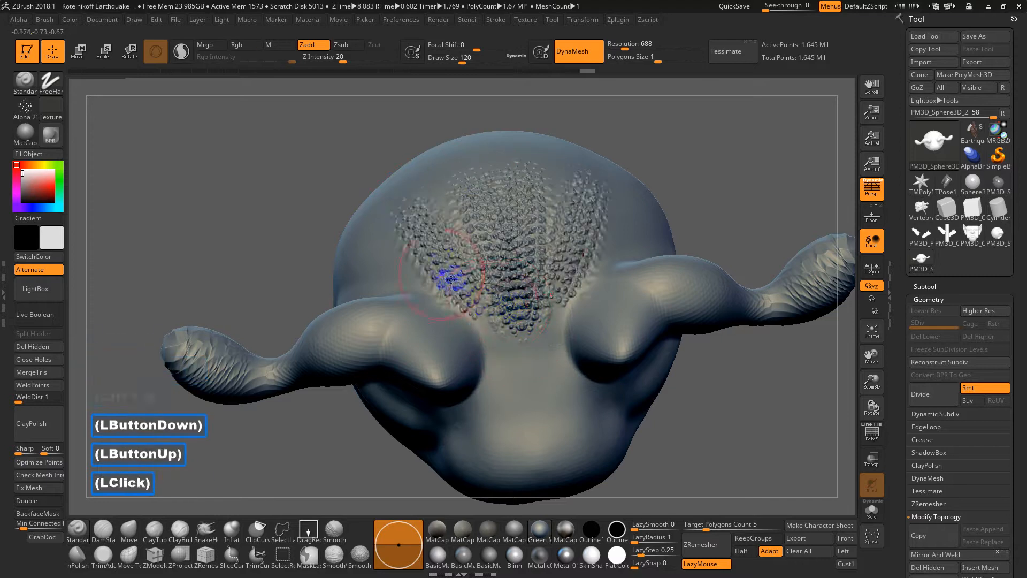
Undo the bumpy forehead stroke and pick the spotted bubble alpha for spraying bumps
key("ctrl+z")
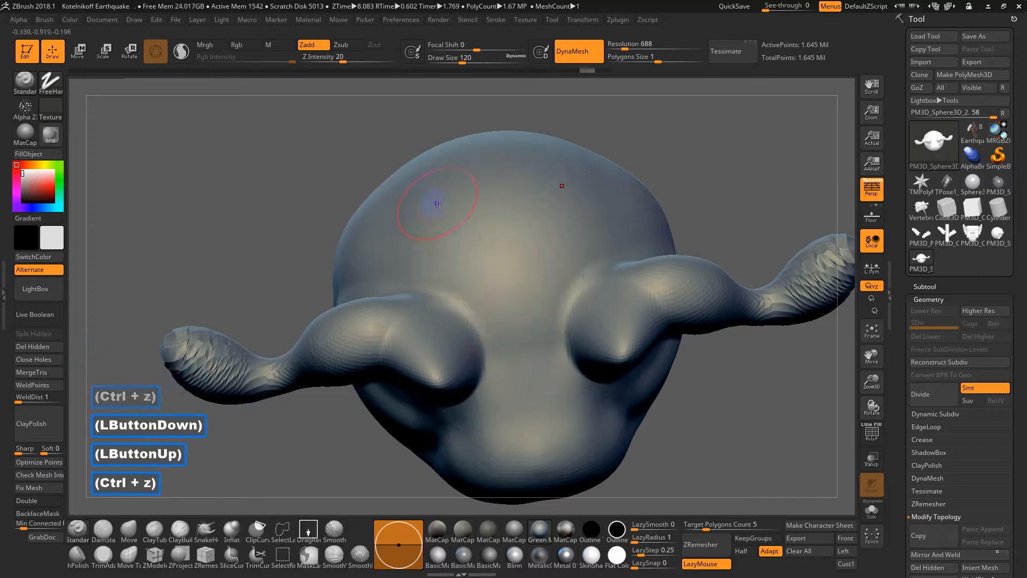
left_click(24, 106)
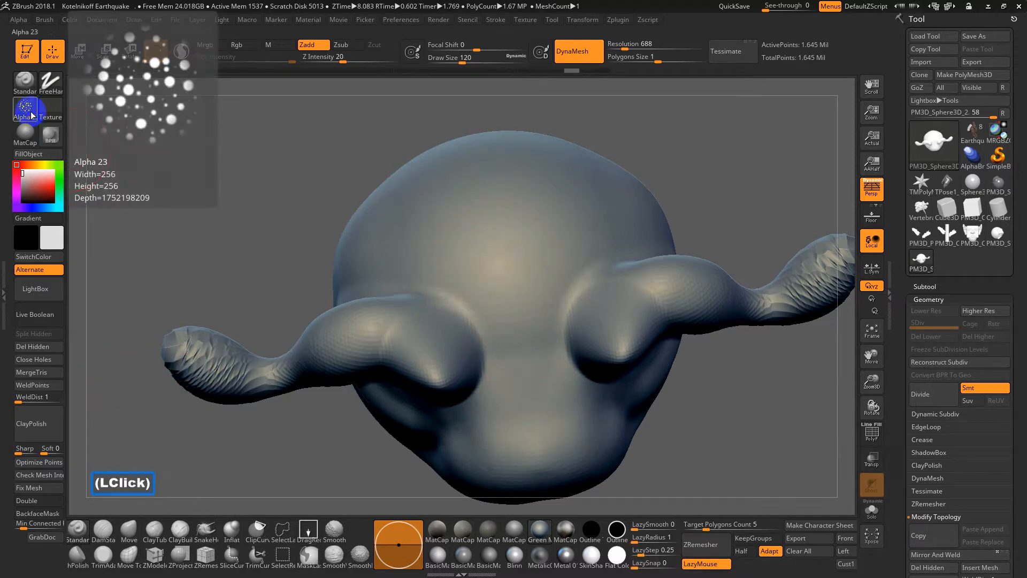
left_click(25, 112)
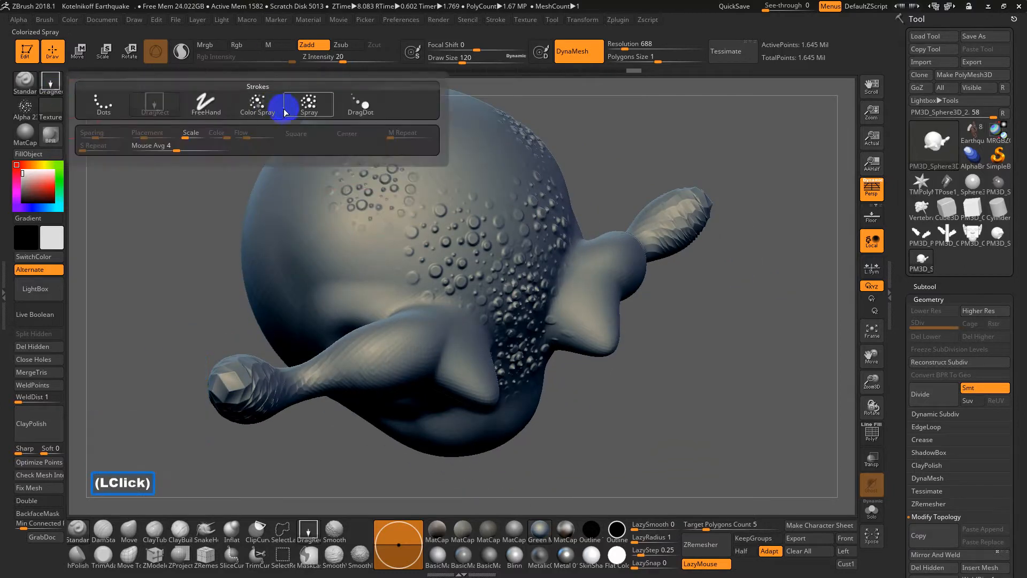
Set the brush to Spray stroke with colour variance and Z Intensity lowered to 6
left_click(308, 103)
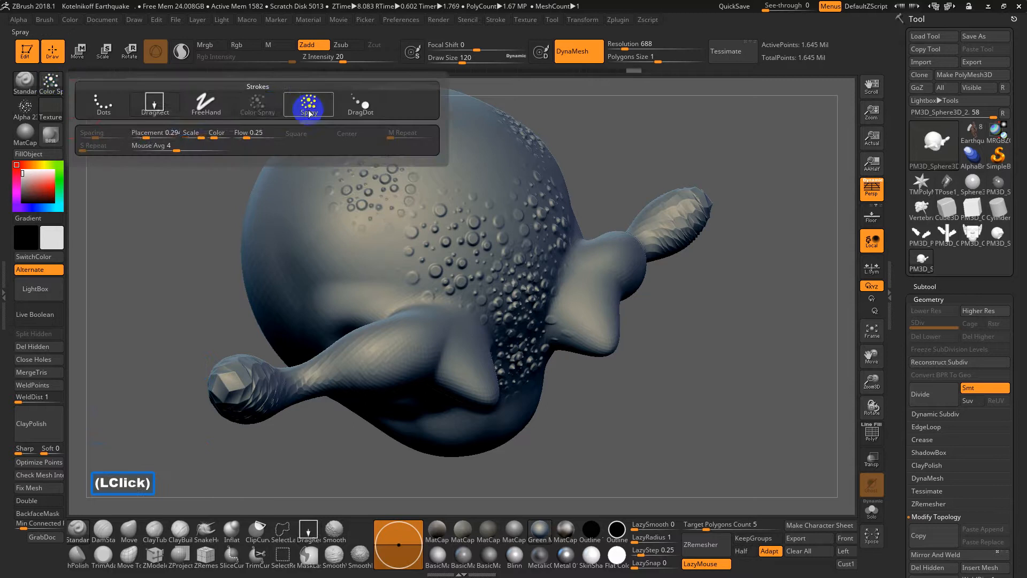
left_click(258, 103)
type("0.2")
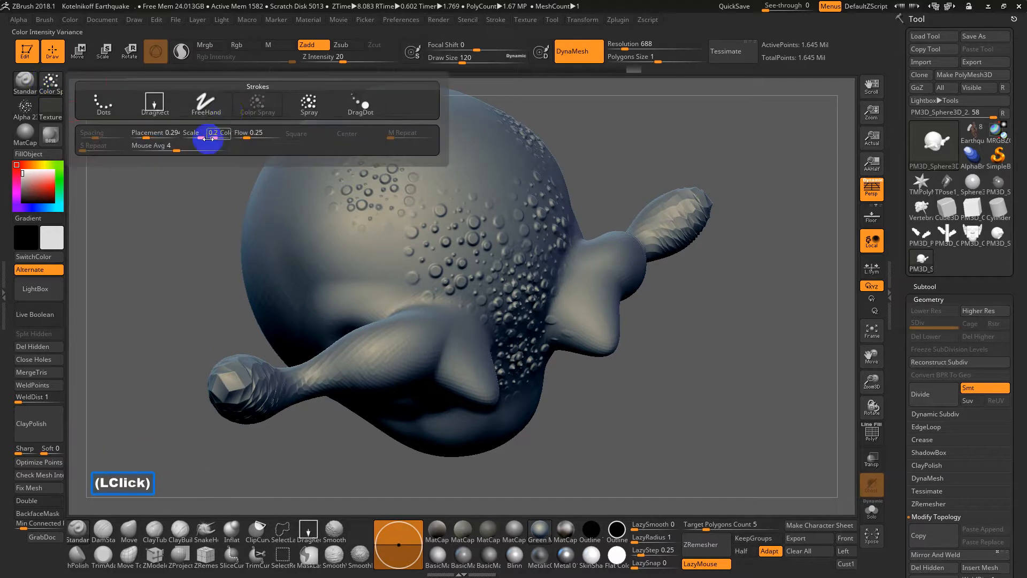
left_click(308, 105)
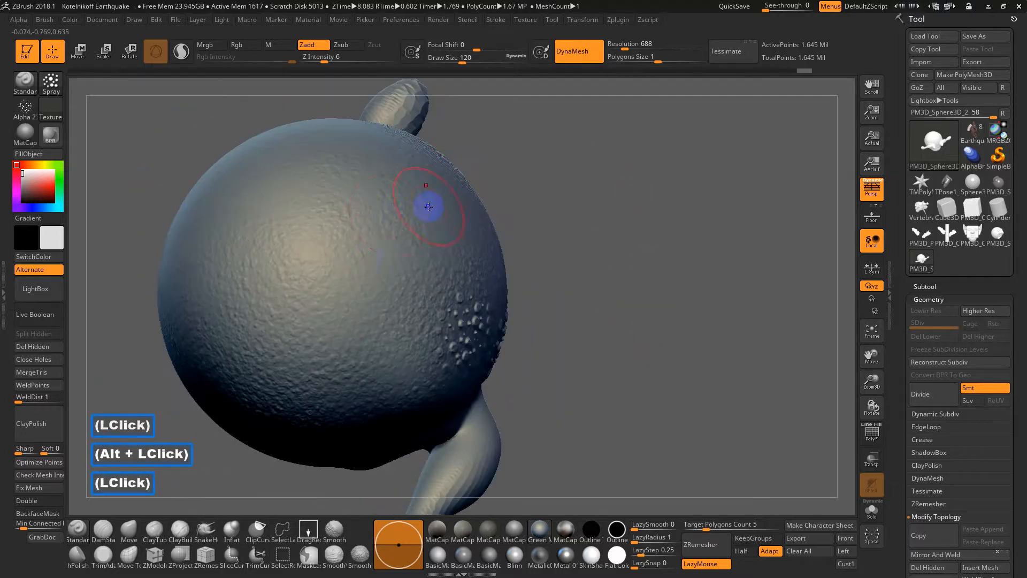
Paint fine grainy roughness over the skull and turn the head to face front
left_click(50, 83)
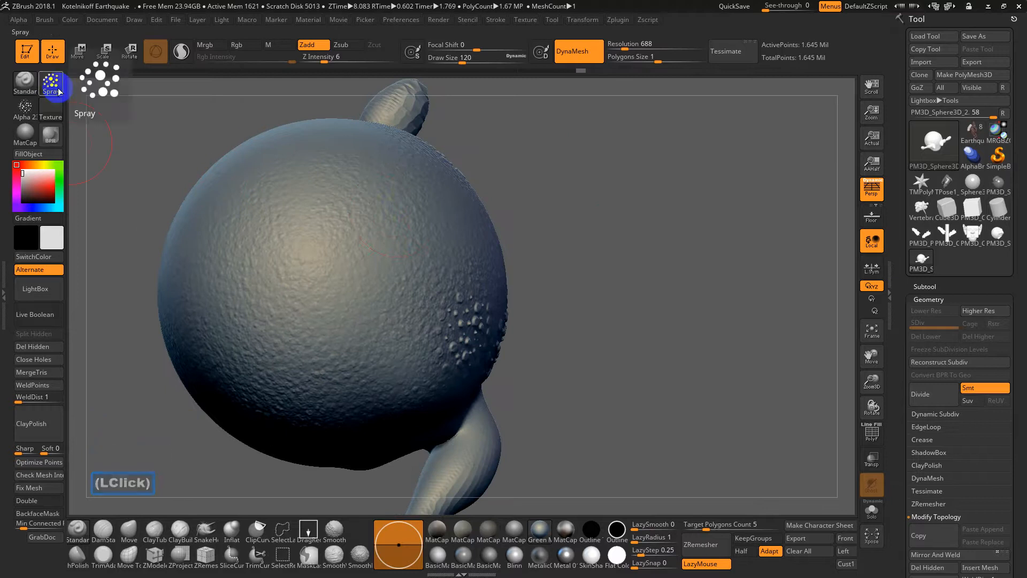
left_click(50, 84)
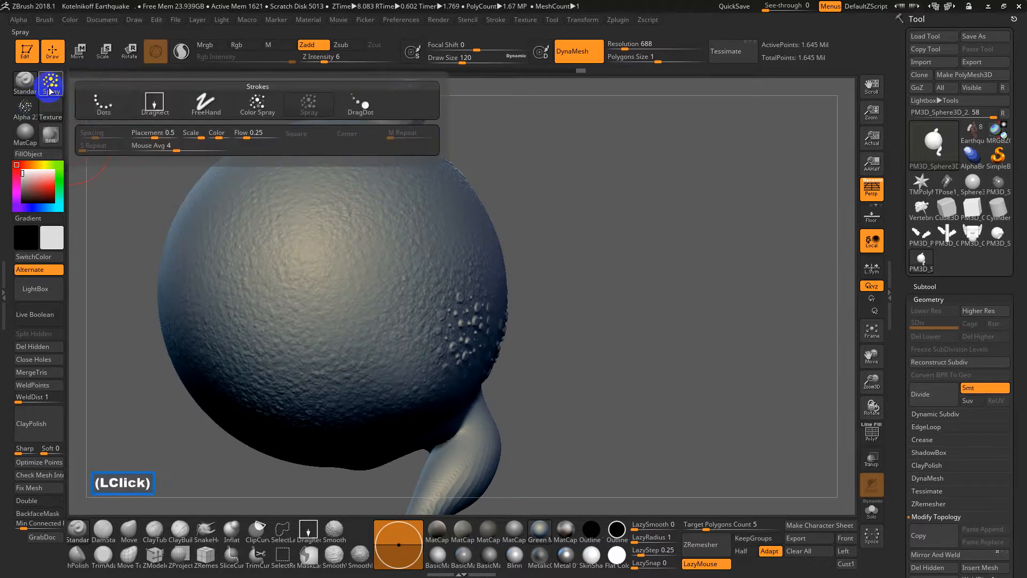
left_click(410, 231)
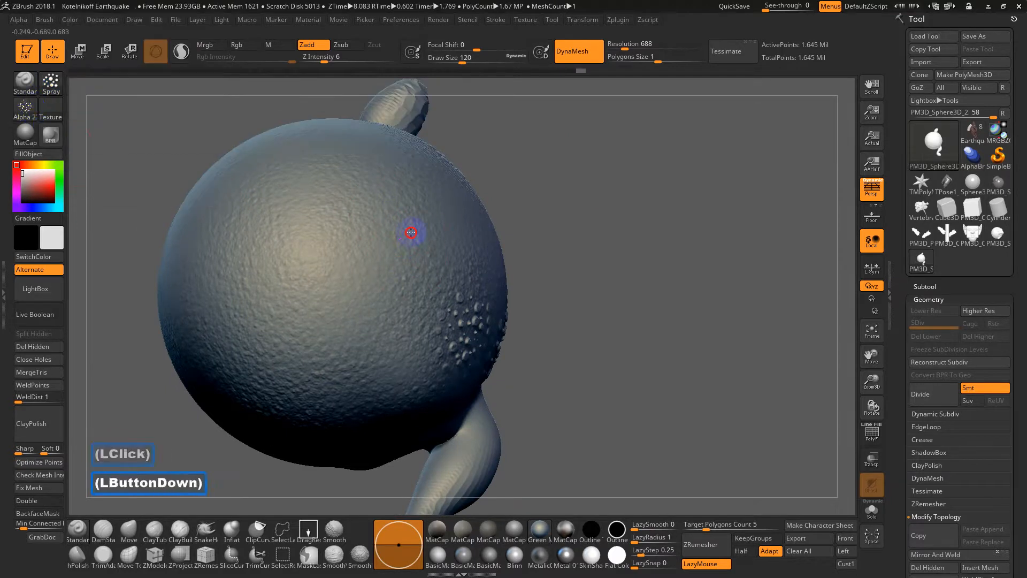
left_click_drag(410, 231, 471, 354)
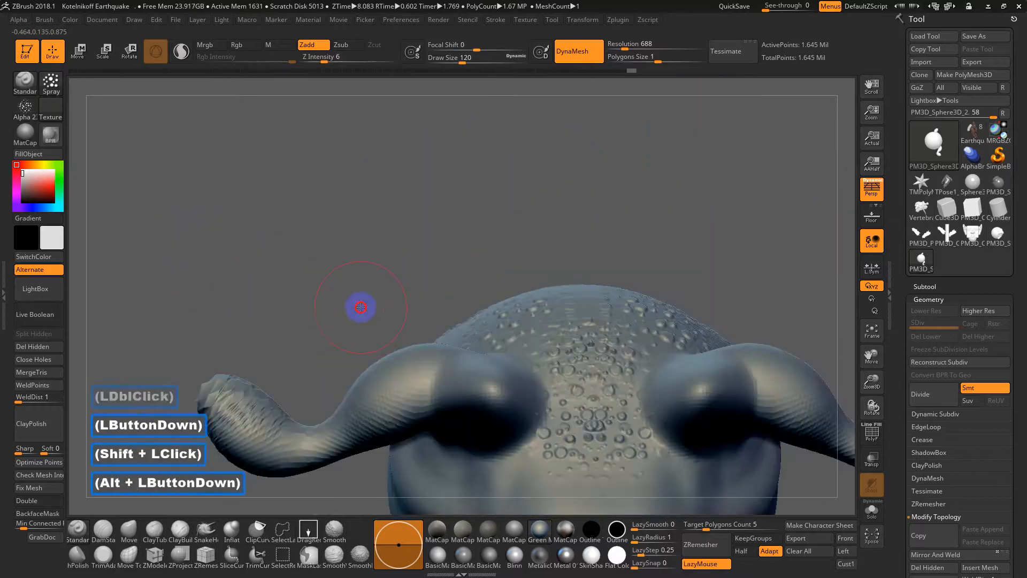
left_click_drag(360, 308, 507, 167)
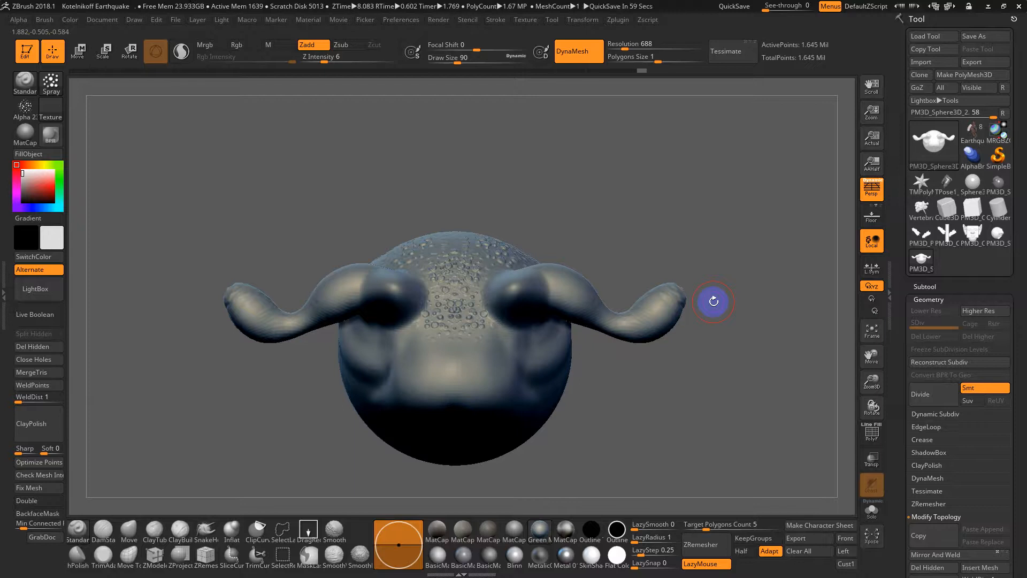
left_click_drag(714, 302, 592, 233)
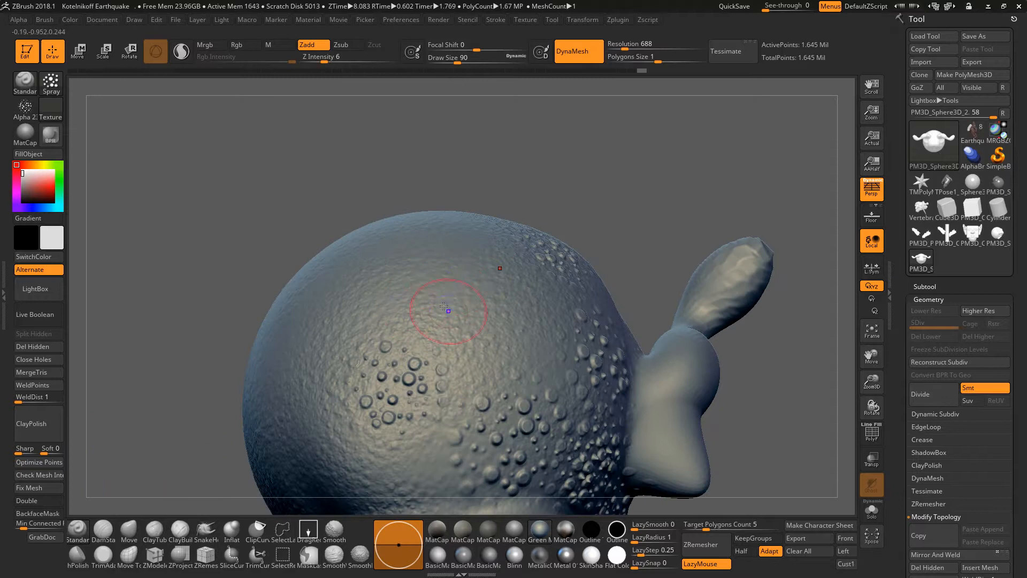
mouse_move(384, 308)
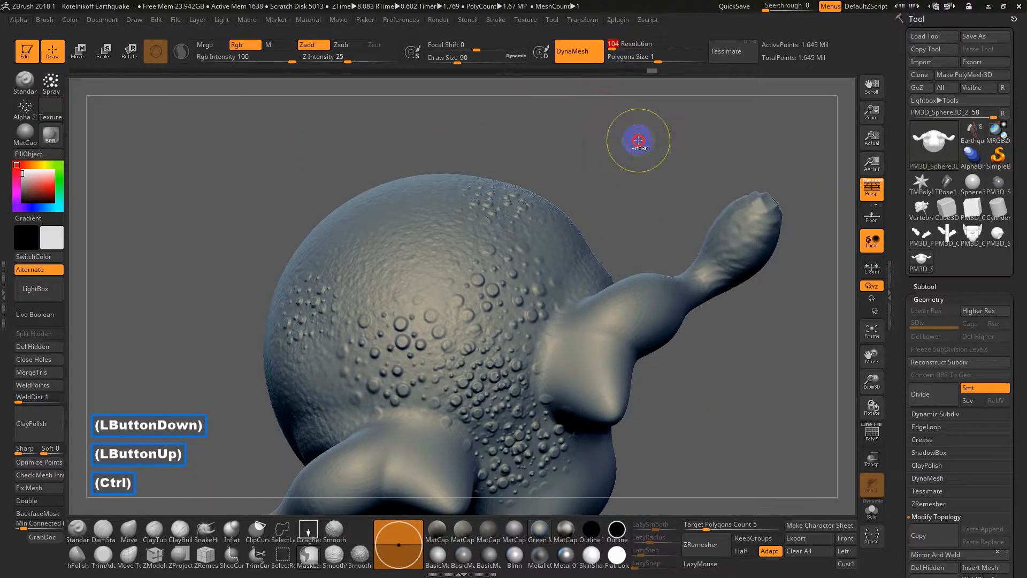
left_click_drag(638, 141, 393, 320)
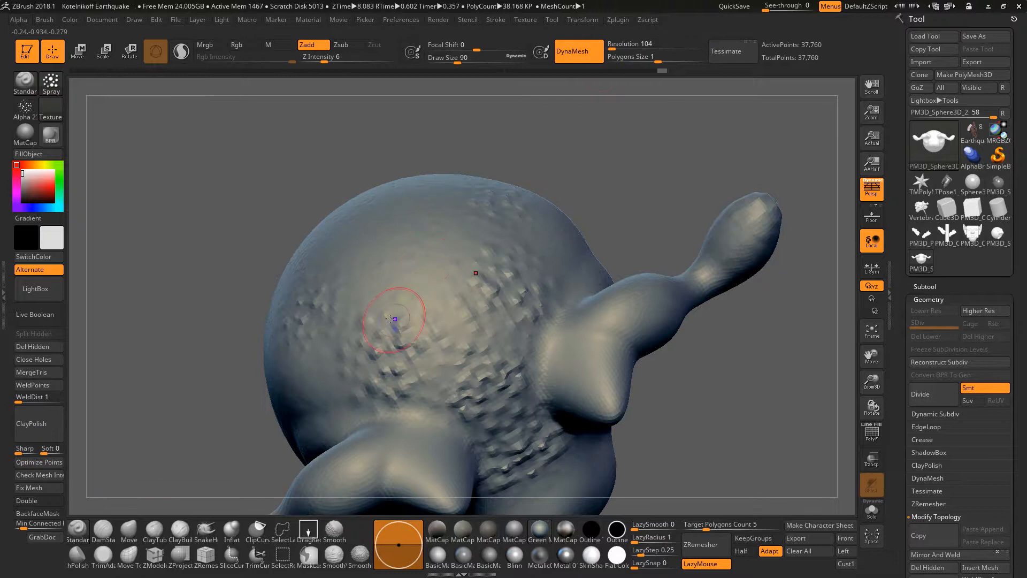
mouse_move(51, 111)
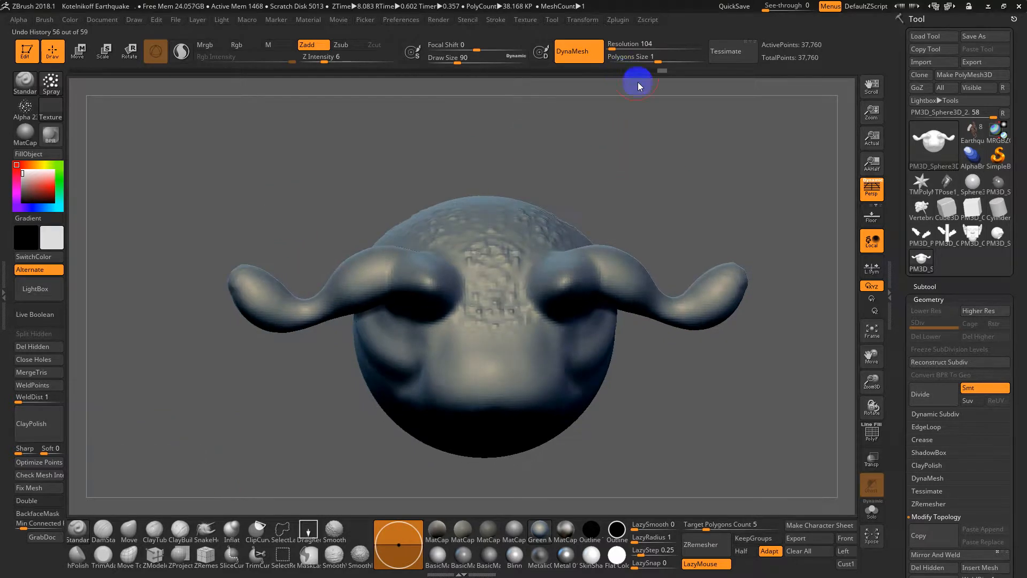
Lower DynaMesh Resolution to 16 and switch the stroke from Spray to FreeHand
left_click(465, 216)
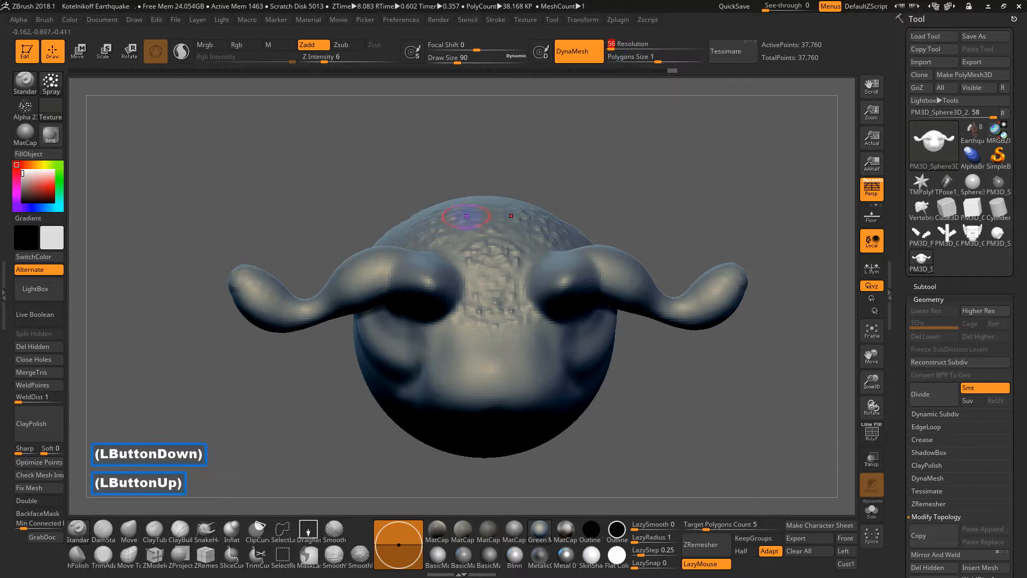
left_click(50, 83)
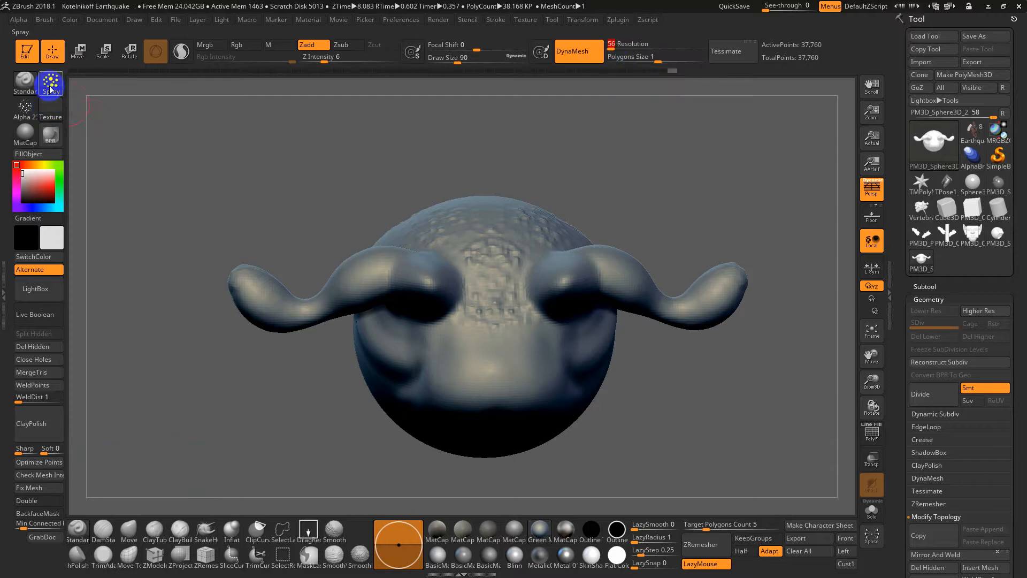
left_click(25, 106)
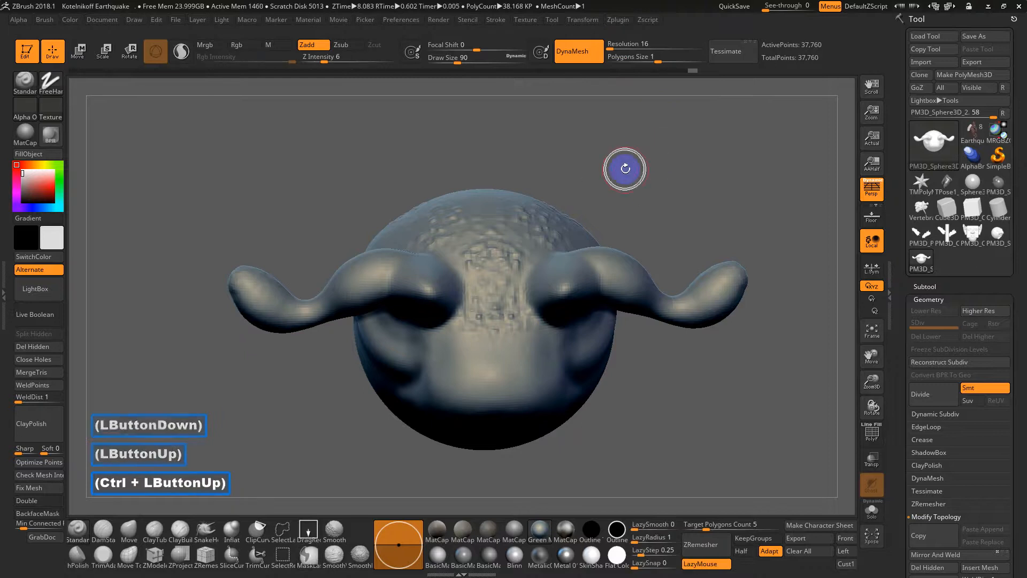
left_click_drag(624, 168, 557, 403)
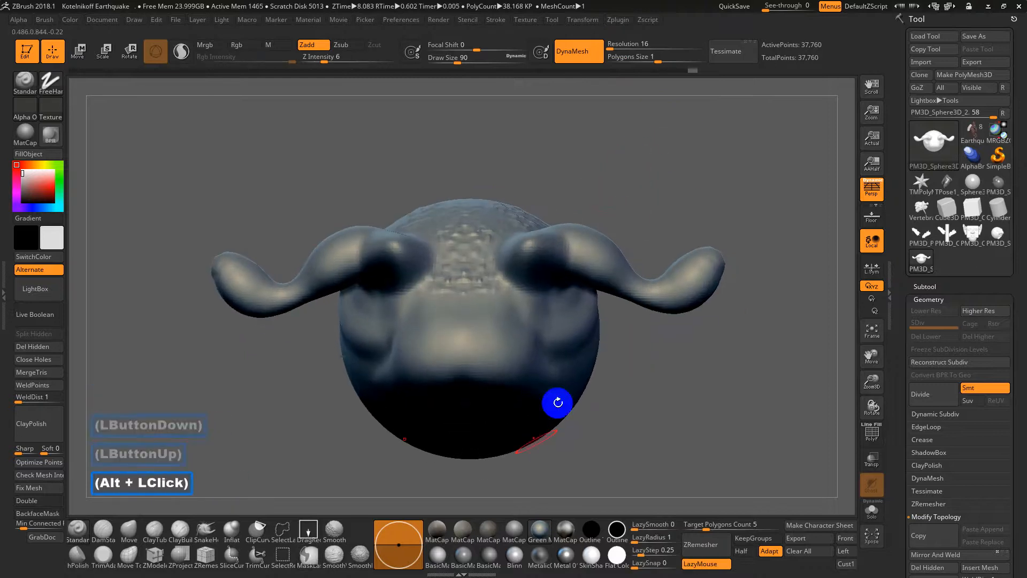
left_click(566, 537)
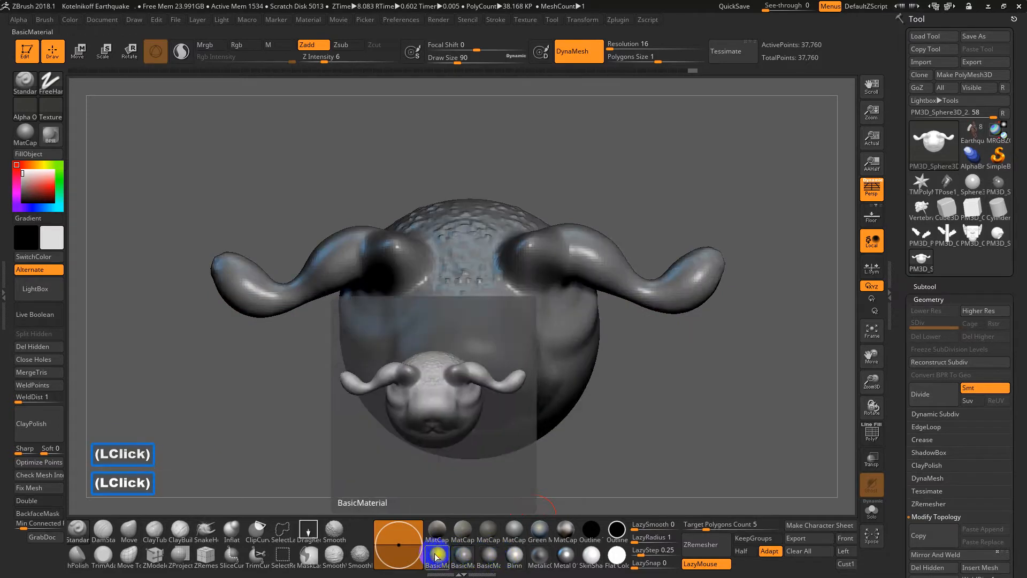
Apply the MatCap Gray material, pick green and fill the whole head with it
double_click(515, 530)
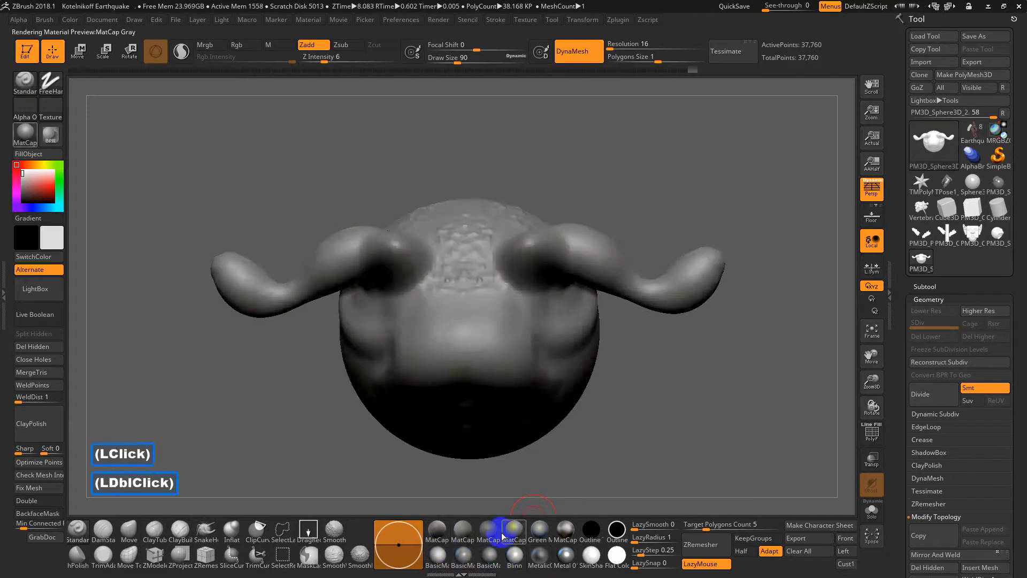
left_click(539, 533)
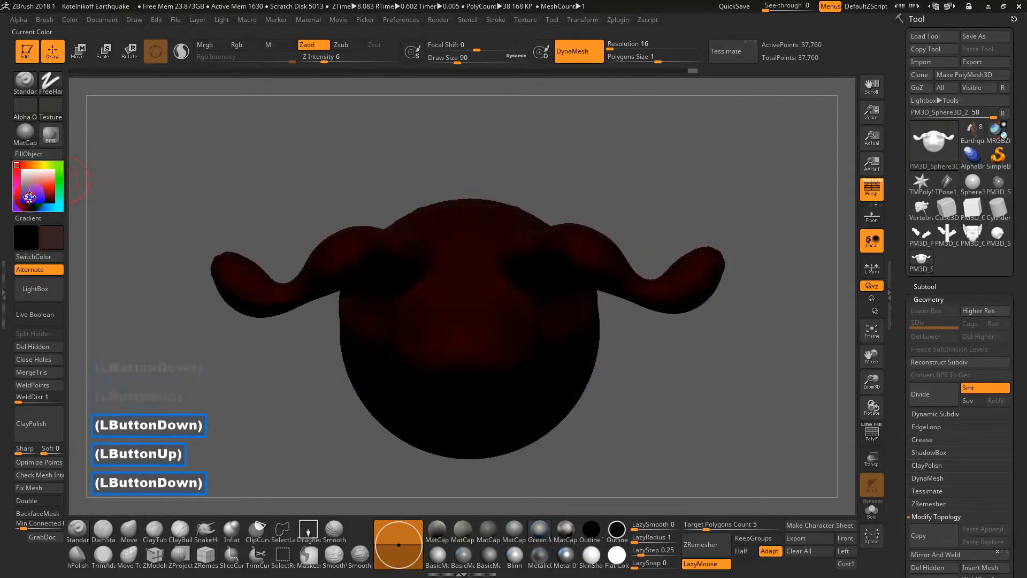
left_click(49, 174)
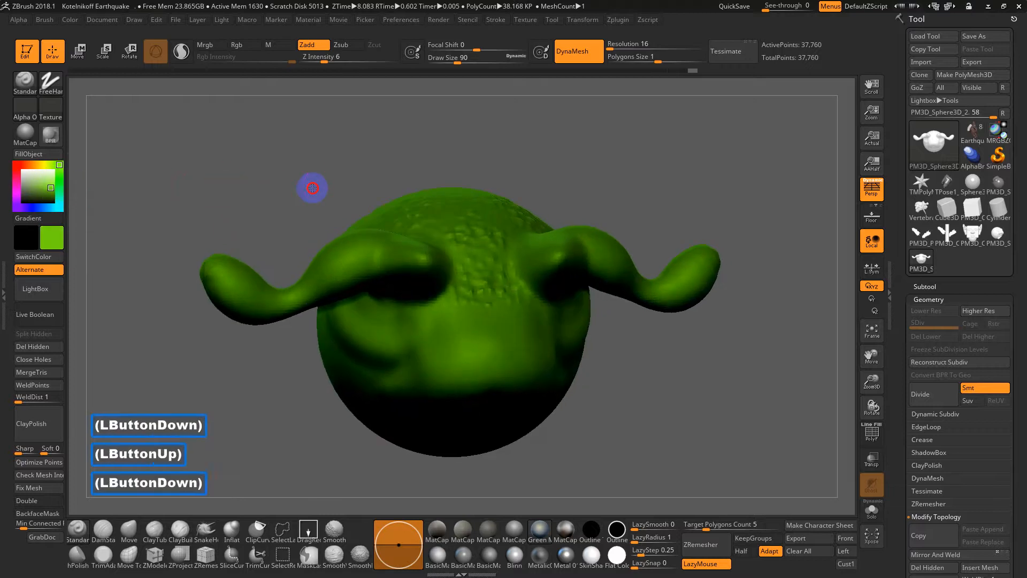
left_click_drag(312, 187, 171, 314)
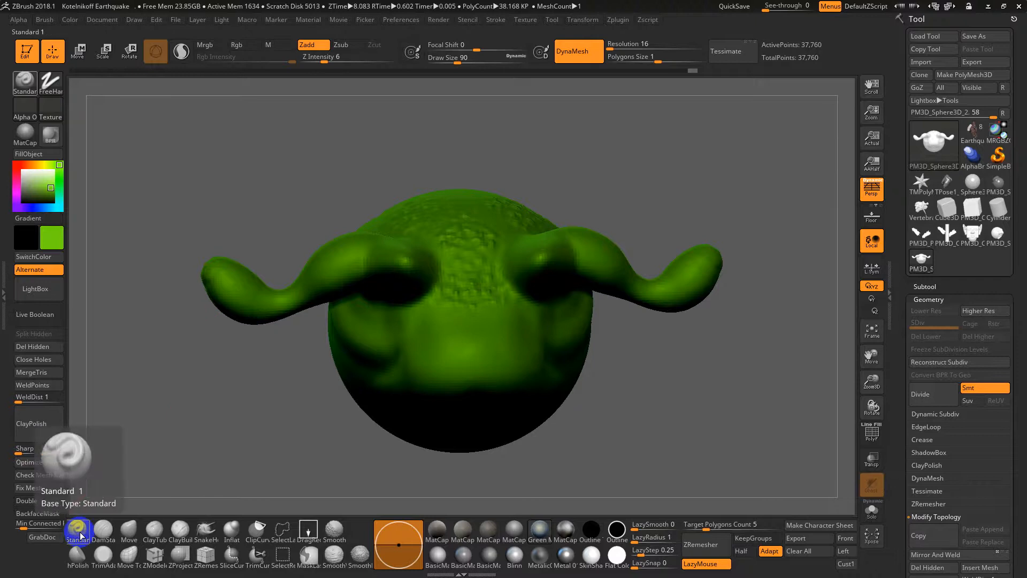
Select the Standard brush and switch Zadd off so strokes add no depth
left_click(77, 532)
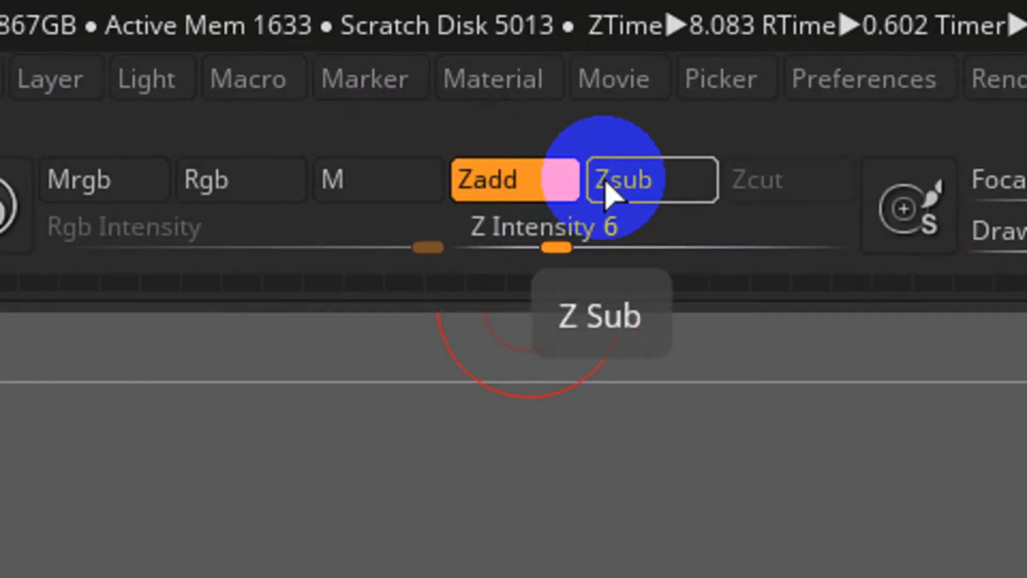
mouse_move(376, 180)
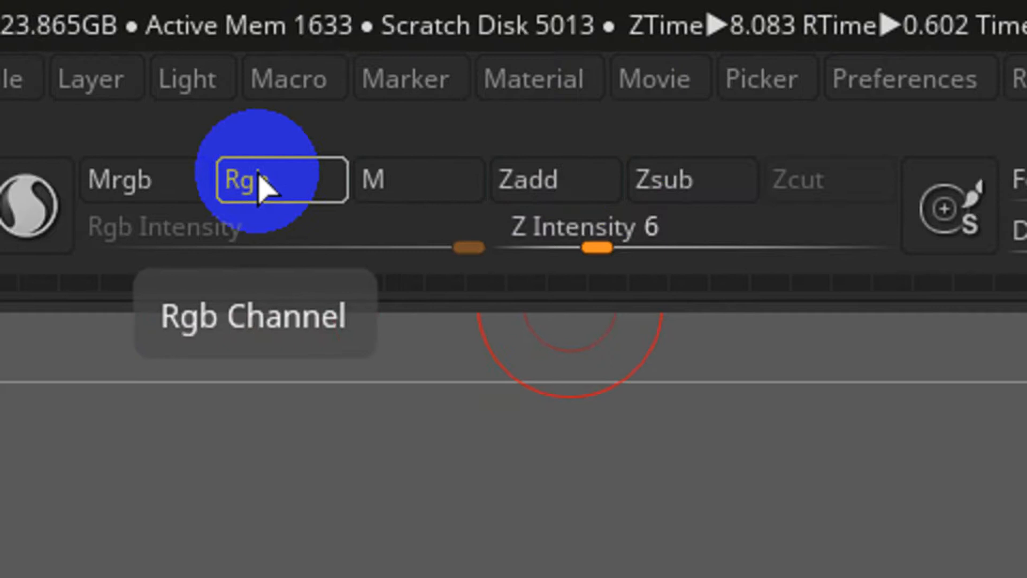
left_click(280, 180)
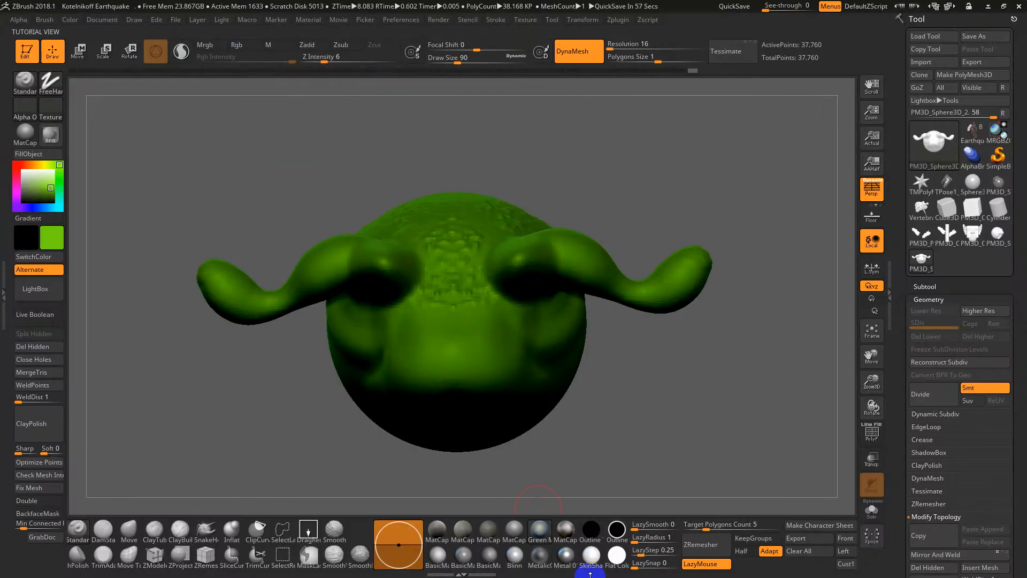
Compare SkinShade4 with Flat Color in the Material palette and settle on SkinShade4
left_click(616, 553)
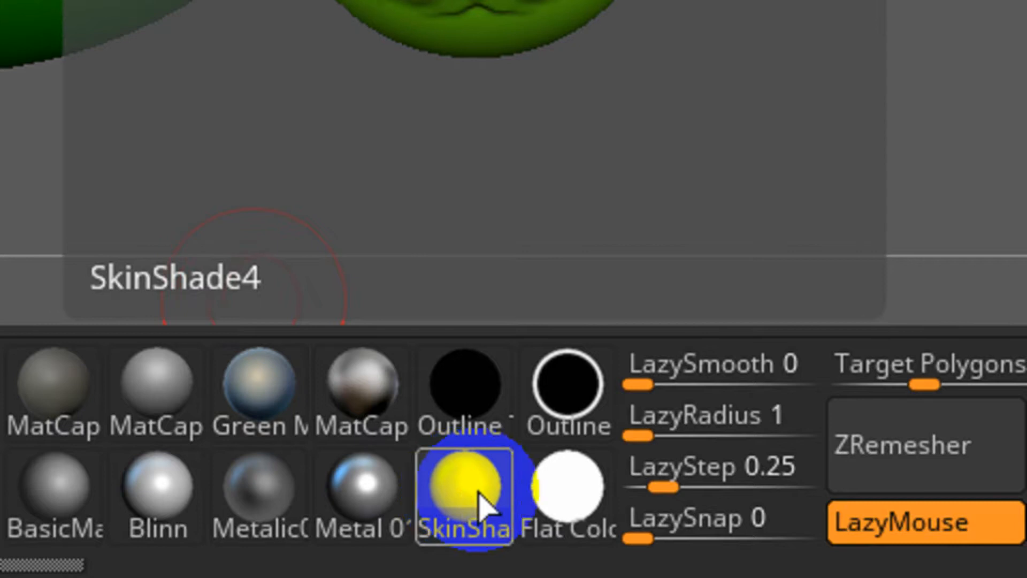
left_click(566, 488)
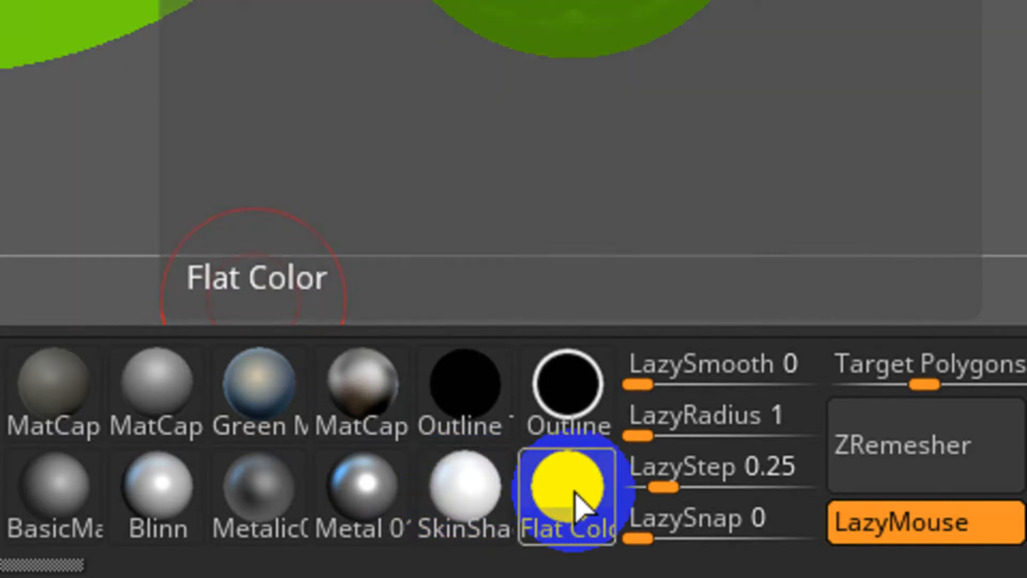
left_click(467, 487)
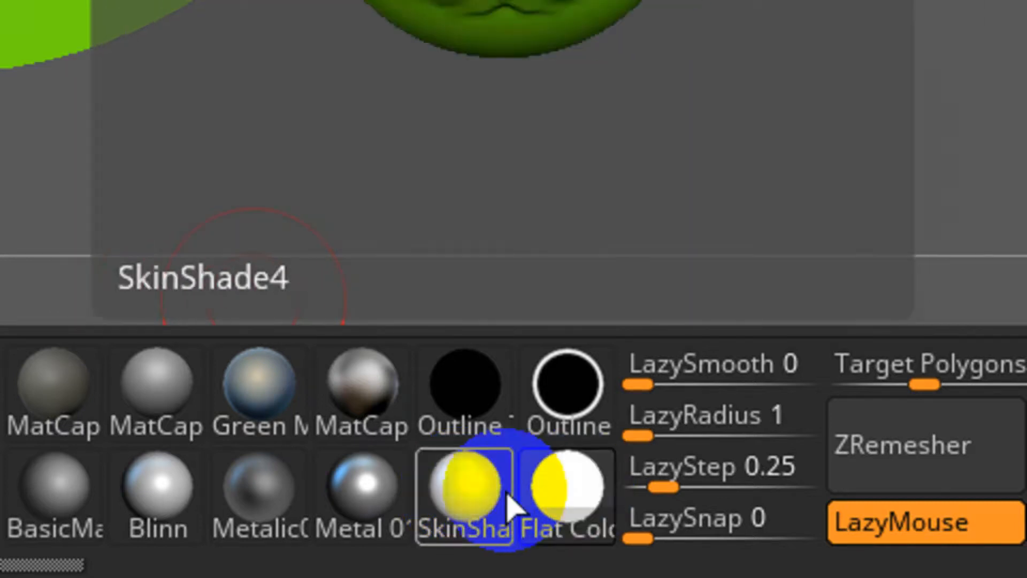
left_click(466, 487)
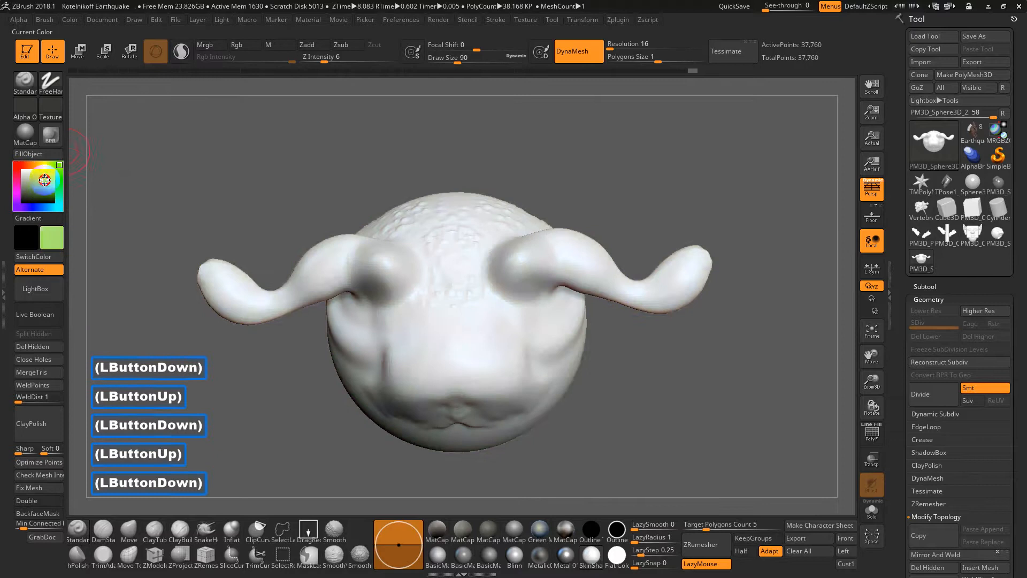
Choose bright green and fill the entire head, horns included, via Color > FillObject
left_click(58, 182)
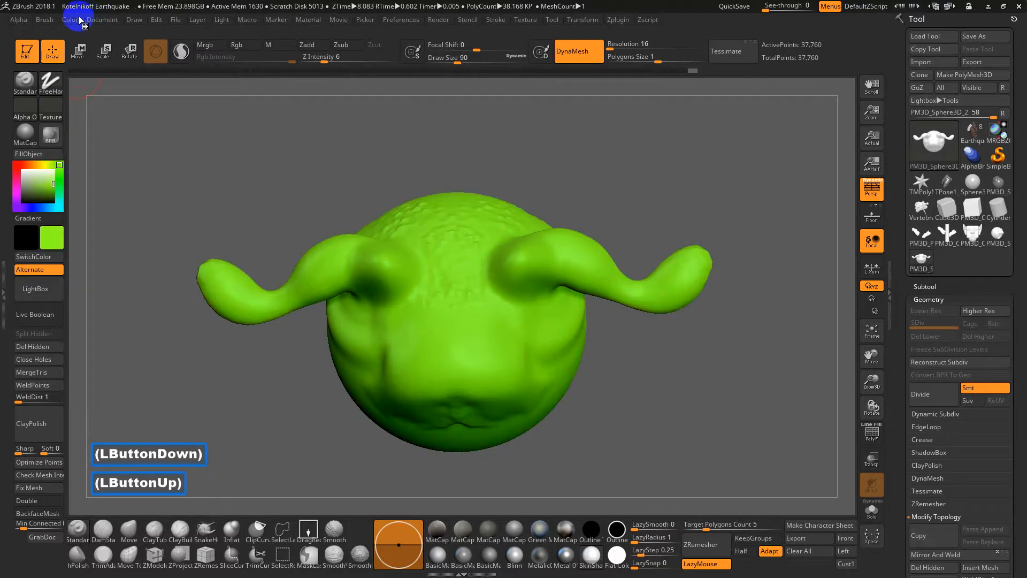
left_click(69, 19)
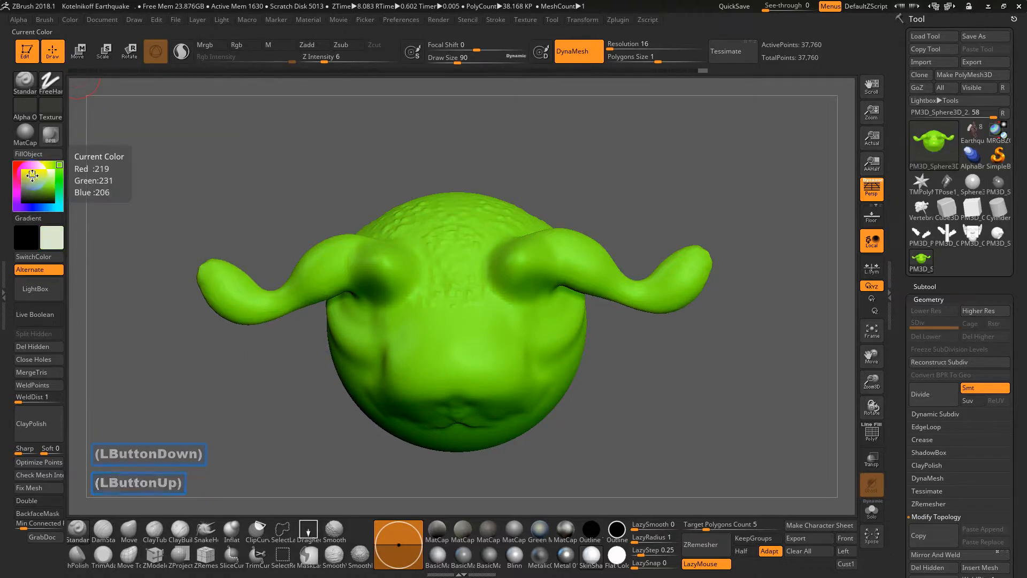
Pick orange and paint a patch across the middle of the green face
left_click(34, 163)
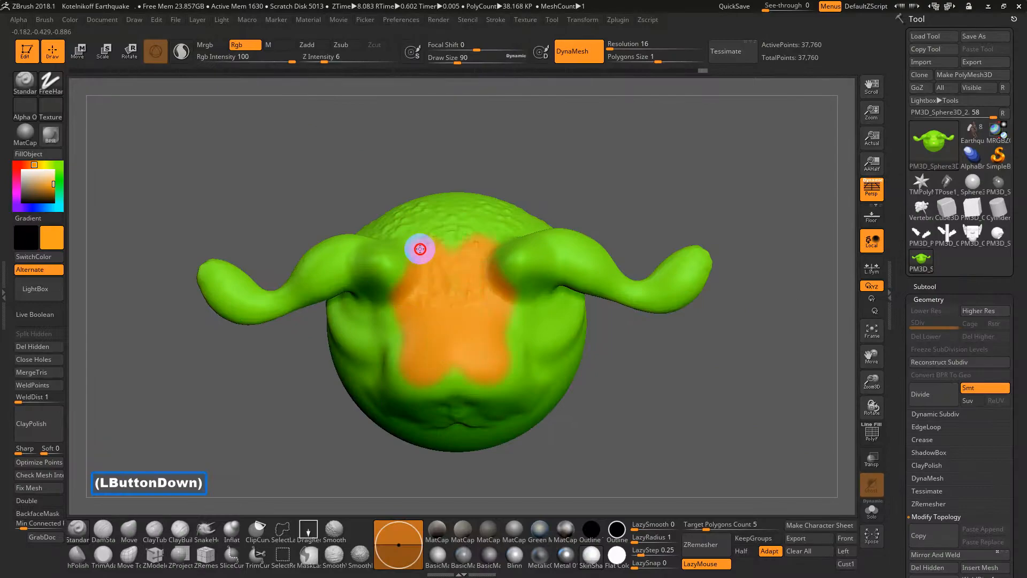
left_click_drag(419, 249, 351, 162)
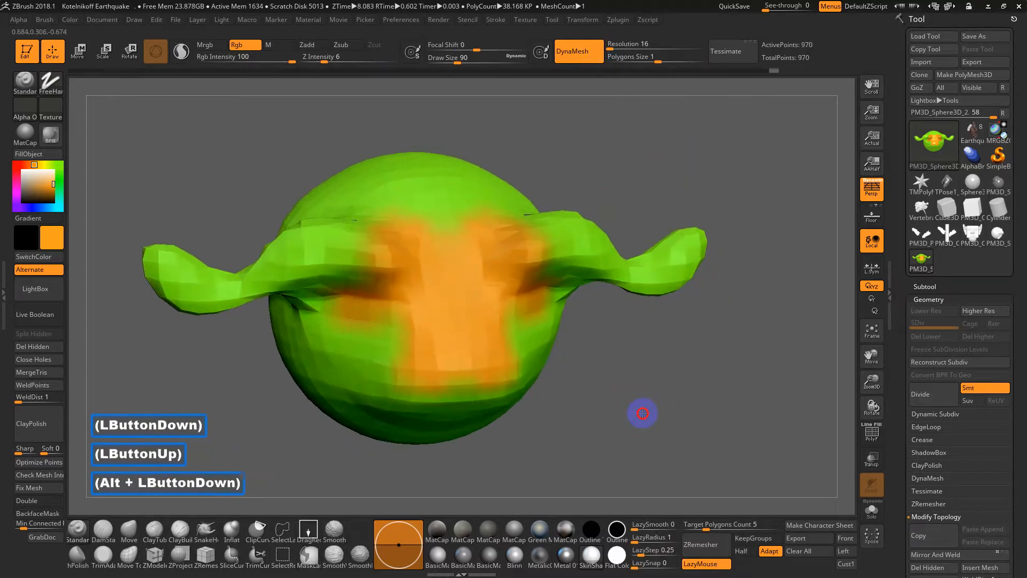
Orbit and zoom on the face to inspect the blocky low-resolution paint, then zoom back out
left_click_drag(641, 413, 641, 409)
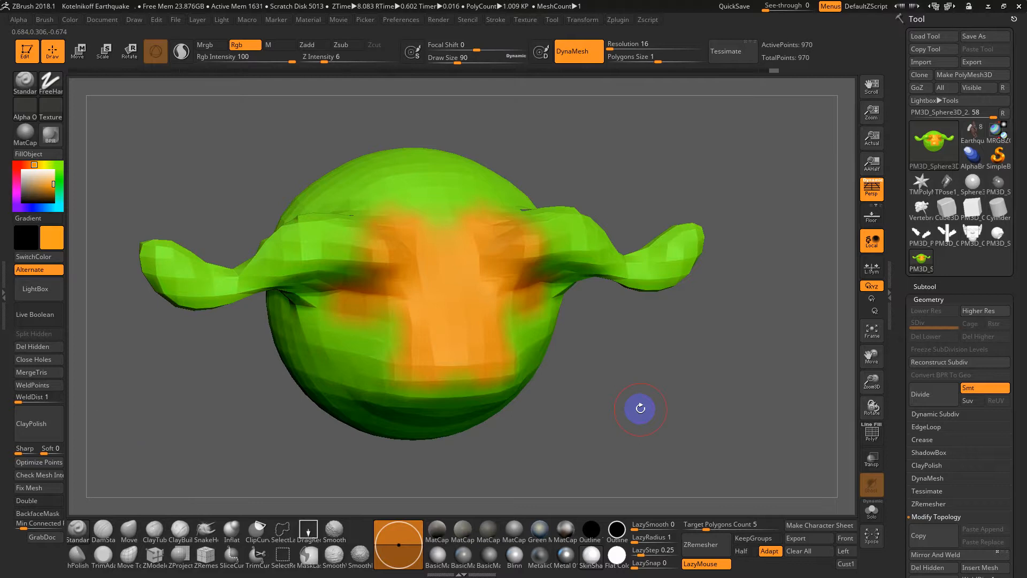
left_click_drag(640, 408, 635, 397)
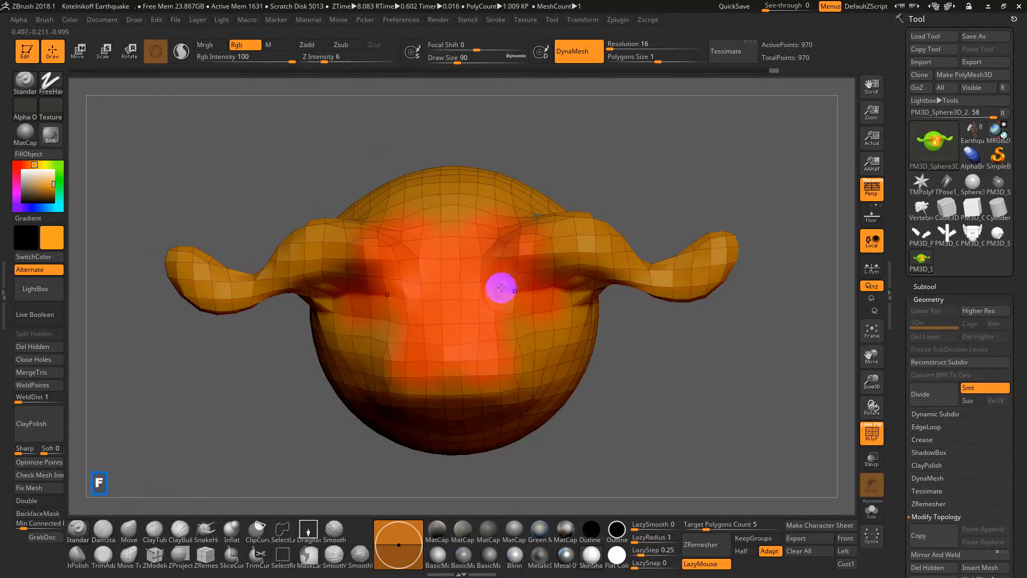
mouse_move(870, 432)
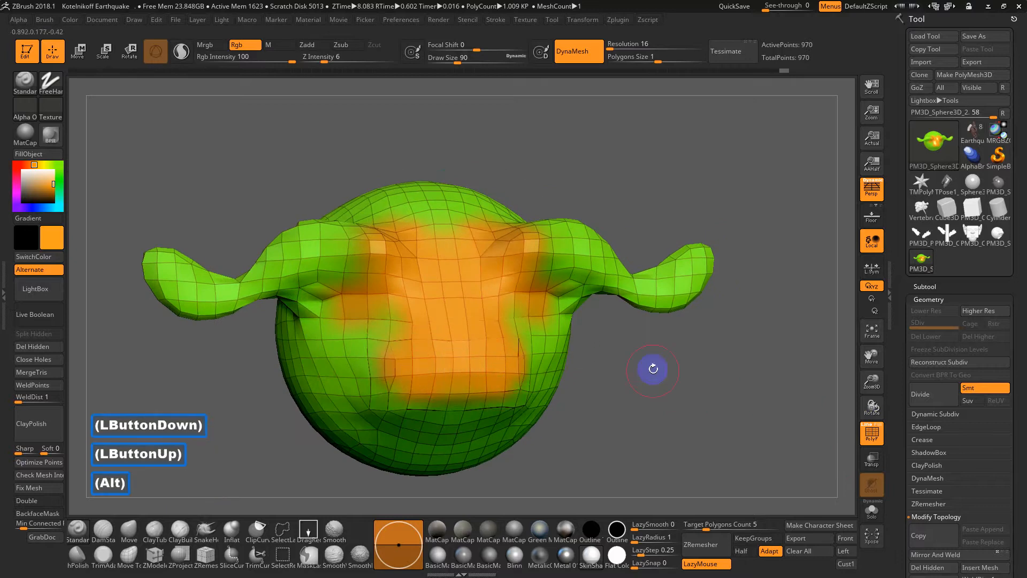
left_click_drag(653, 368, 410, 298)
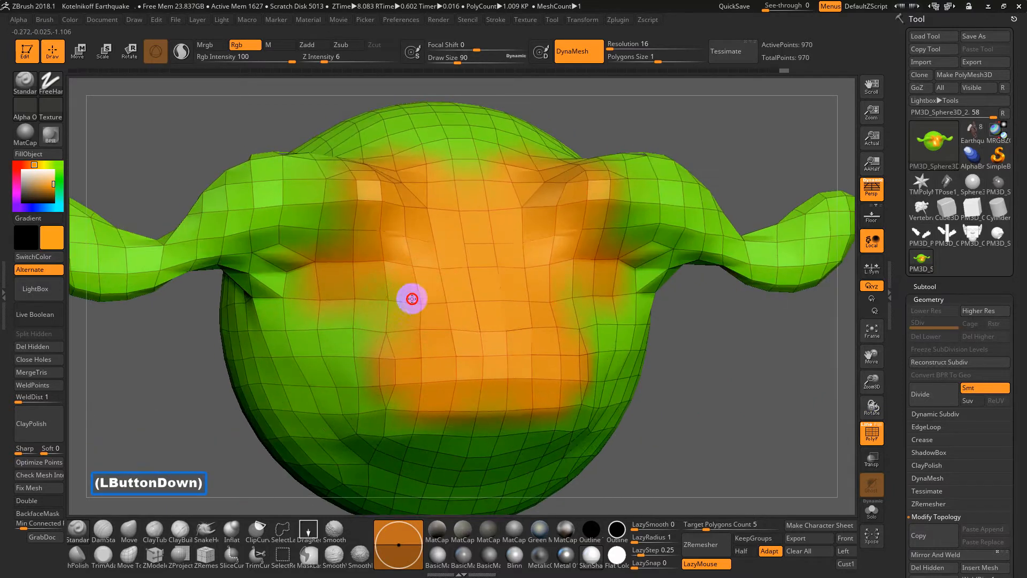
left_click_drag(410, 299, 351, 329)
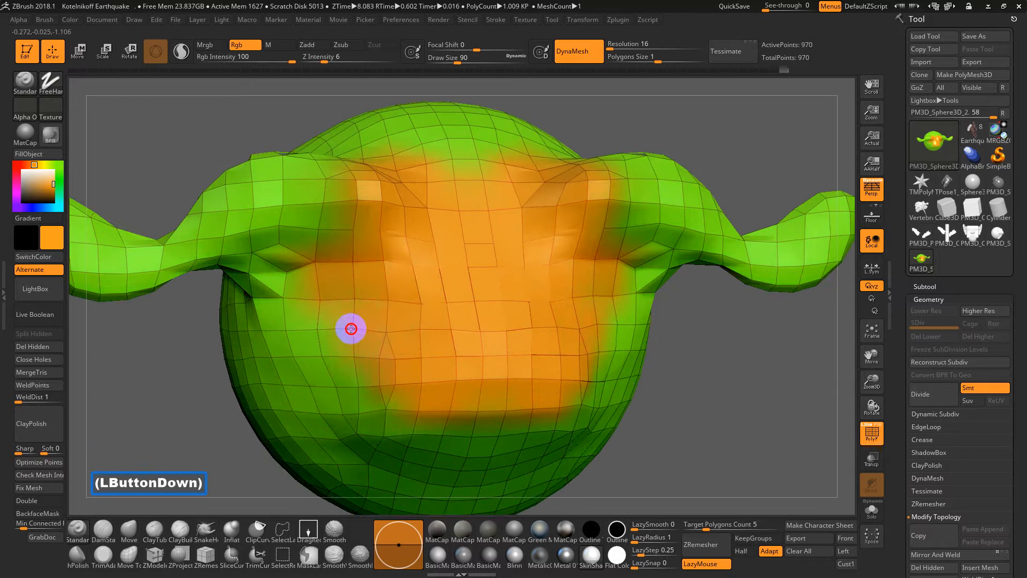
left_click_drag(350, 329, 314, 329)
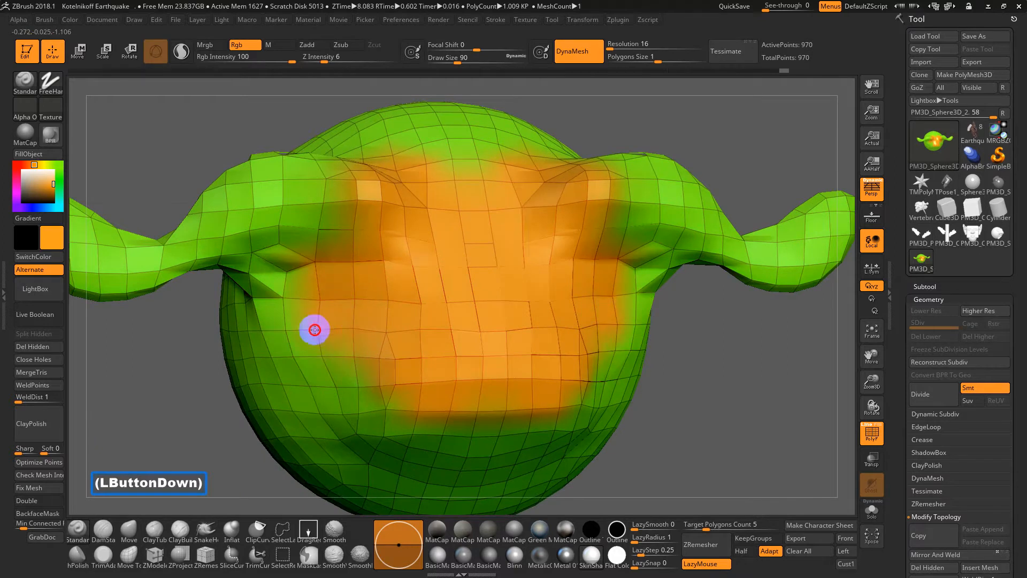
left_click_drag(315, 329, 744, 382)
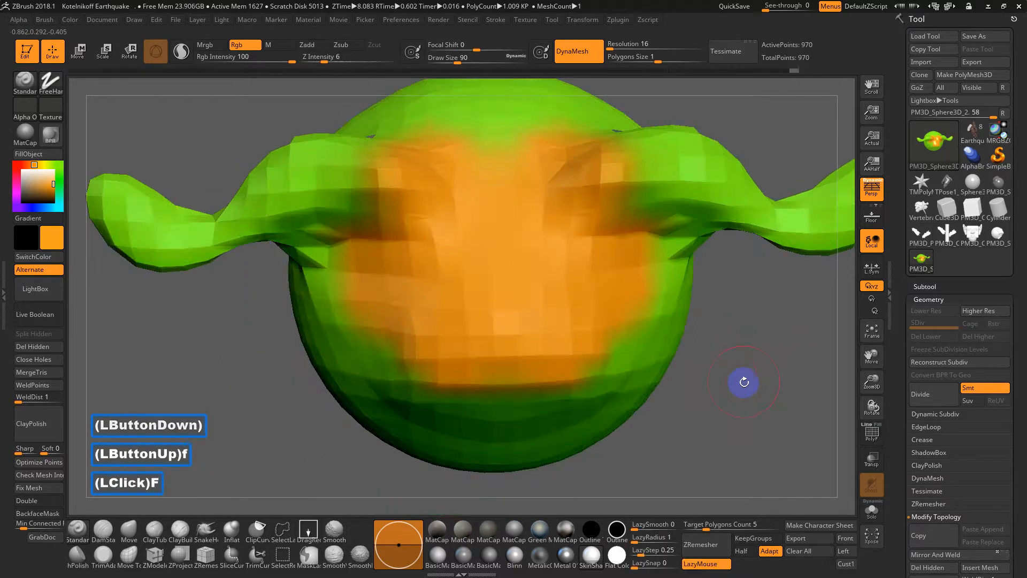
left_click_drag(743, 381, 635, 361)
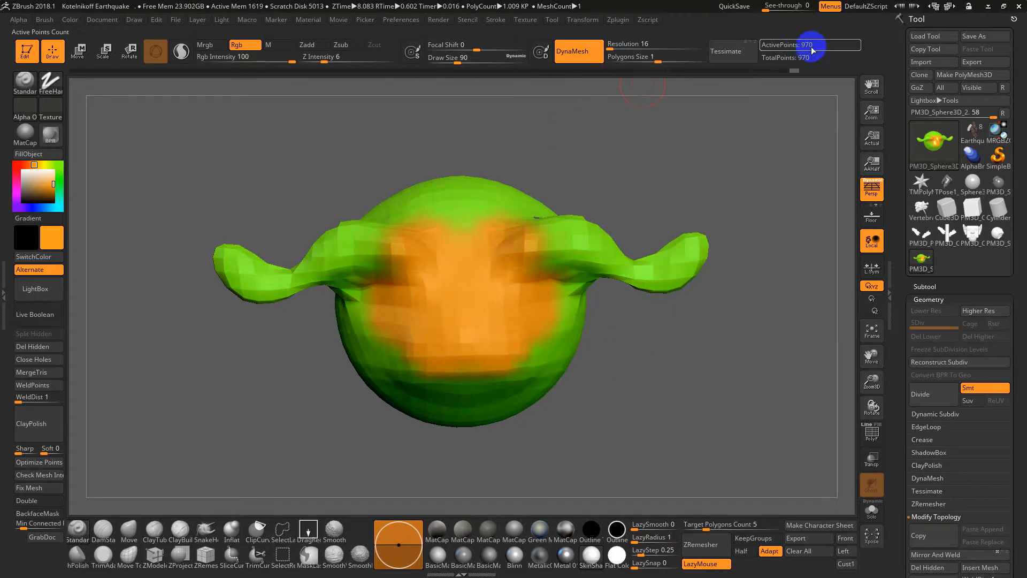
mouse_move(812, 50)
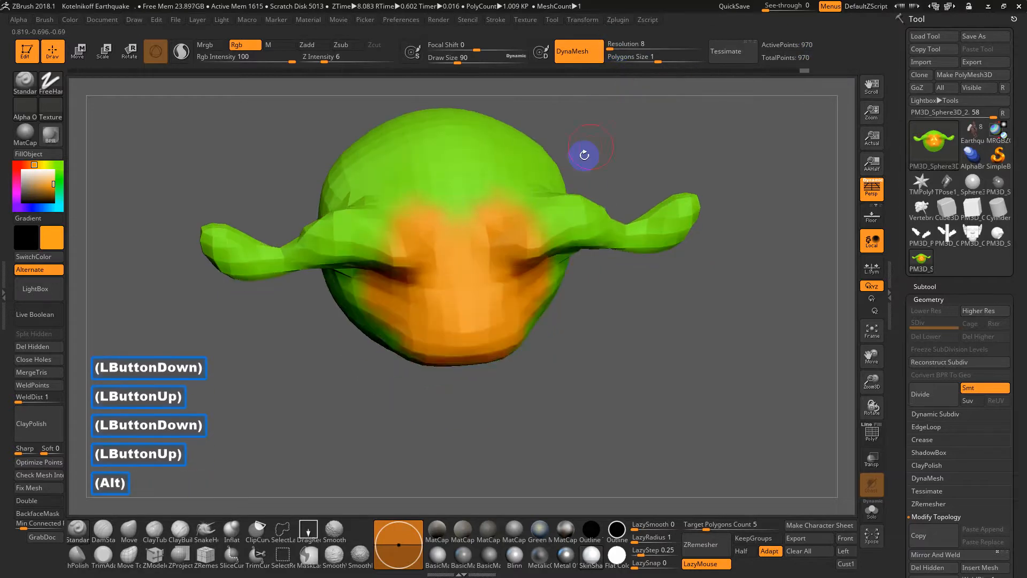
View the head from above, smooth near the right horn and paint orange over its front
left_click_drag(583, 155, 398, 299)
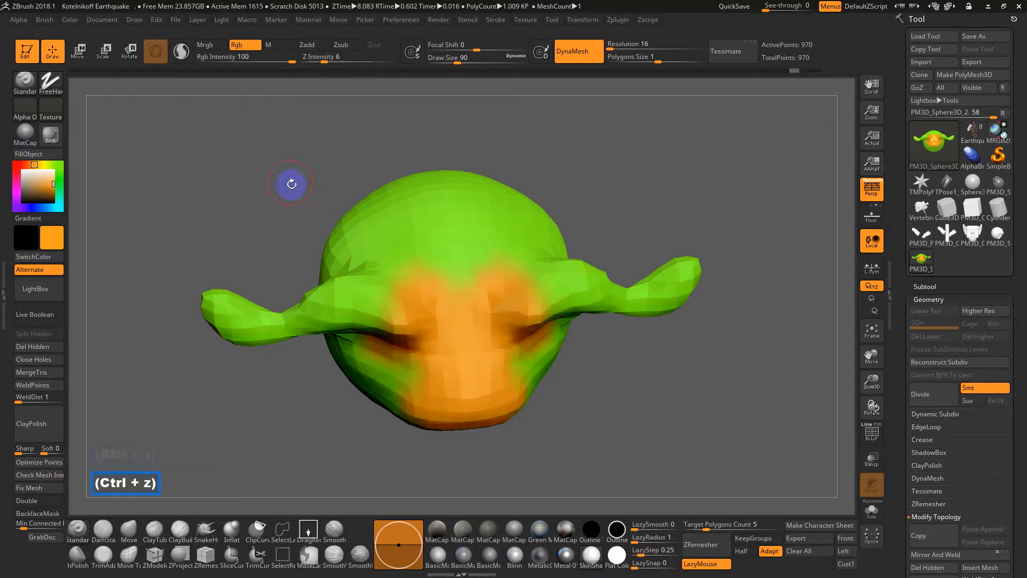
left_click(578, 51)
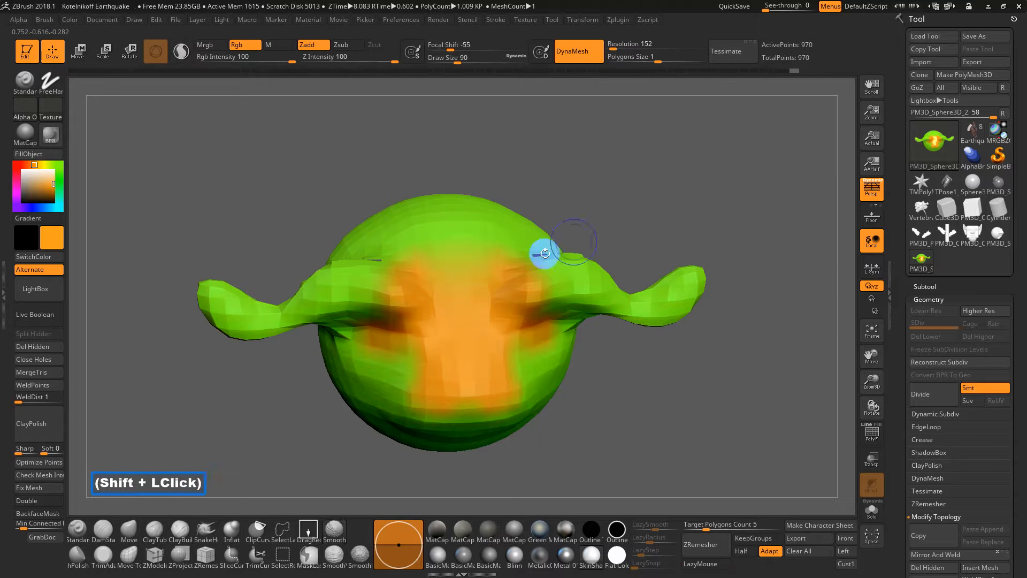
left_click_drag(543, 254, 537, 207)
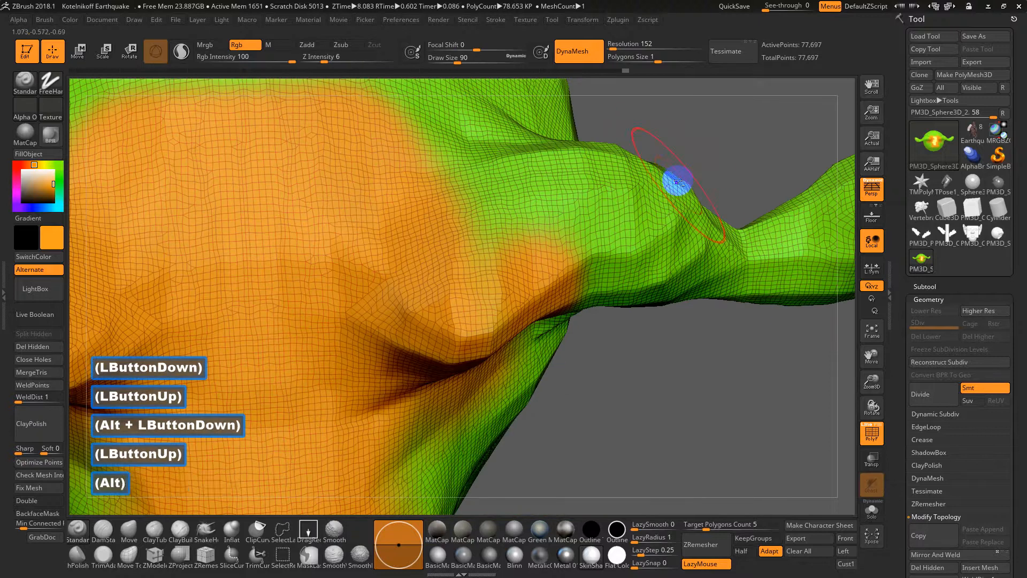
left_click_drag(681, 183, 725, 213)
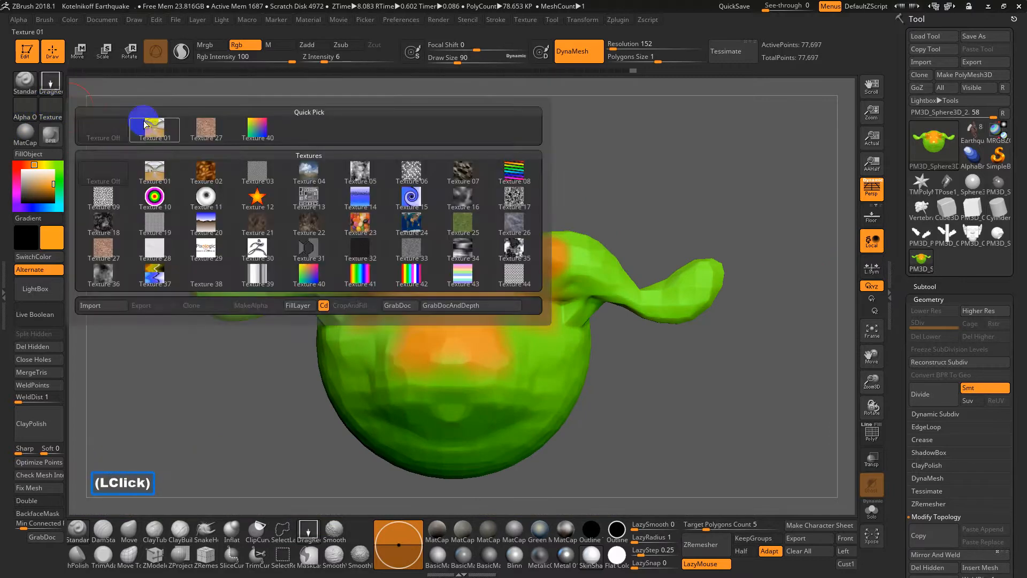
Choose wood-chip Texture 27, back out of a texture import and undo a stroke
left_click(206, 129)
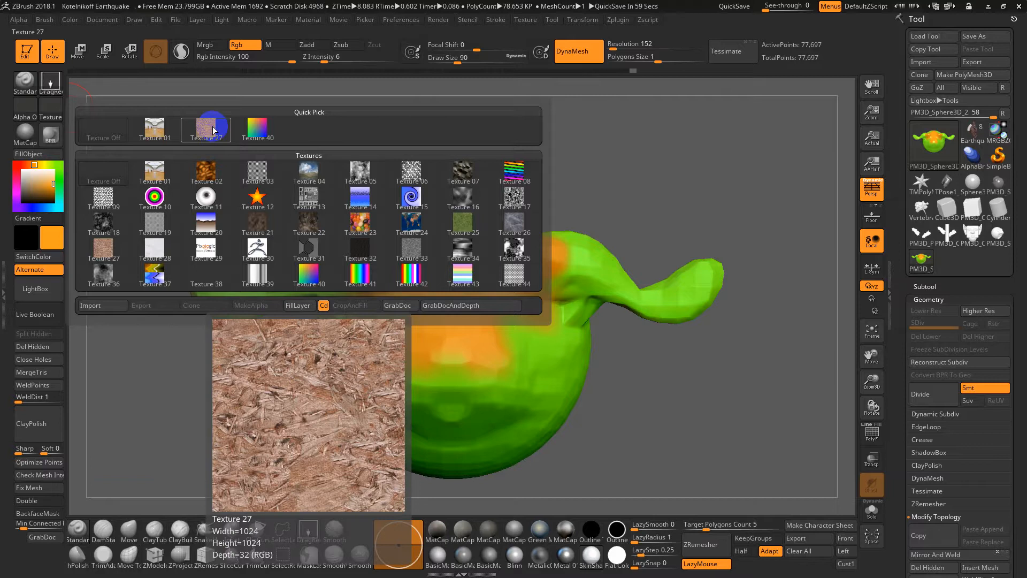
left_click(91, 305)
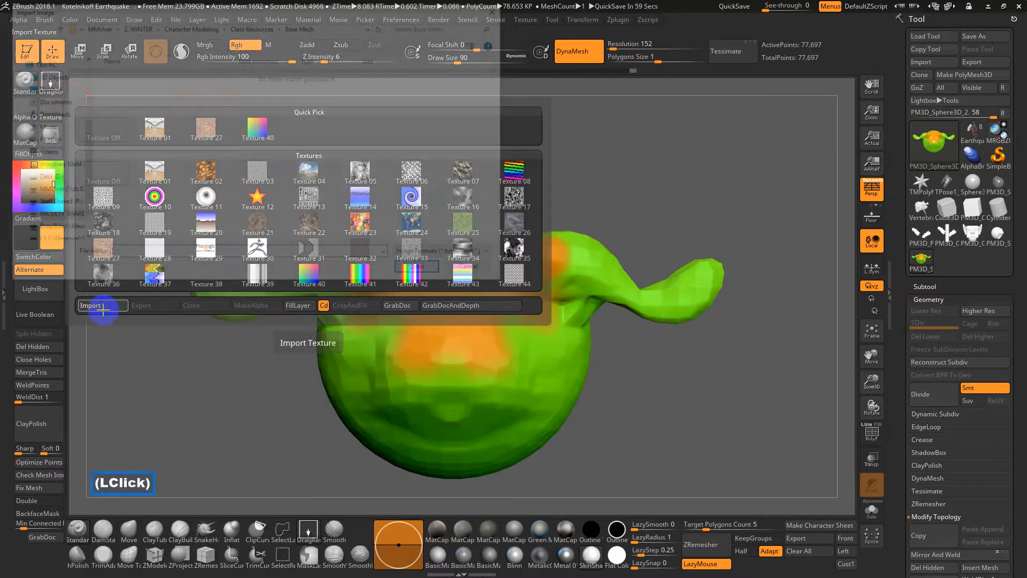
left_click(91, 305)
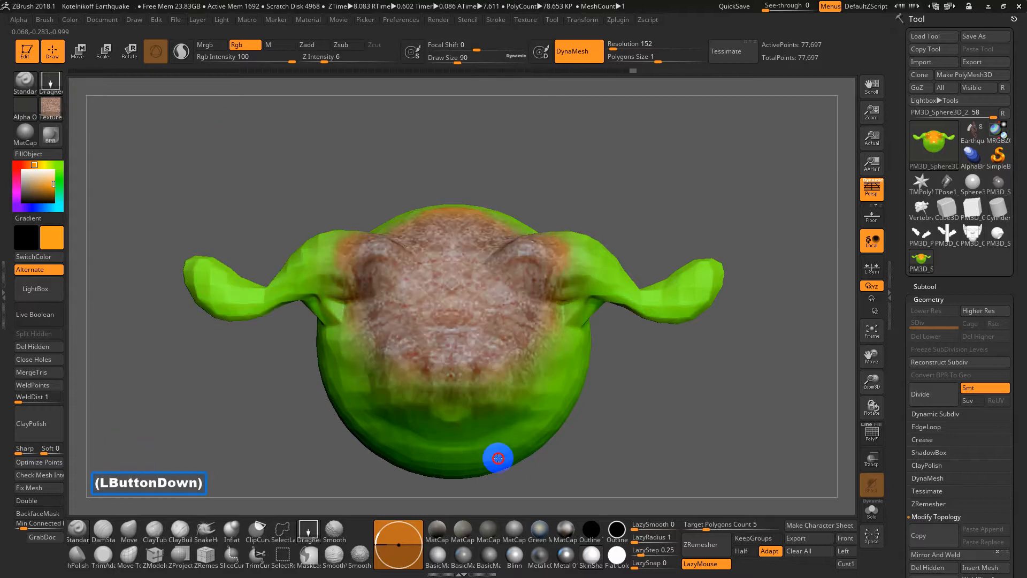
key("ctrl+z")
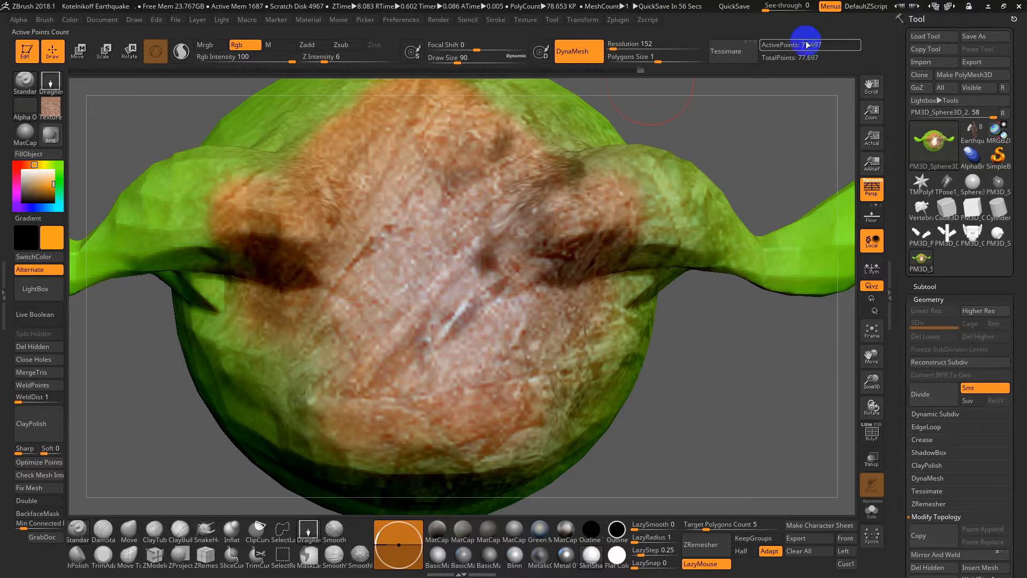
Paint the wood-chip texture over the orange front of the head
left_click(51, 110)
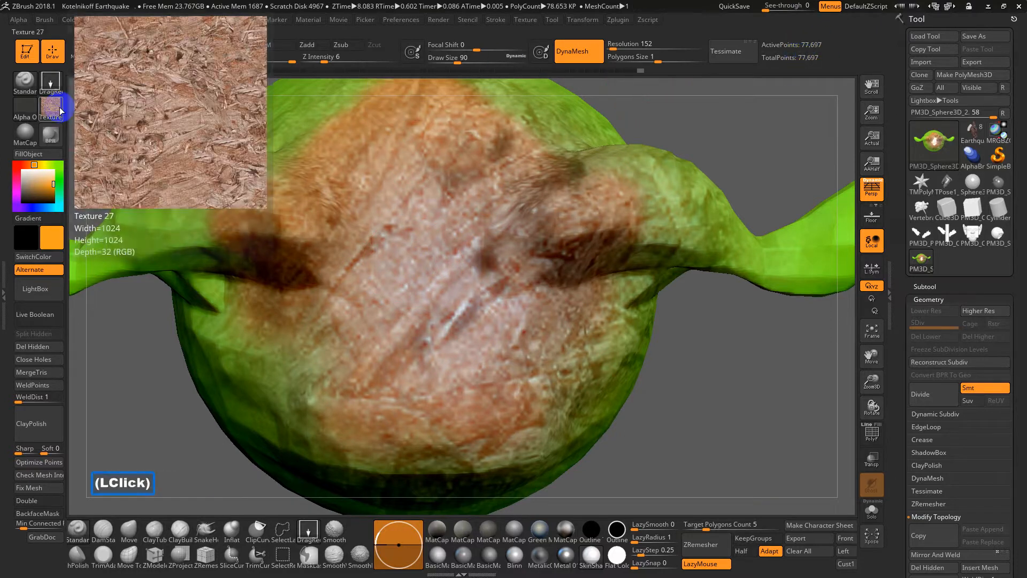
left_click(54, 106)
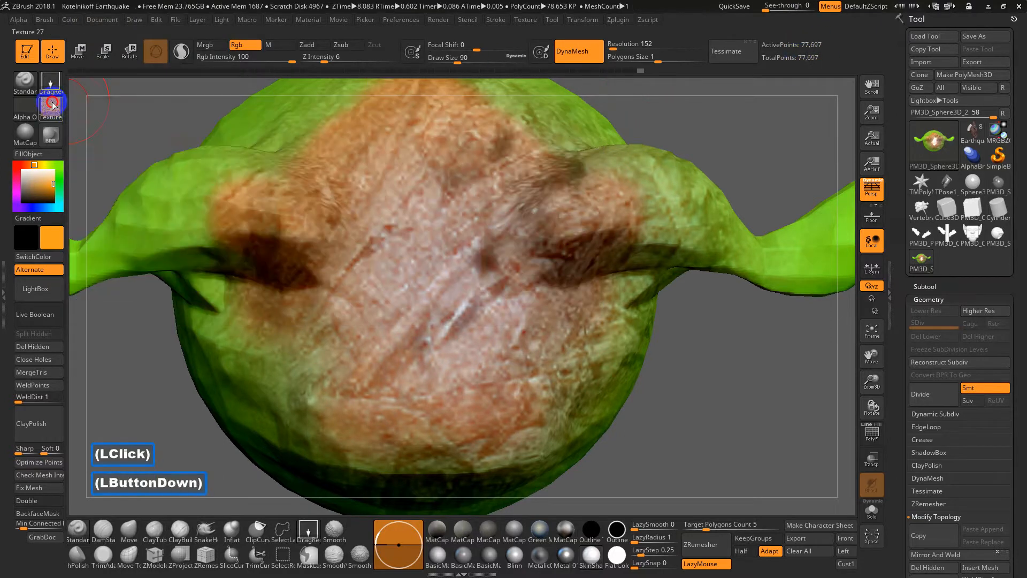
left_click(50, 107)
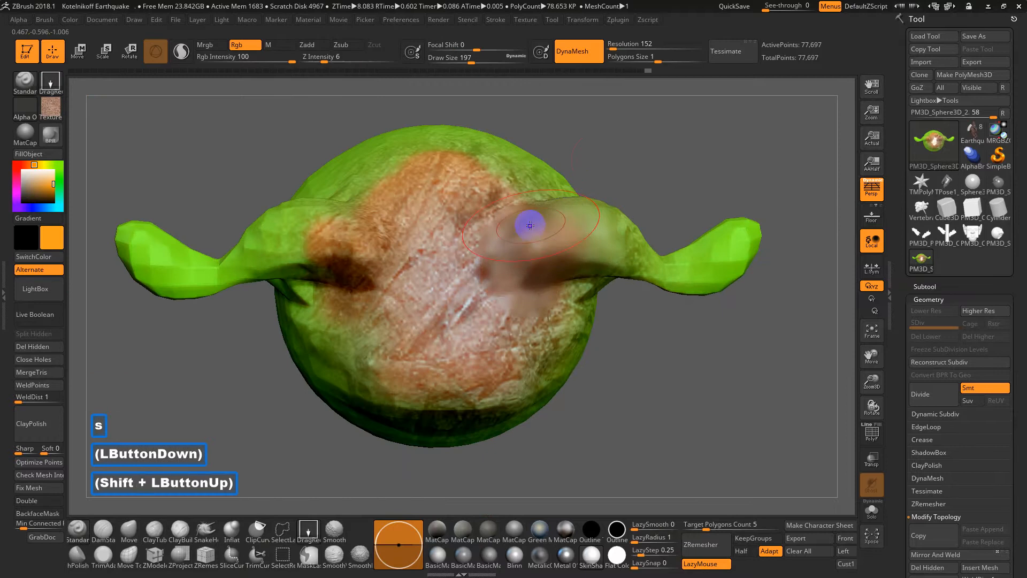
Repaint the front of the remeshed head with a sharper wood-chip texture
left_click_drag(530, 225, 538, 234)
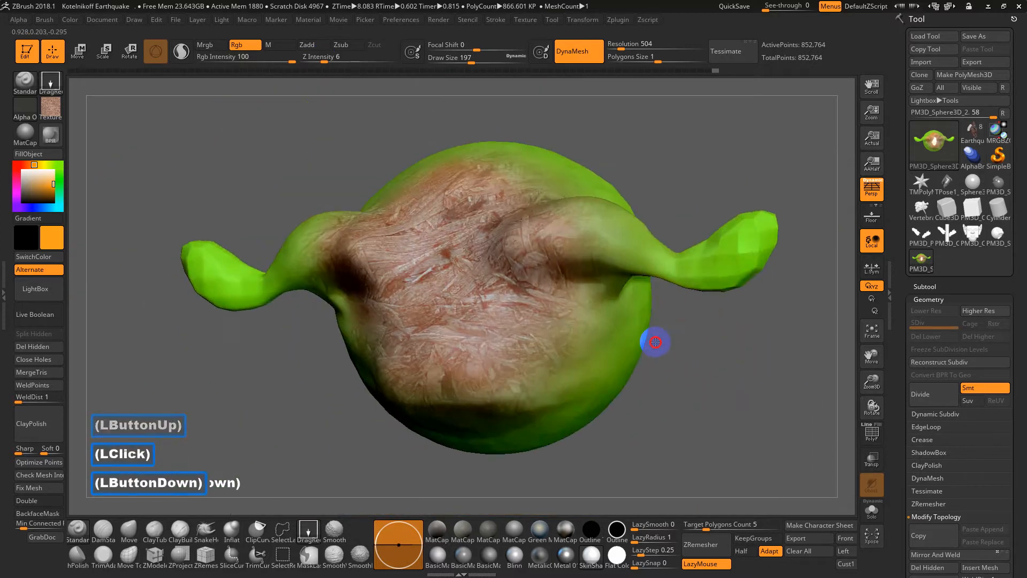
left_click_drag(654, 342, 661, 343)
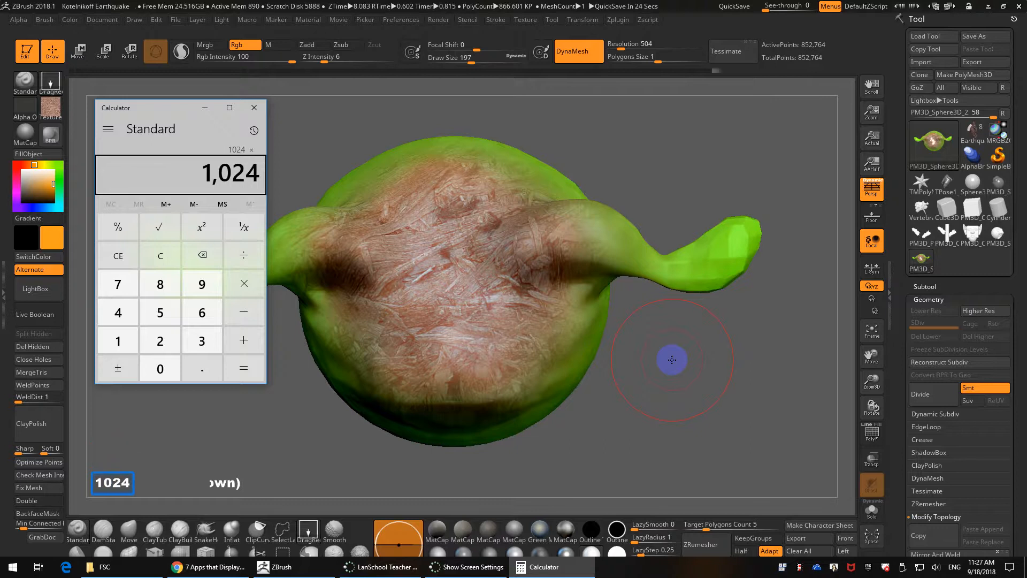
Multiply 1,024 up to 16,777,216 in Calculator, then return to ZBrush
left_click(201, 226)
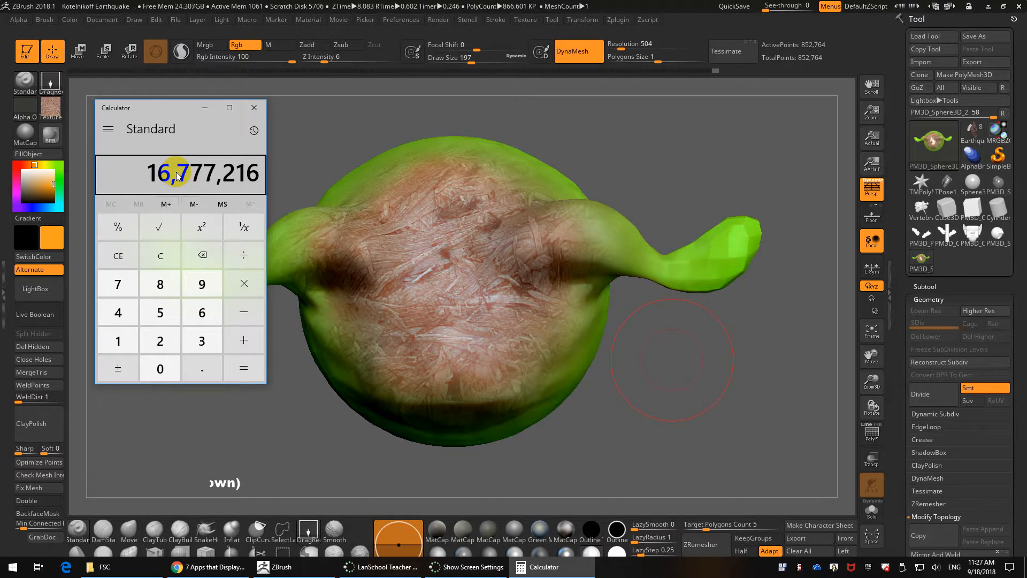
left_click(255, 106)
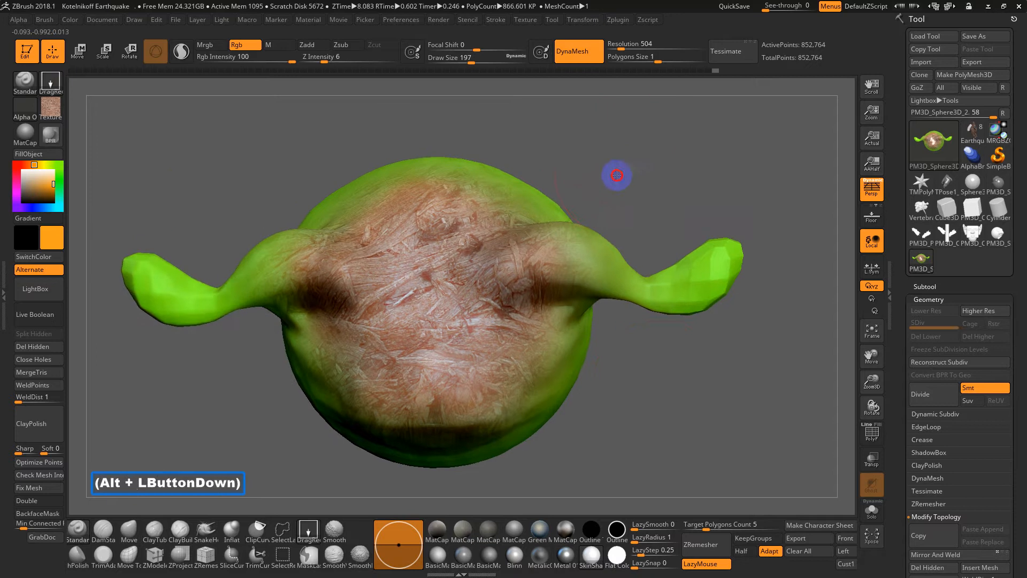
Turn the head around to view its green side
left_click_drag(616, 175, 675, 170)
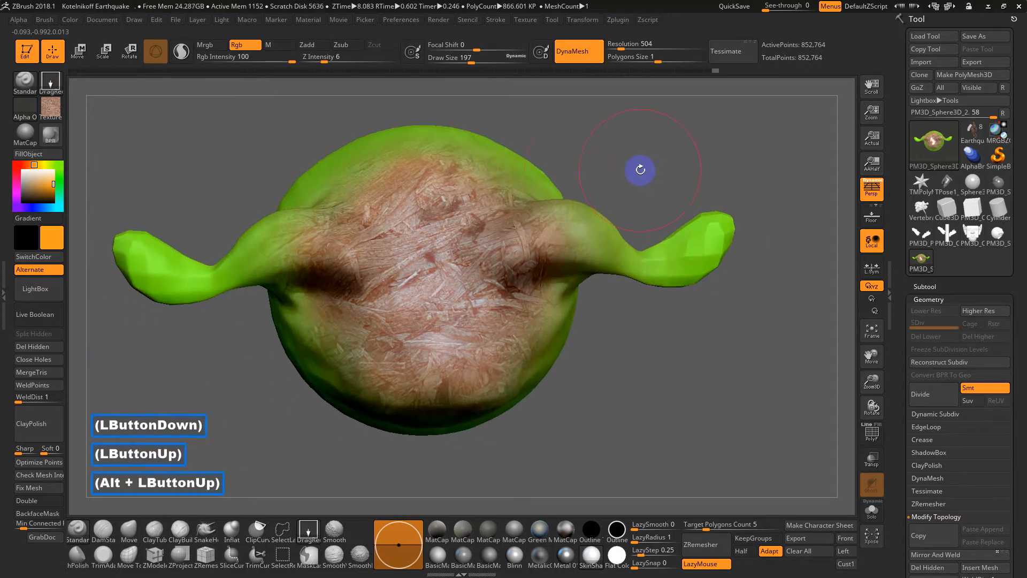
left_click_drag(638, 170, 568, 222)
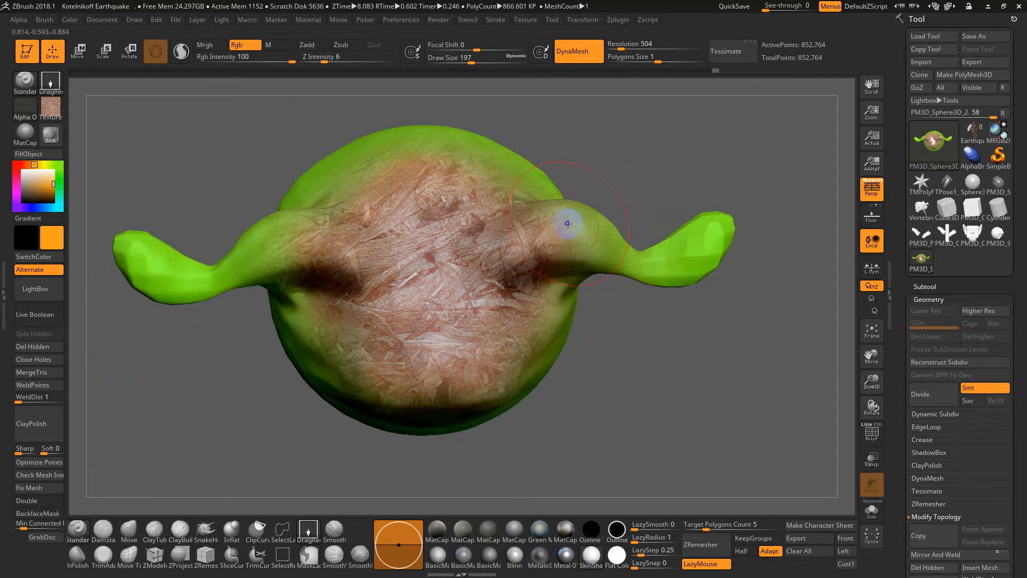
left_click_drag(568, 222, 646, 352)
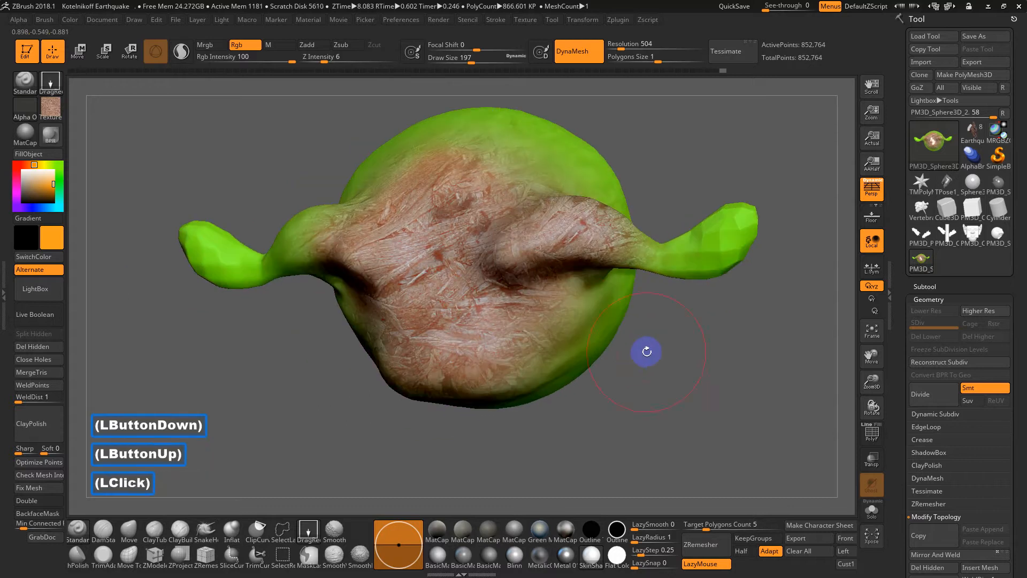
left_click_drag(646, 352, 700, 398)
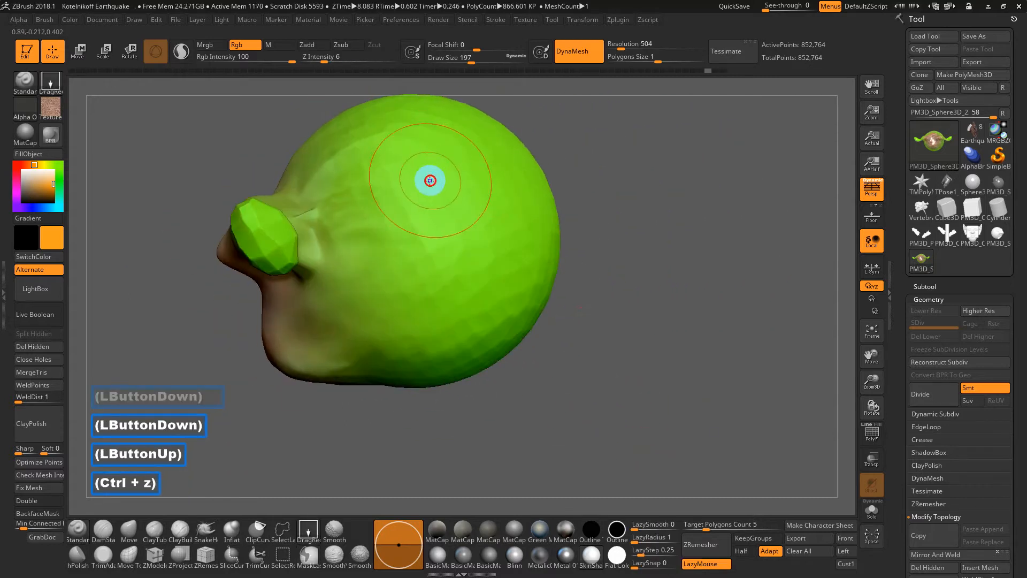
Undo a trial texture dab on the side and set Focal Shift to -100 for a hard falloff
left_click_drag(430, 180, 439, 163)
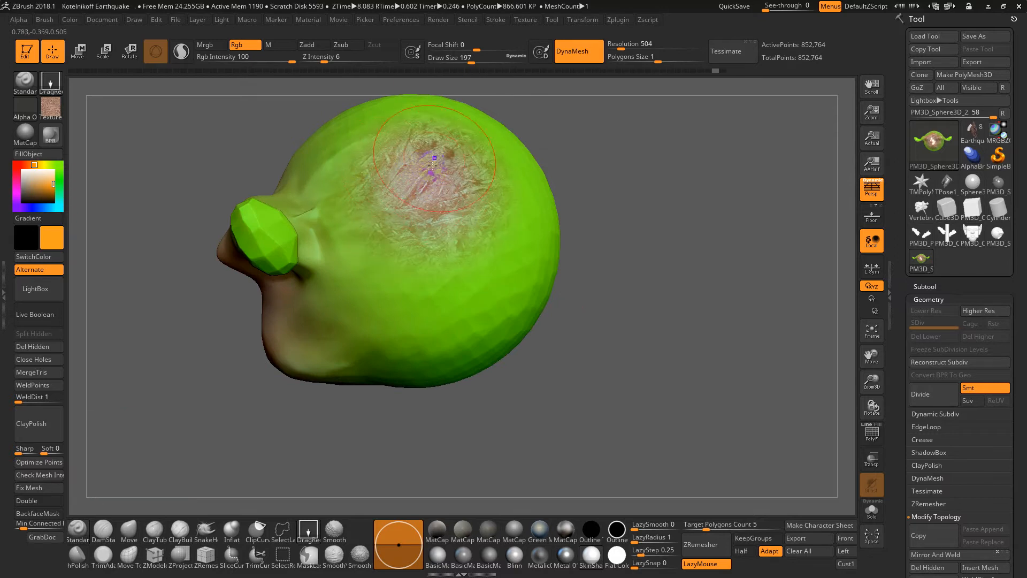
key("ctrl+z")
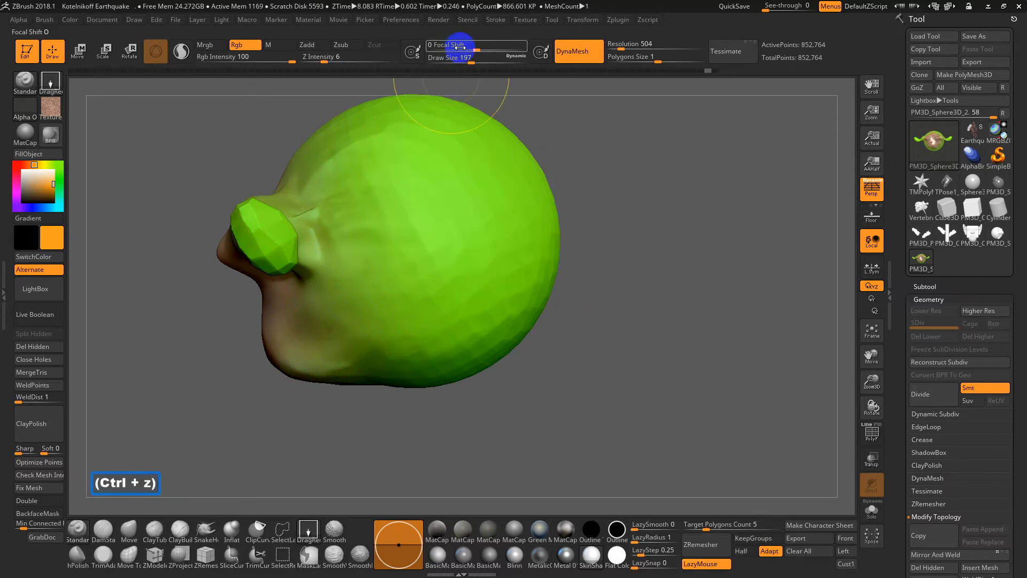
left_click_drag(451, 44, 527, 45)
type(" -100")
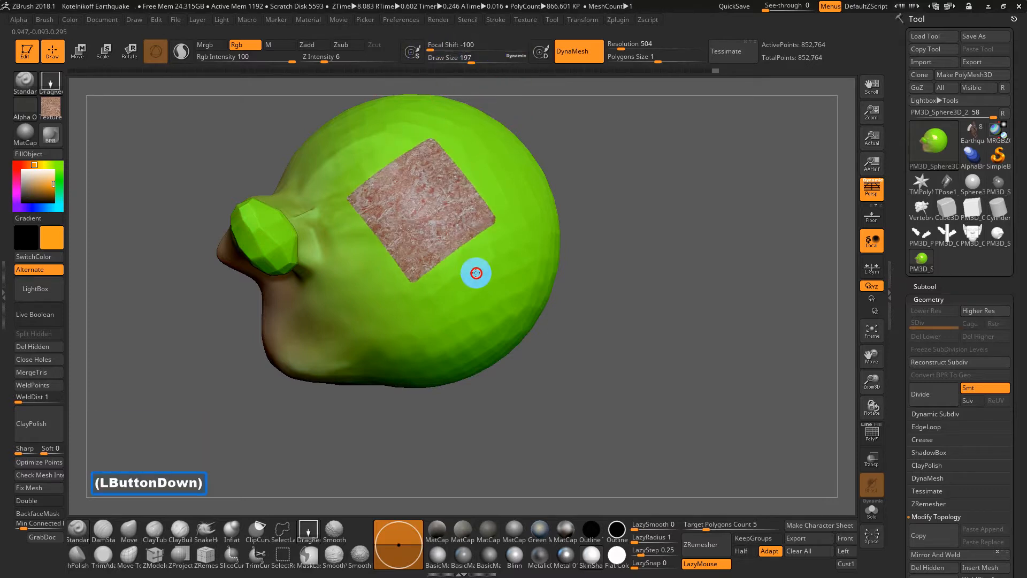
Stamp a large hard-edged wood-chip patch across the side of the head
left_click_drag(476, 273, 504, 279)
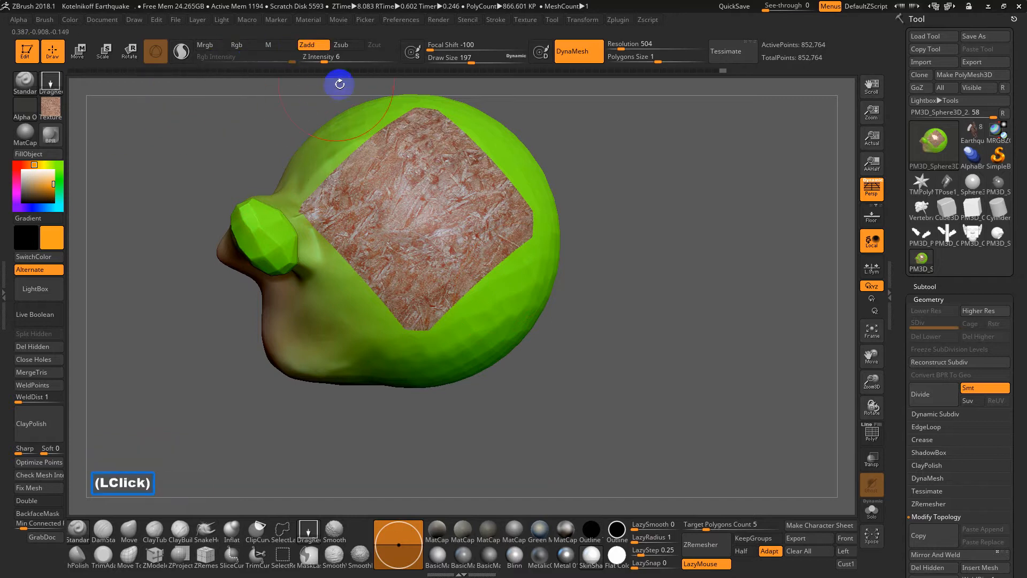
left_click_drag(339, 84, 575, 388)
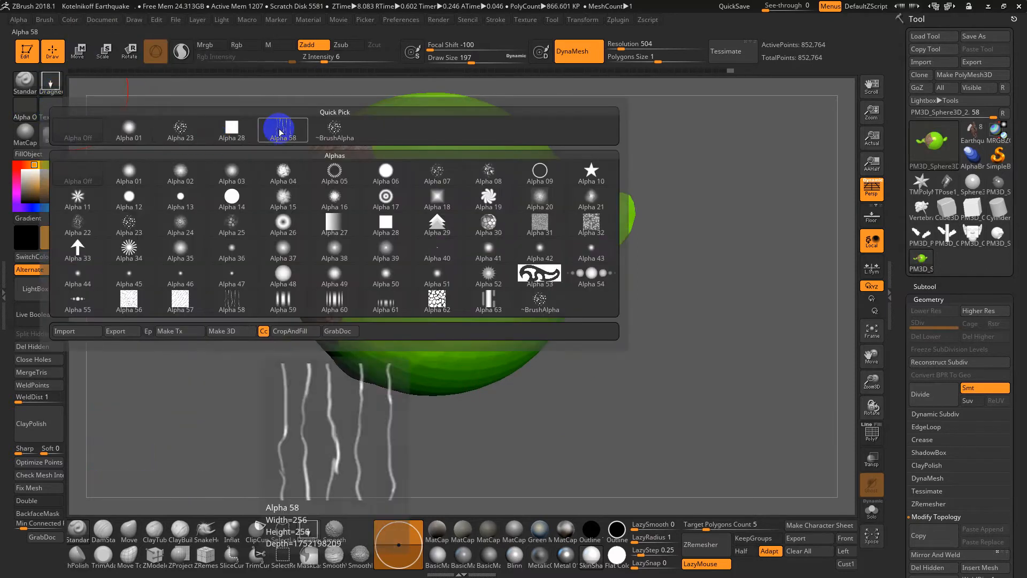
Choose the arrow alpha and stamp three raised arrow reliefs onto the head's side with Zadd
left_click(77, 197)
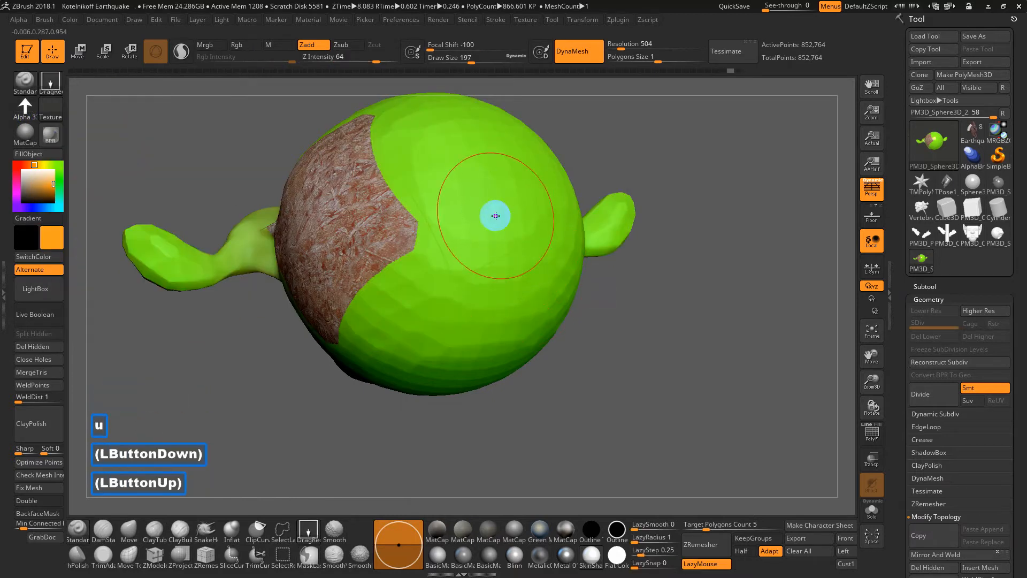
left_click_drag(496, 216, 414, 77)
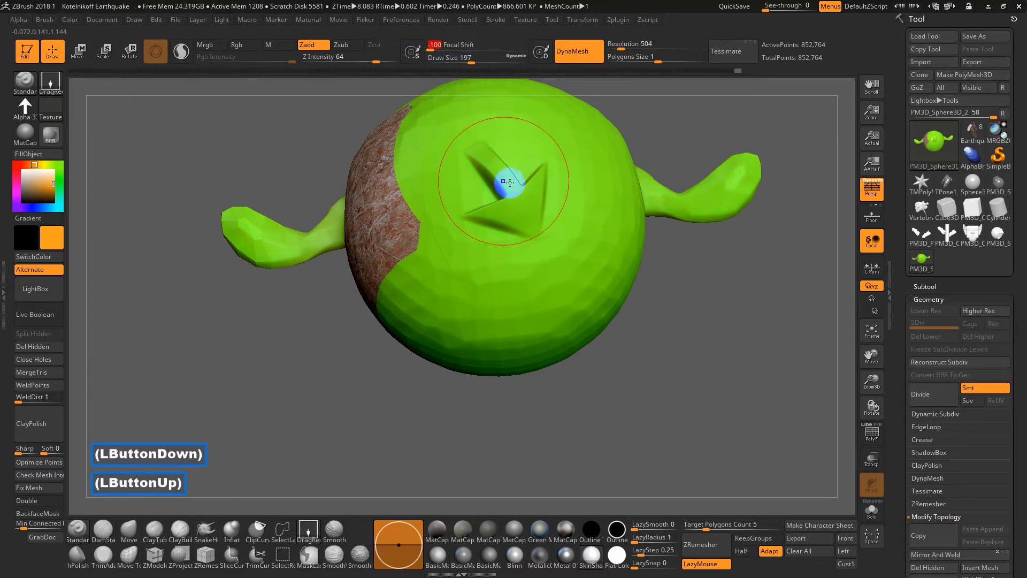
left_click_drag(507, 182, 527, 232)
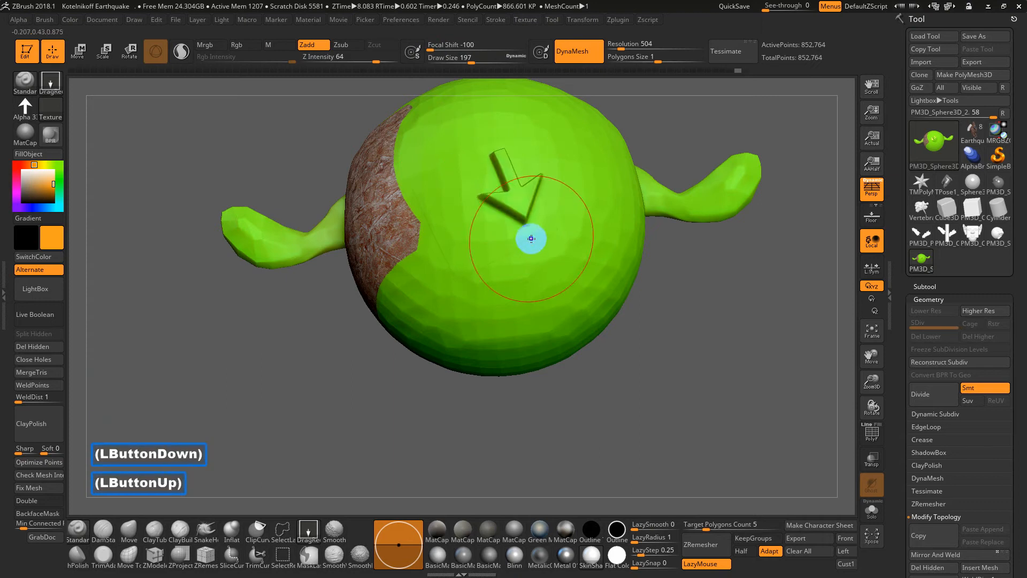
left_click_drag(530, 239, 341, 374)
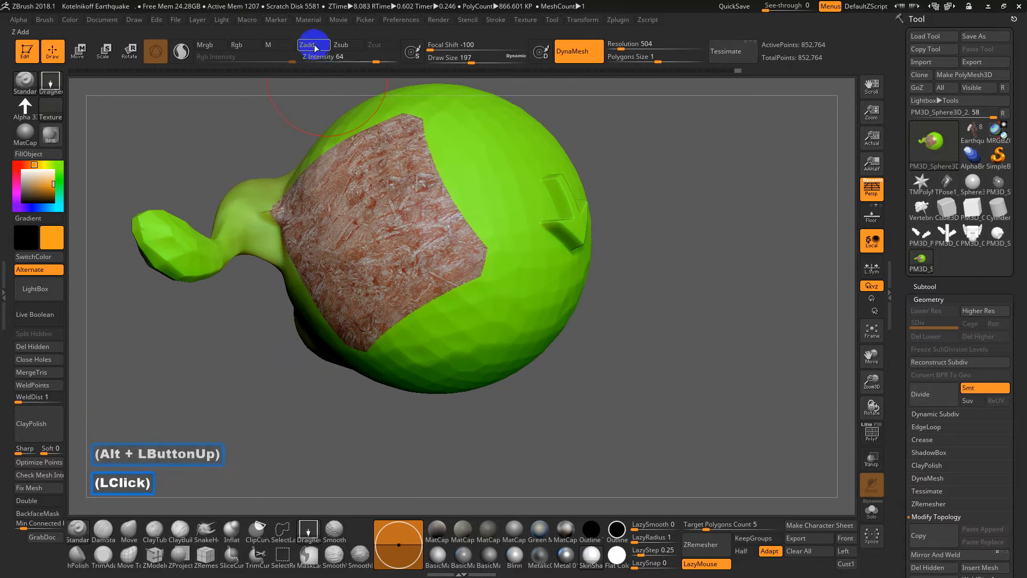
mouse_move(245, 45)
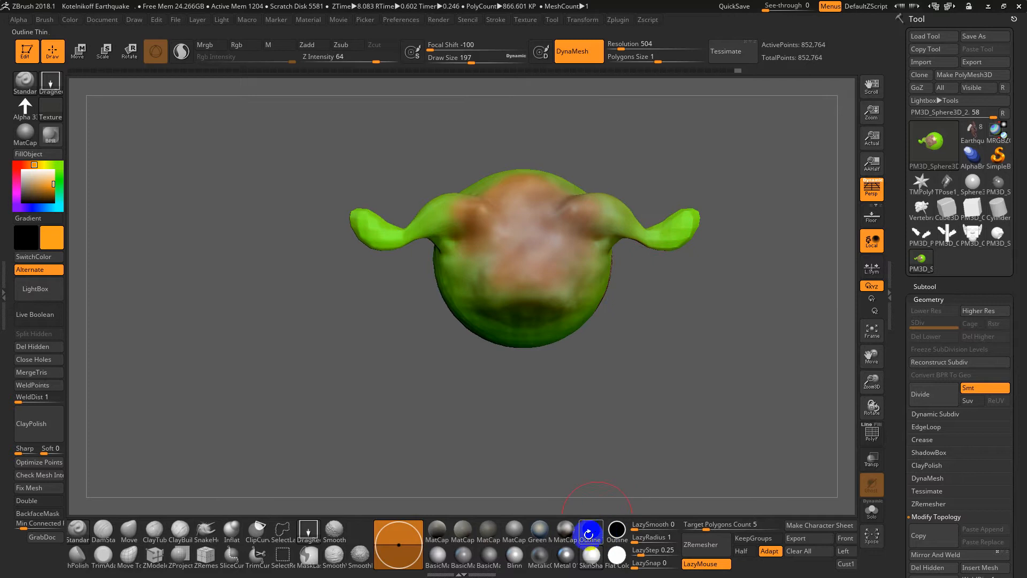
Fill the head with the MatCap GreenRoma material from the shelf, undoing a stray change
left_click(267, 45)
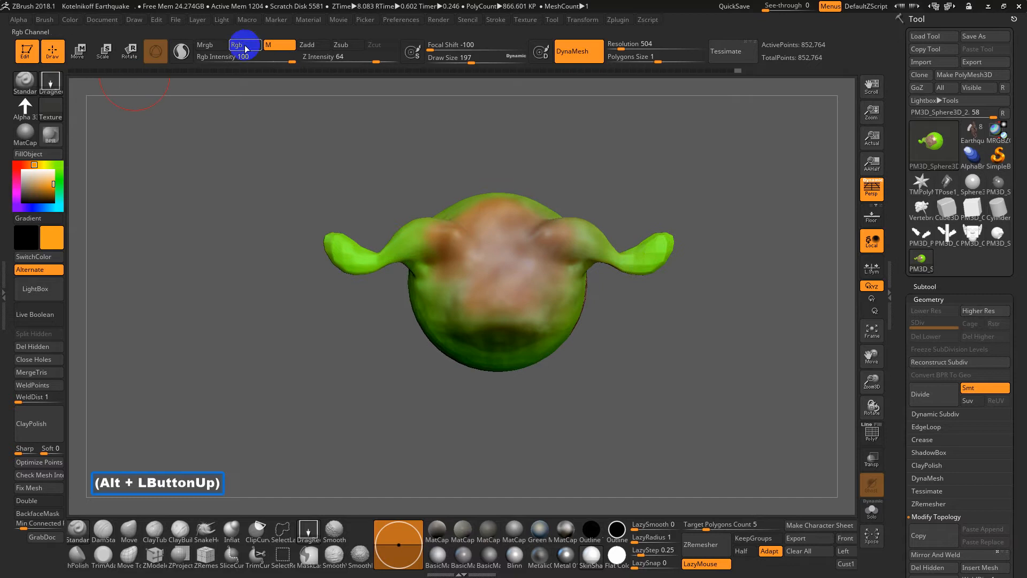
mouse_move(245, 45)
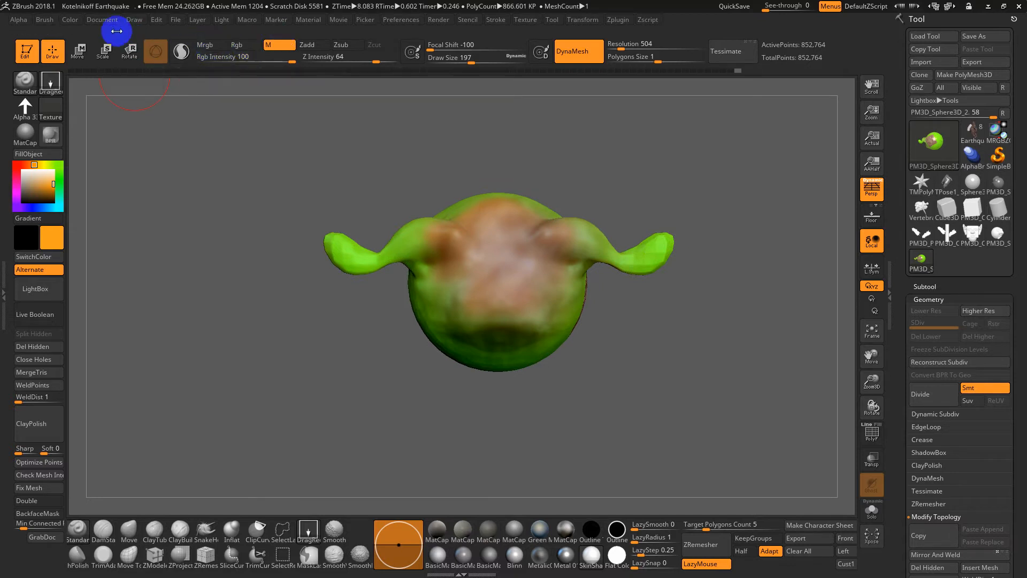
left_click(587, 554)
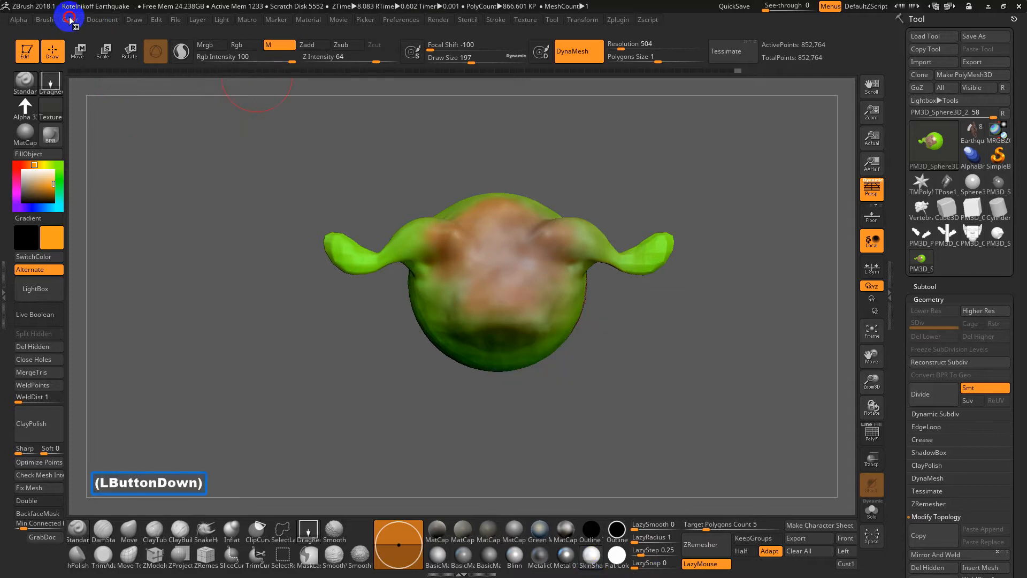
left_click(69, 19)
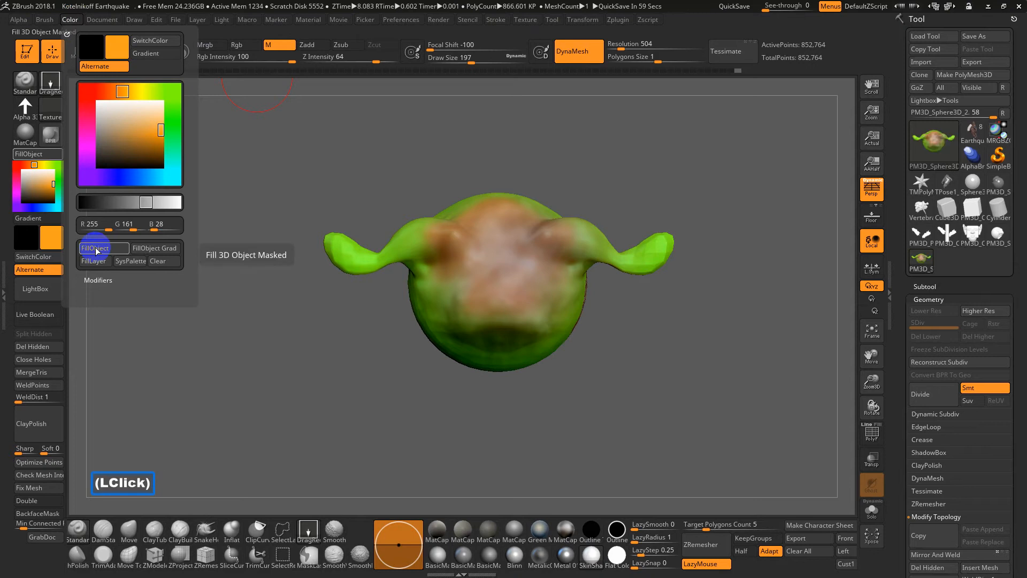
left_click(539, 530)
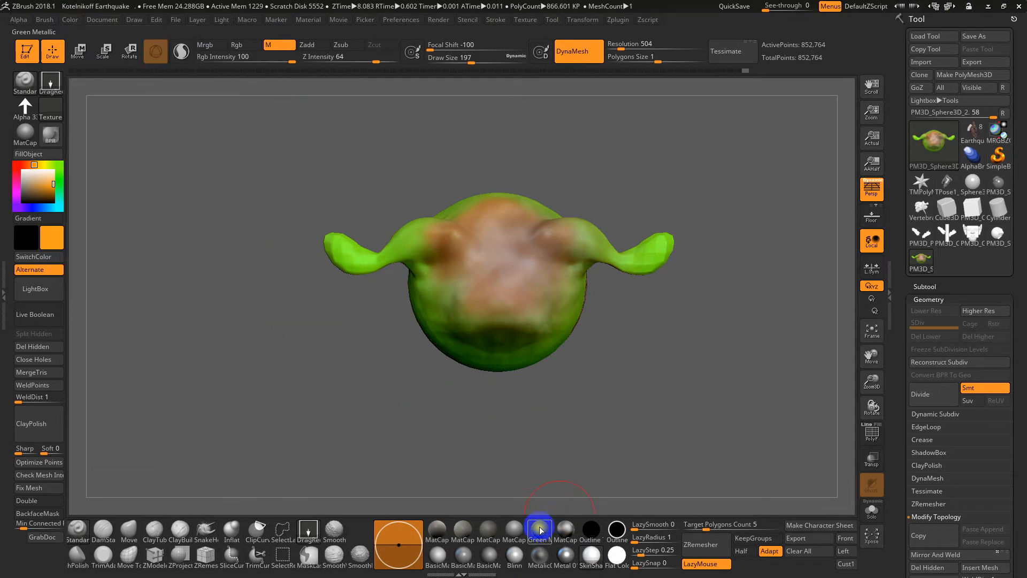
left_click(461, 531)
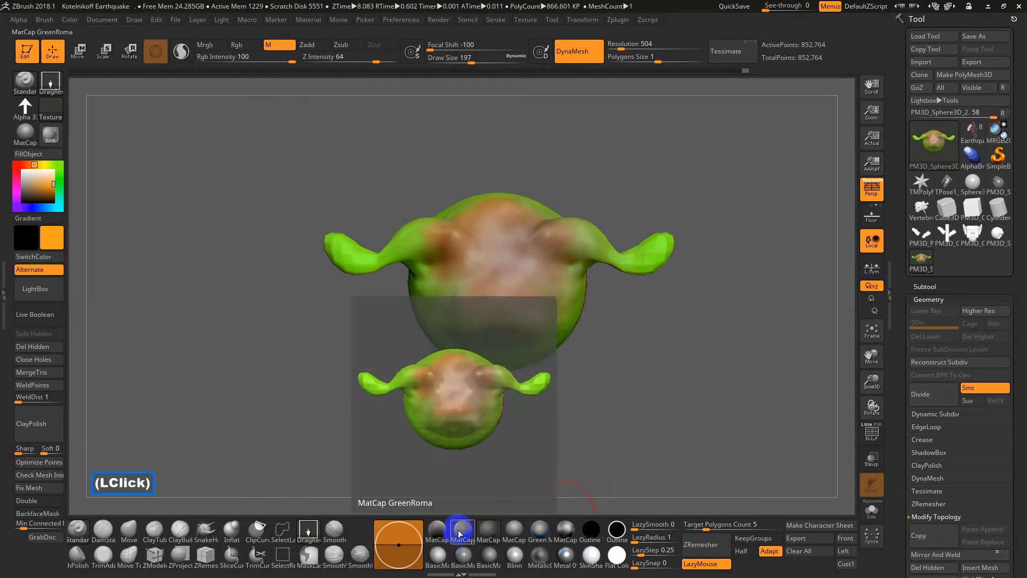
left_click(564, 543)
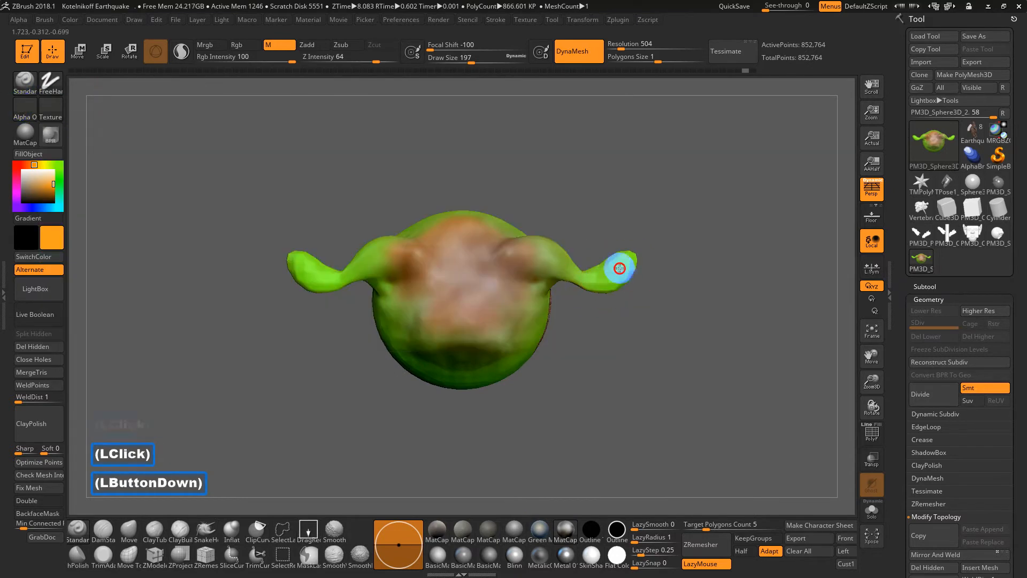
key("ctrl+z")
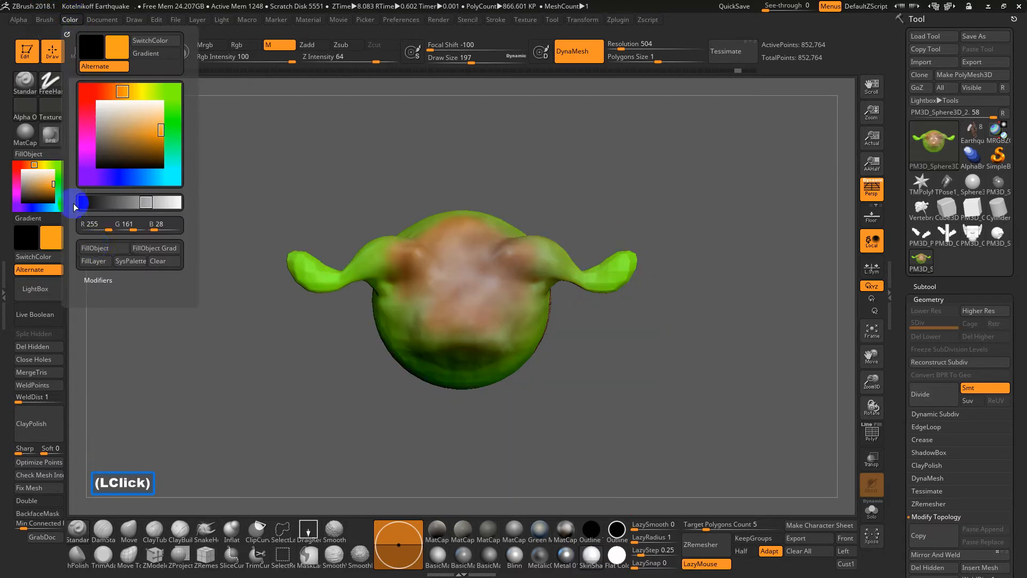
Reposition the view and paint dark brown shading where the horns meet the head
left_click(626, 275)
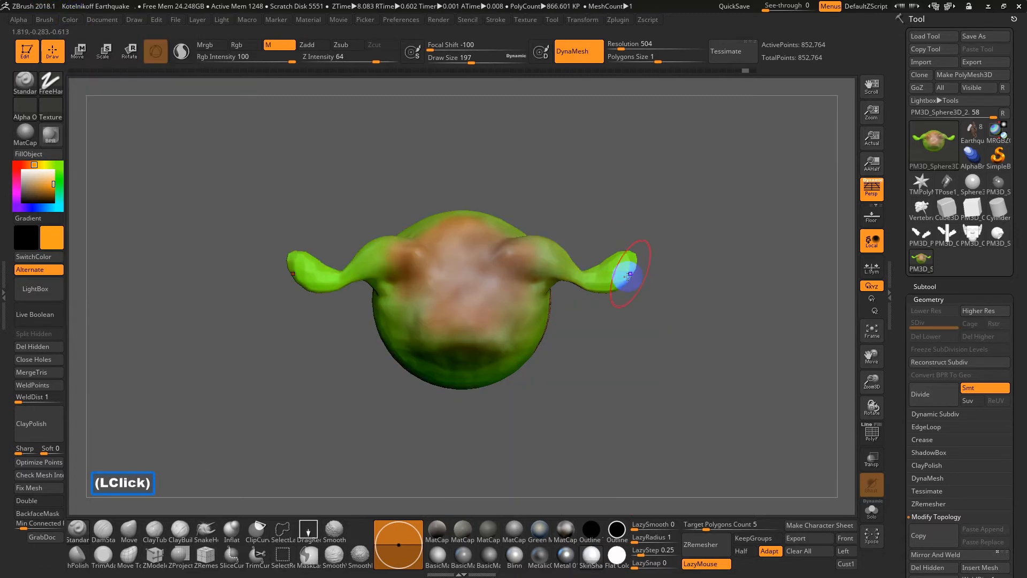
left_click_drag(626, 275, 678, 312)
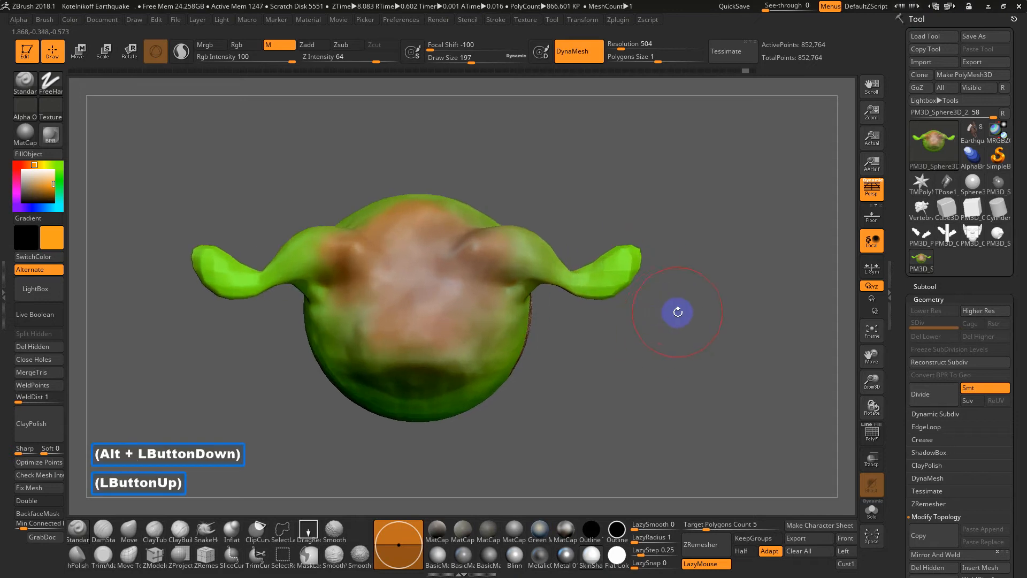
left_click(606, 261)
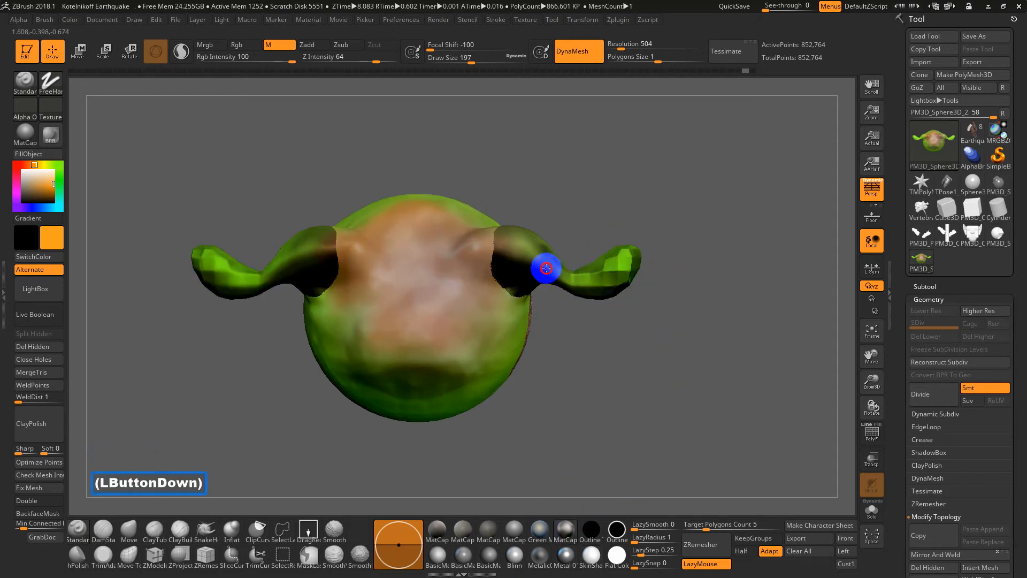
key("ctrl+z")
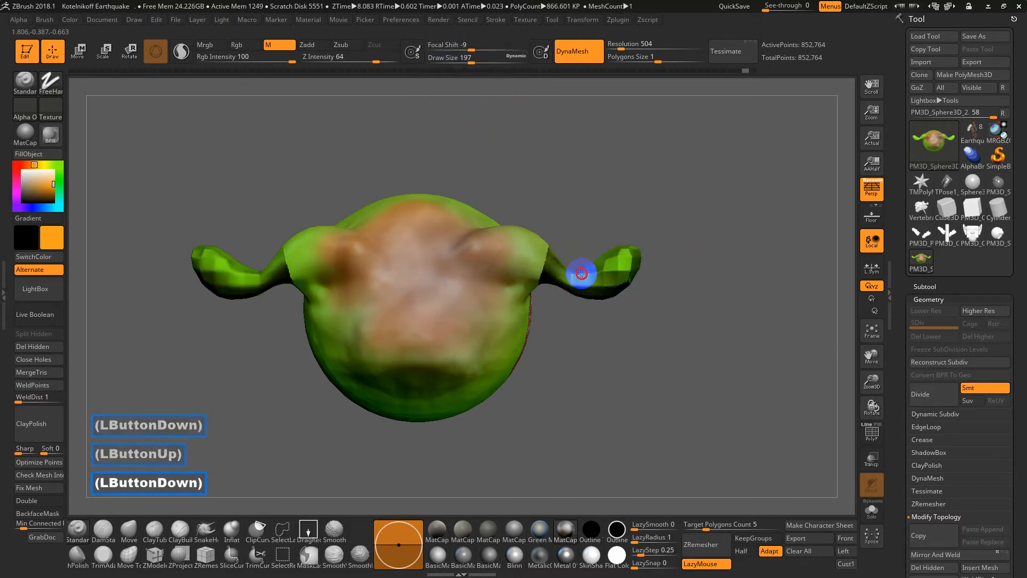
left_click_drag(581, 273, 584, 197)
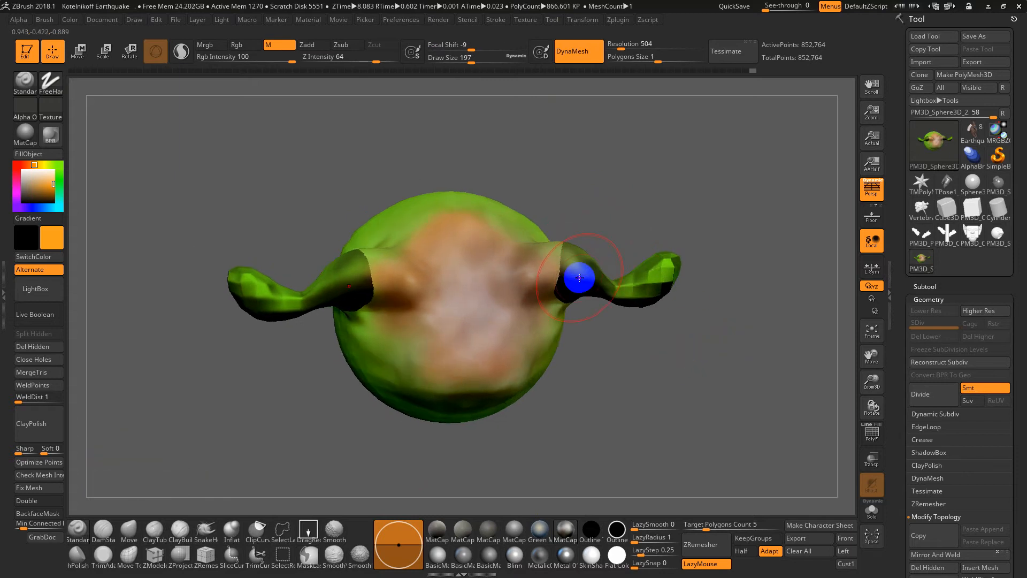
left_click_drag(580, 277, 648, 327)
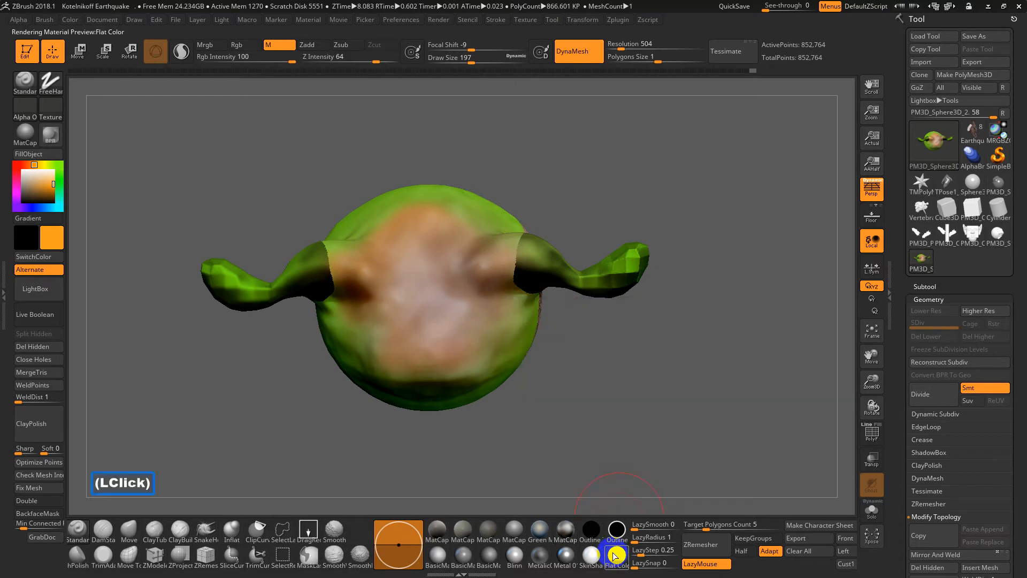
Apply the Flat Color material and enable Mrgb so colour and material paint together
left_click(69, 19)
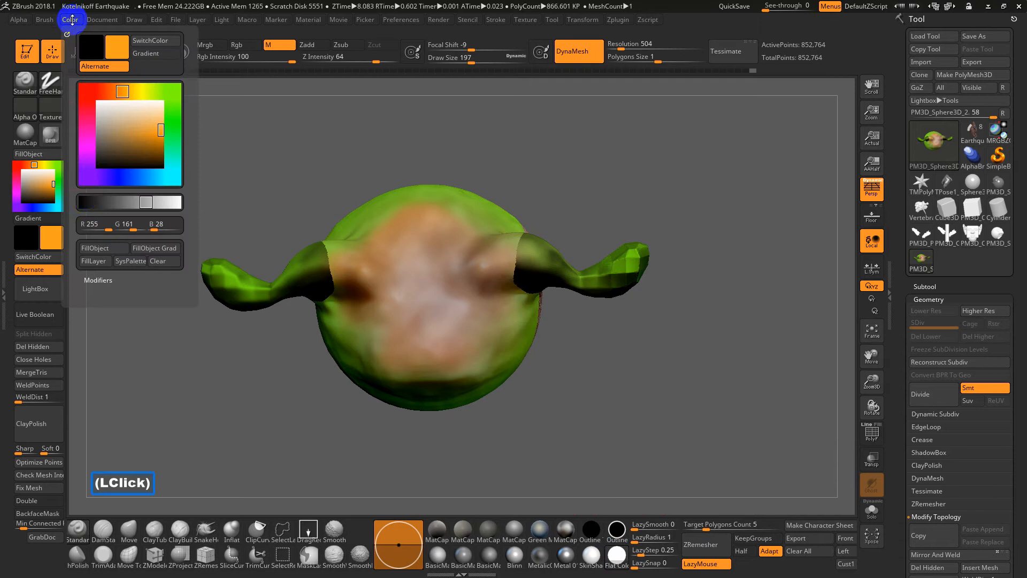
left_click(539, 527)
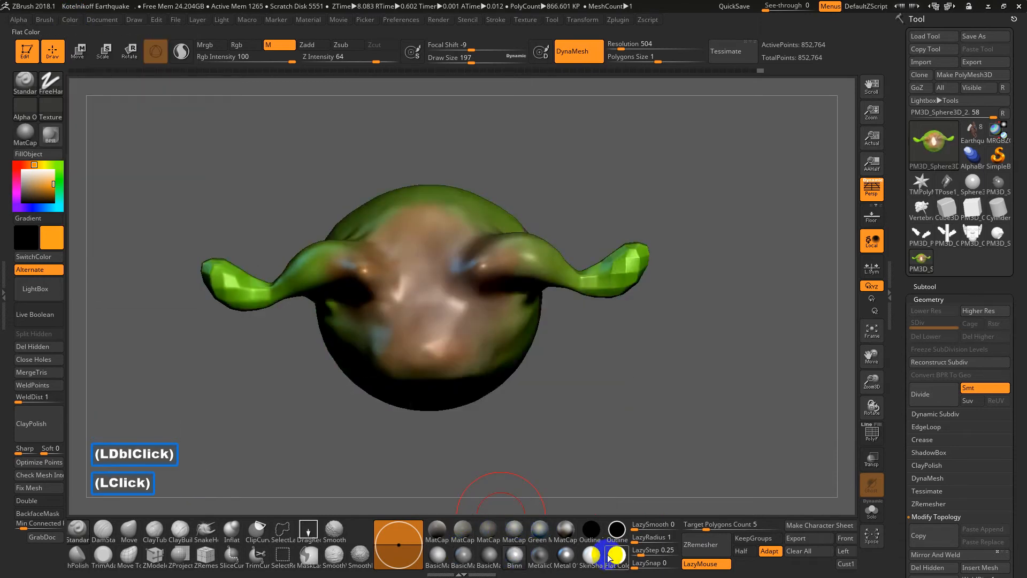
left_click(267, 45)
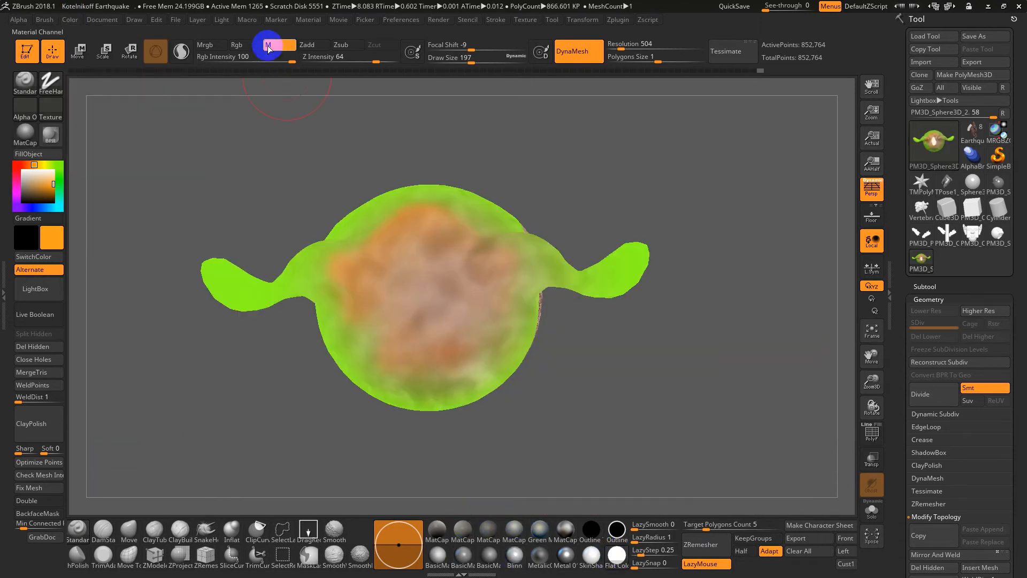
left_click(237, 45)
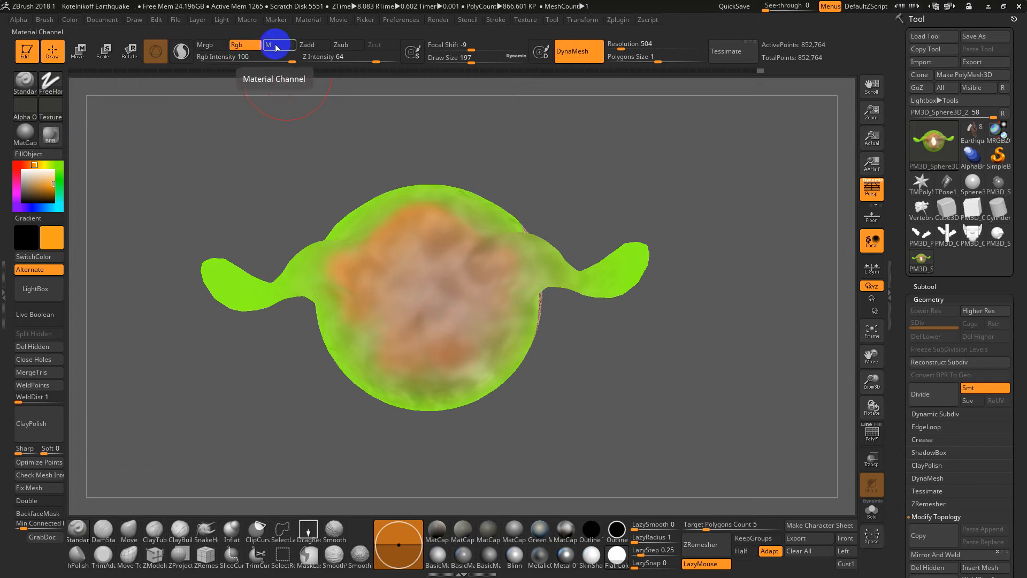
left_click(205, 44)
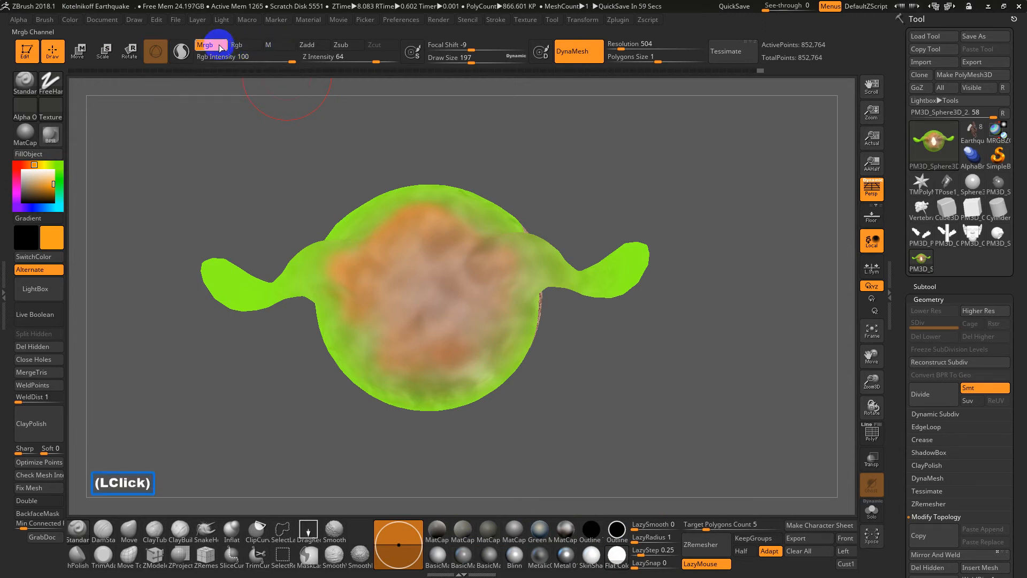
Set the main colour to white and FillObject so the whole head turns flat white
left_click(70, 20)
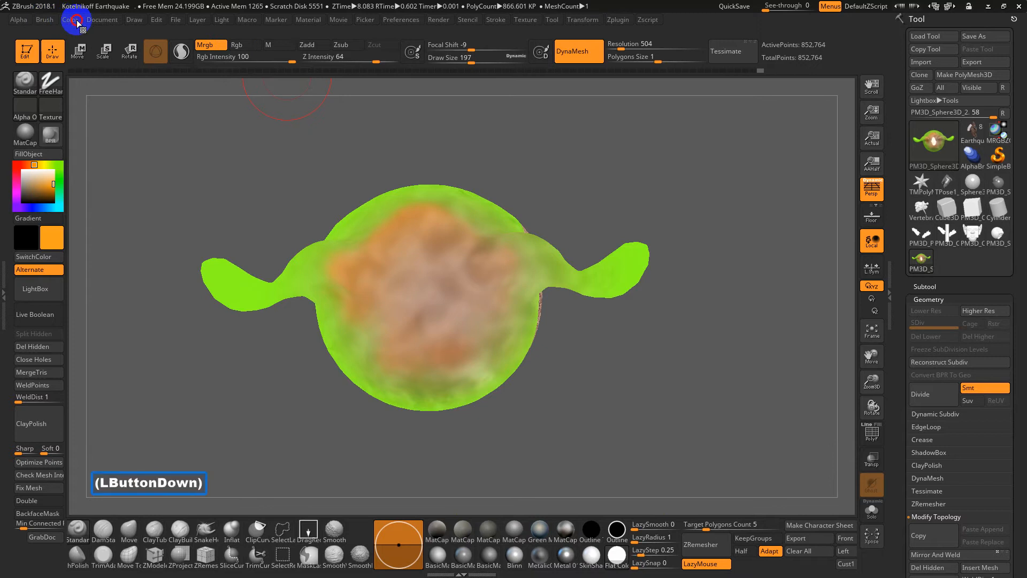
left_click(70, 19)
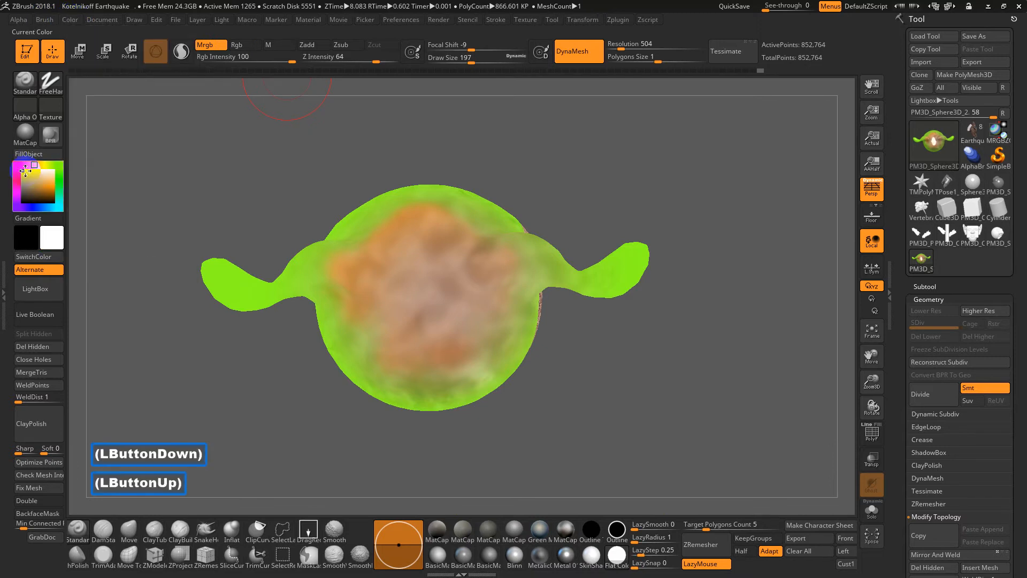
left_click(538, 531)
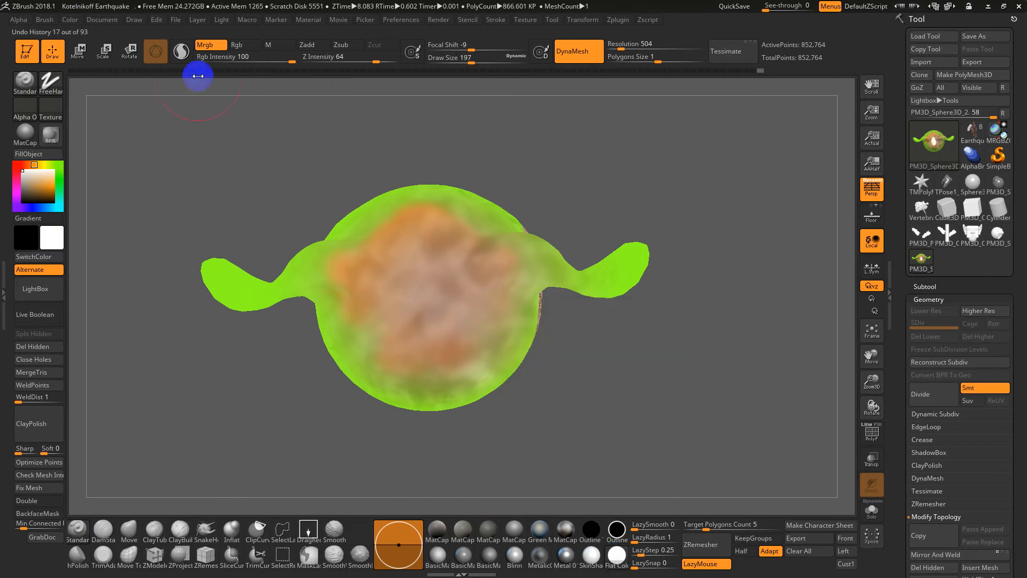
left_click(69, 19)
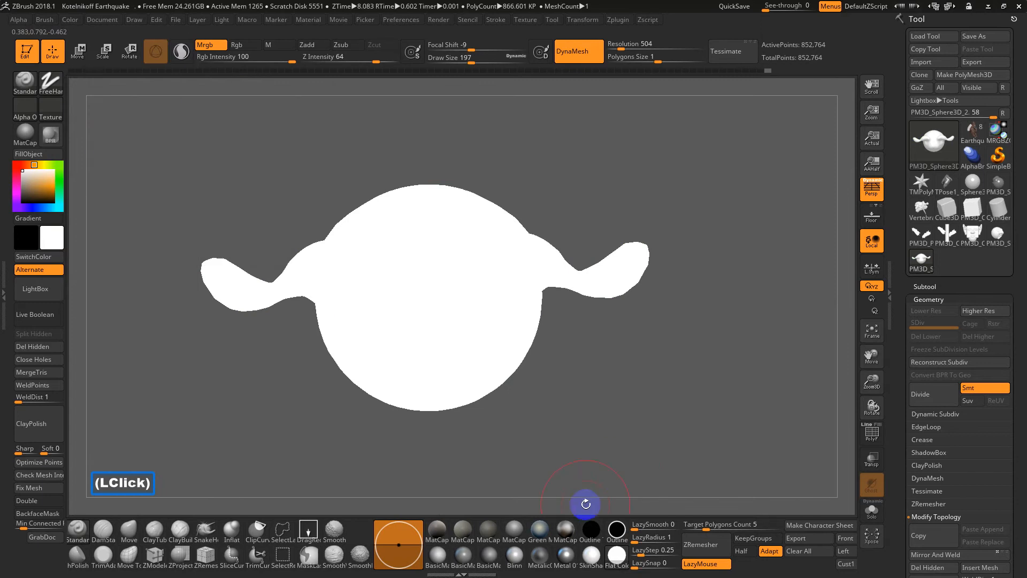
Switch to Rgb and try MatCap Metal01, Flat Color and Metal 01 on the white head
left_click(539, 555)
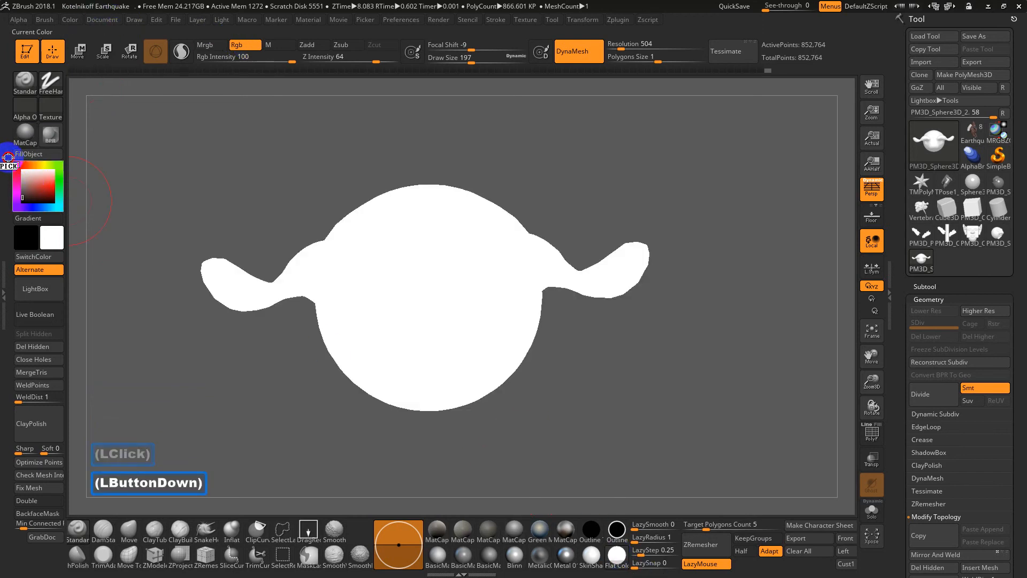
left_click(70, 19)
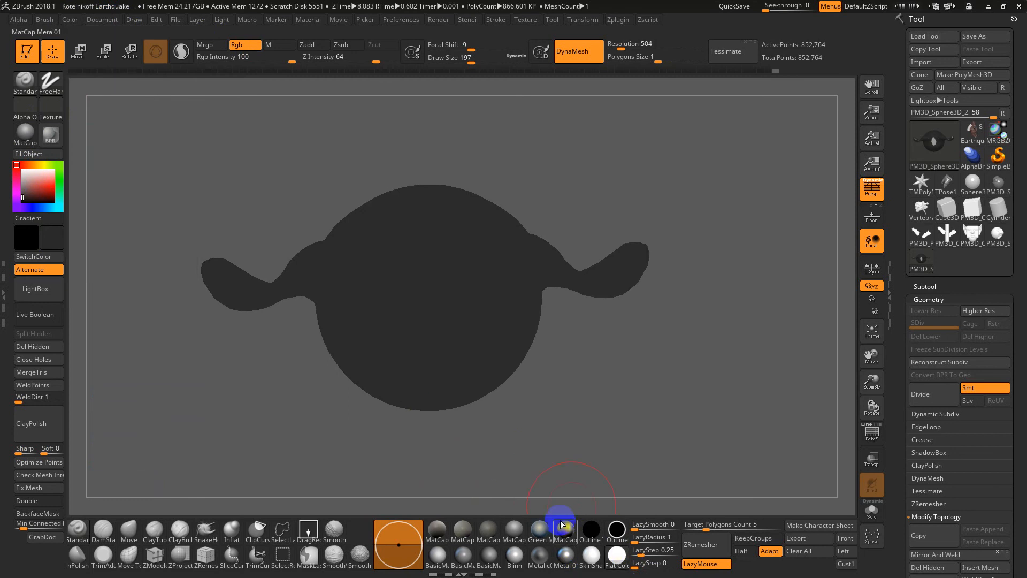
left_click(562, 527)
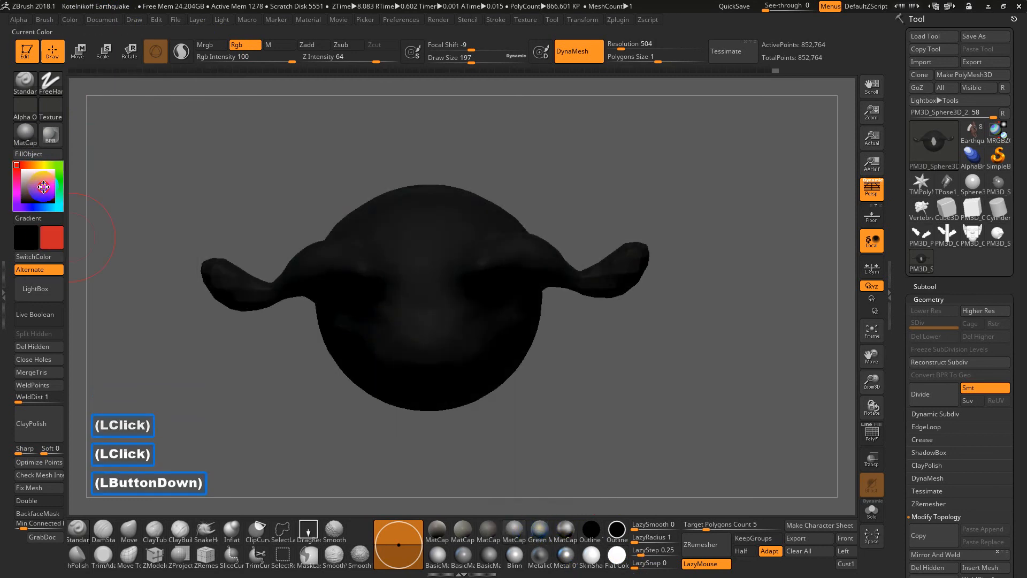
left_click(617, 555)
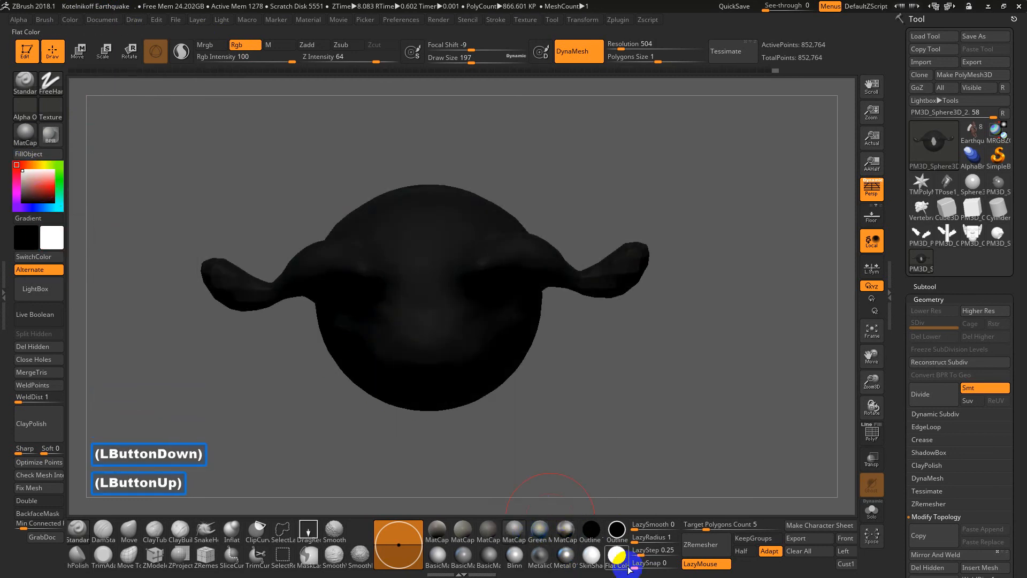
left_click(70, 19)
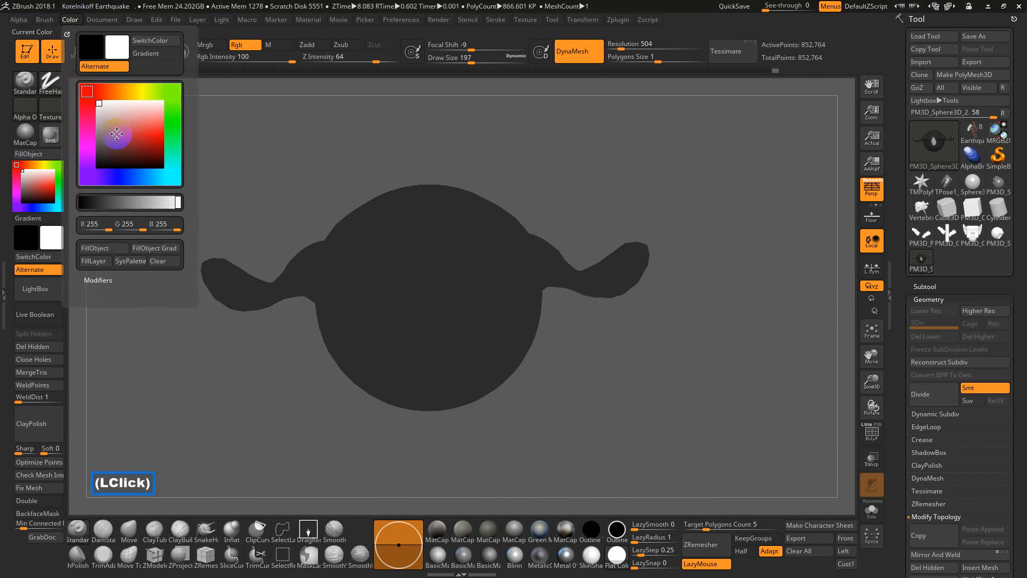
left_click(561, 553)
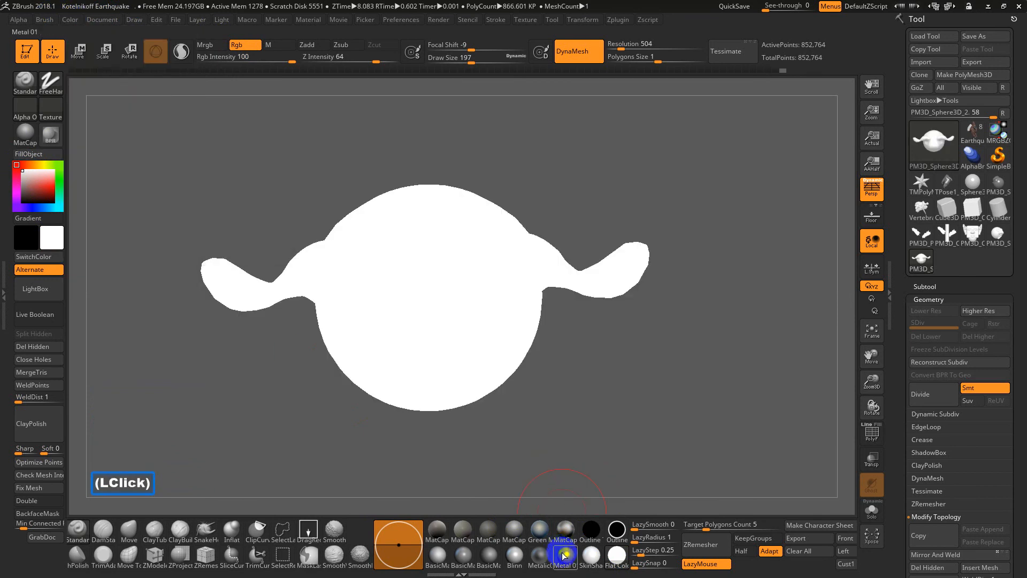
left_click(561, 554)
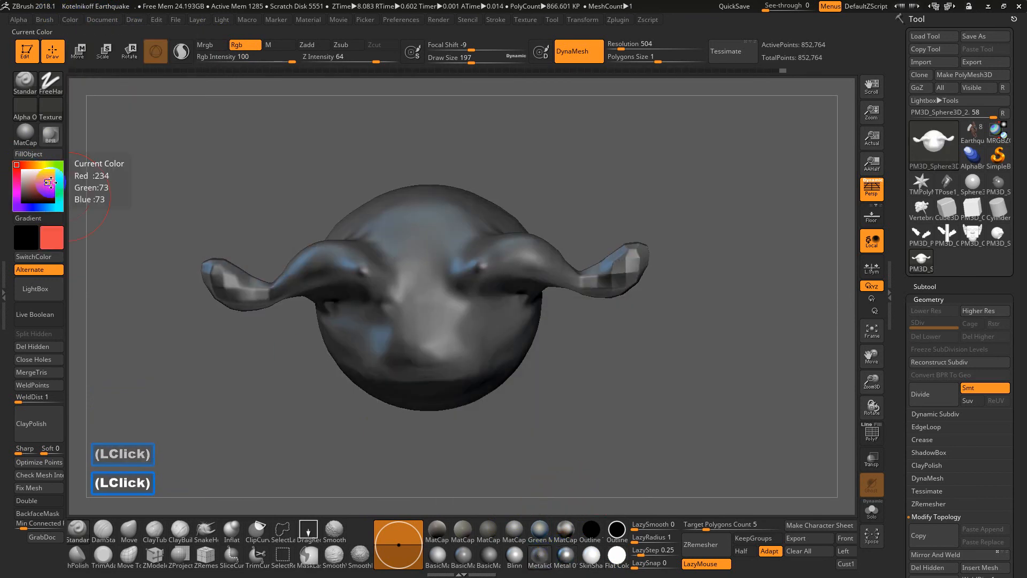
Apply MatCap Gray to the head and preview the Green Metallic material
left_click(69, 19)
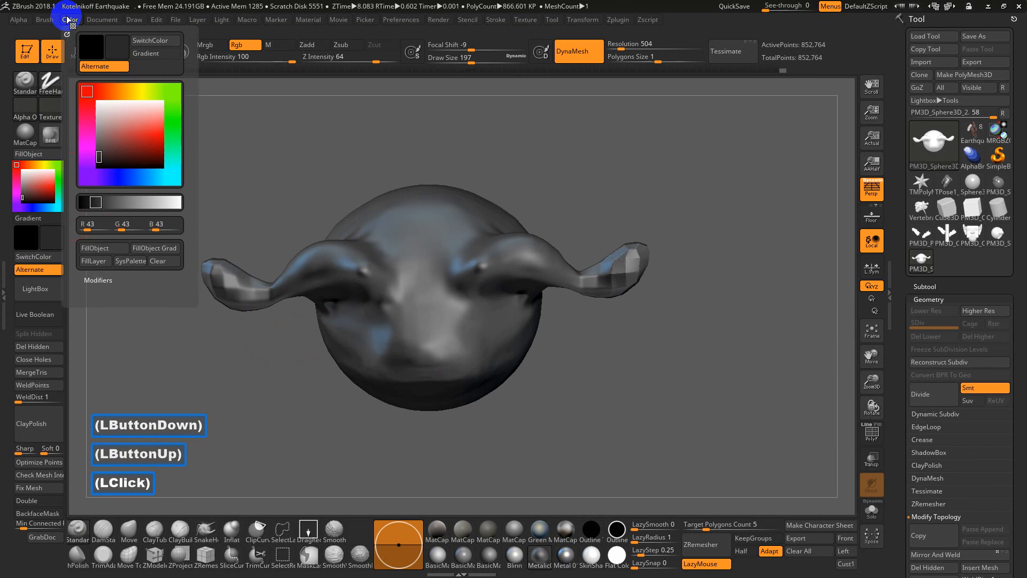
mouse_move(159, 261)
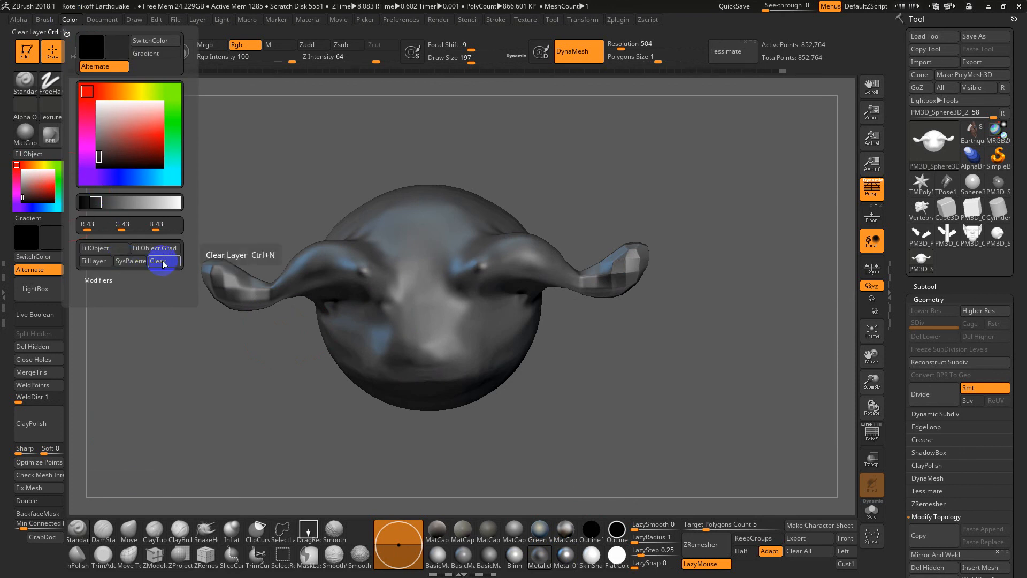
left_click(158, 261)
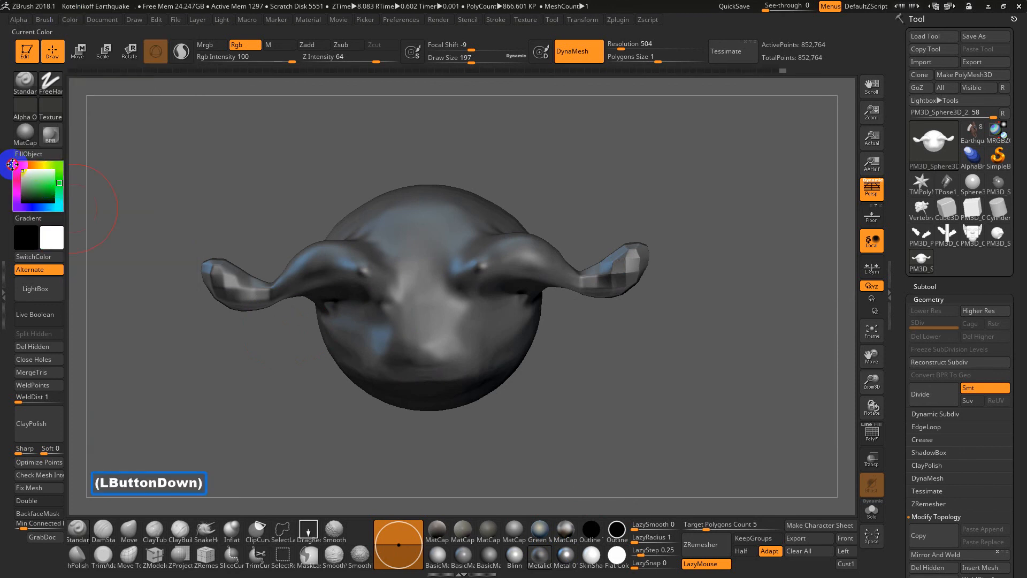
double_click(514, 529)
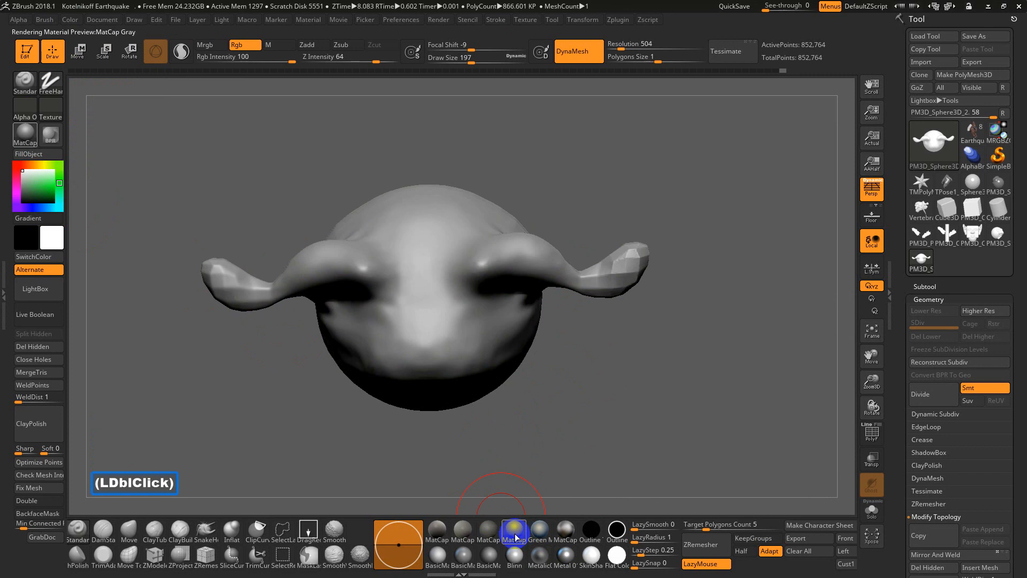
left_click(538, 532)
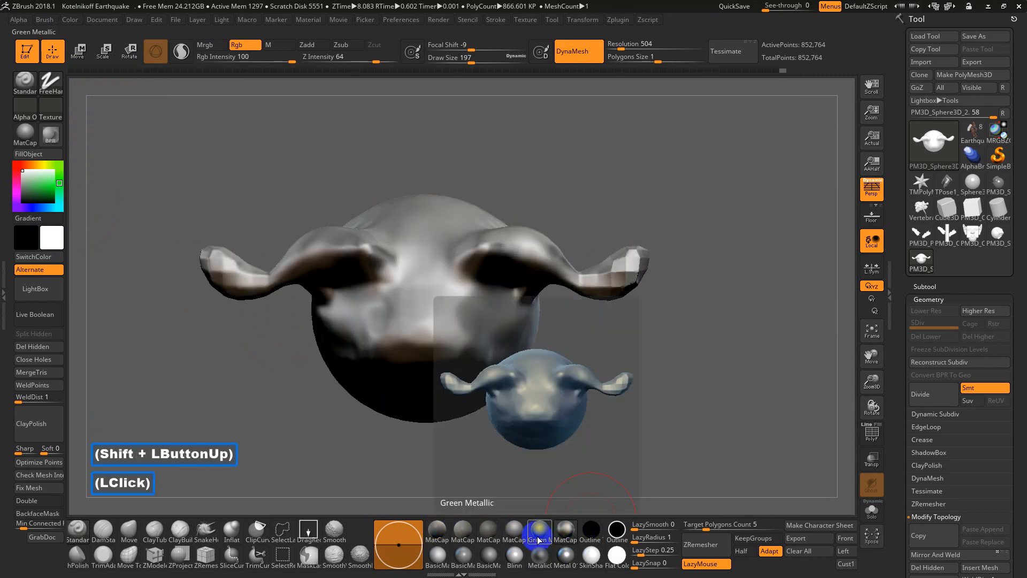